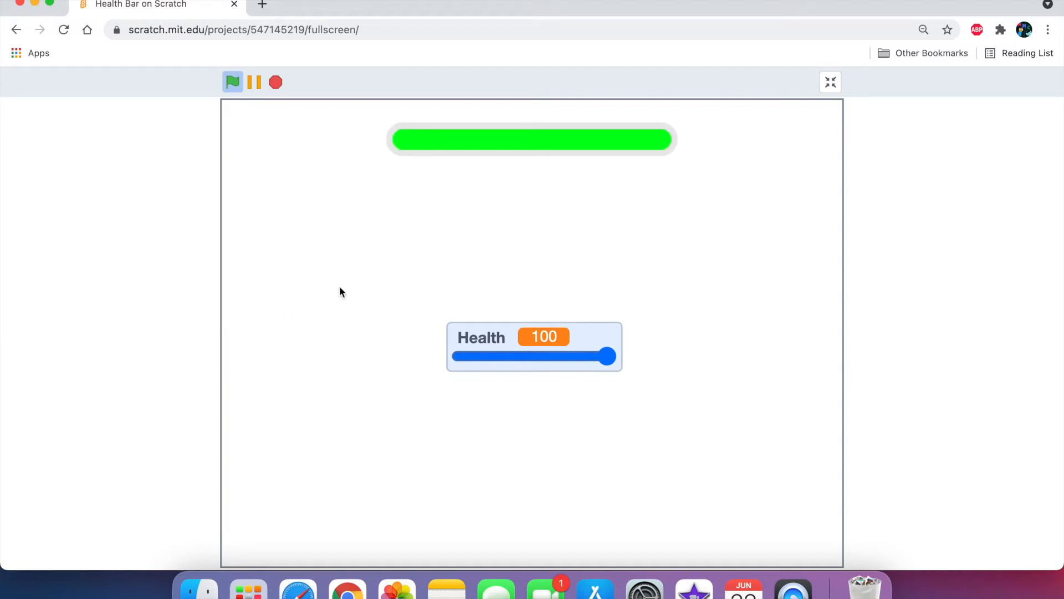
pyautogui.moveTo(505, 221)
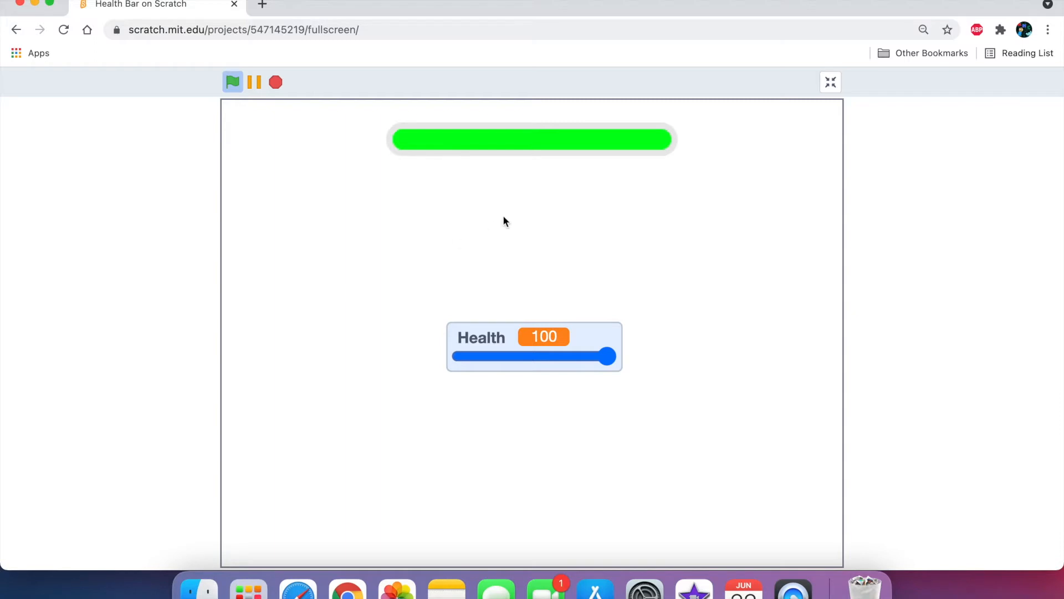
pyautogui.moveTo(555, 190)
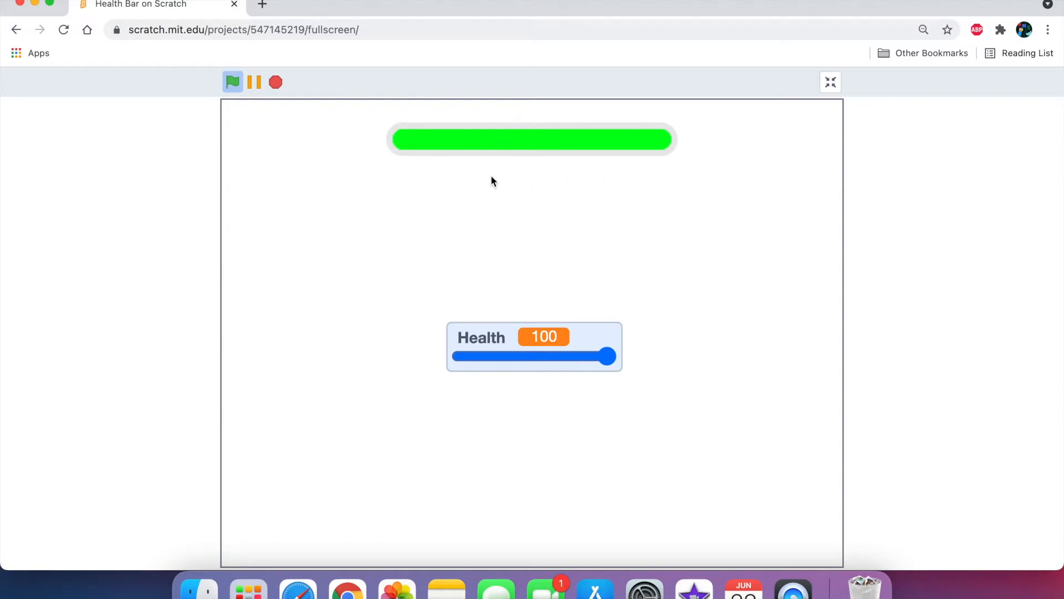
pyautogui.moveTo(558, 369)
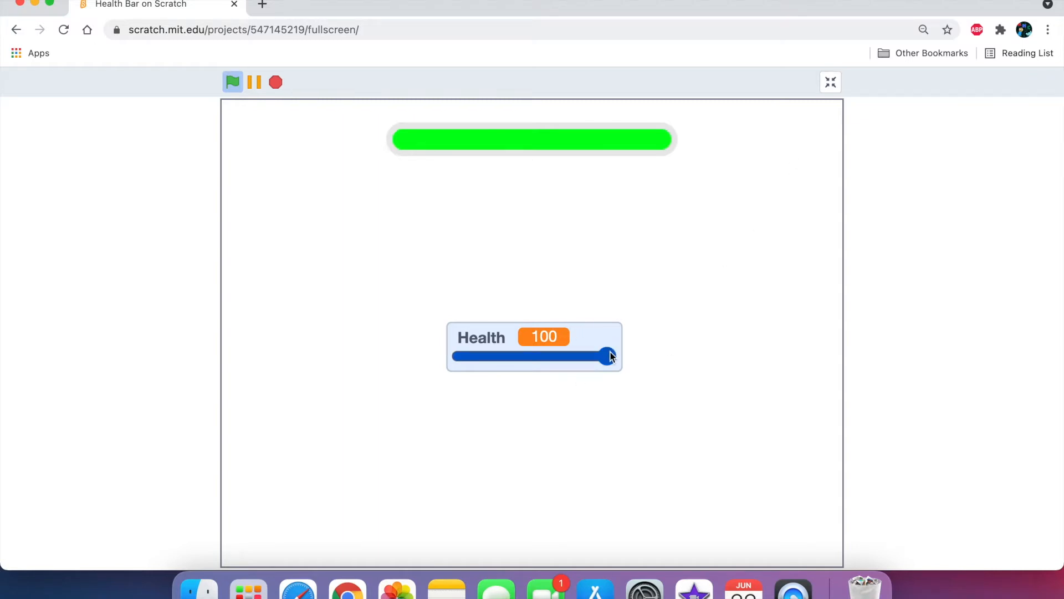
# Drag the Health slider down and back up so the bar shrinks, turns orange, and regrows.
pyautogui.moveTo(608, 356); pyautogui.dragTo(550, 357)
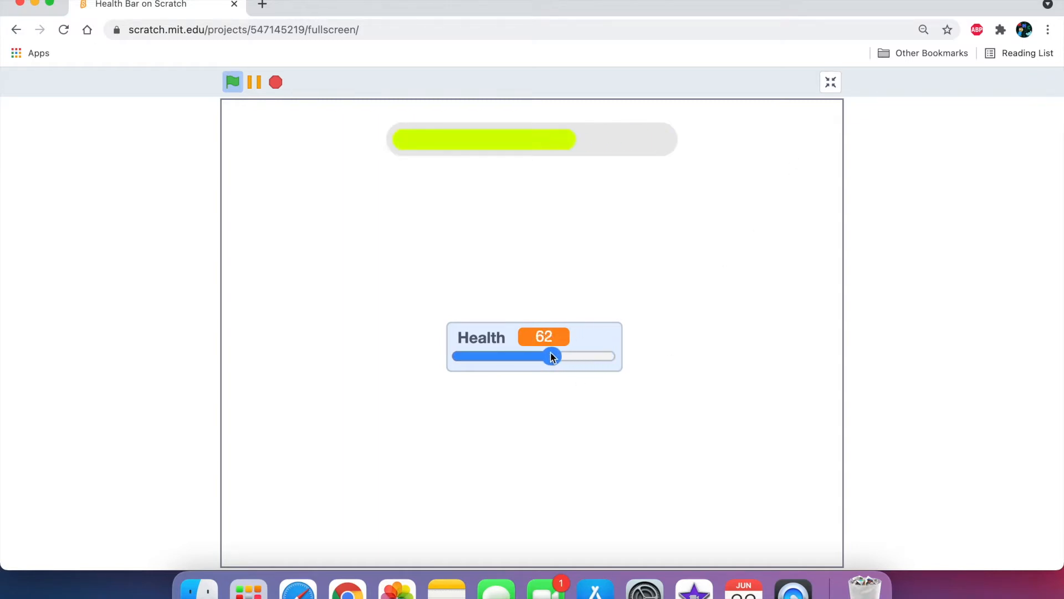
pyautogui.moveTo(552, 357); pyautogui.dragTo(521, 357)
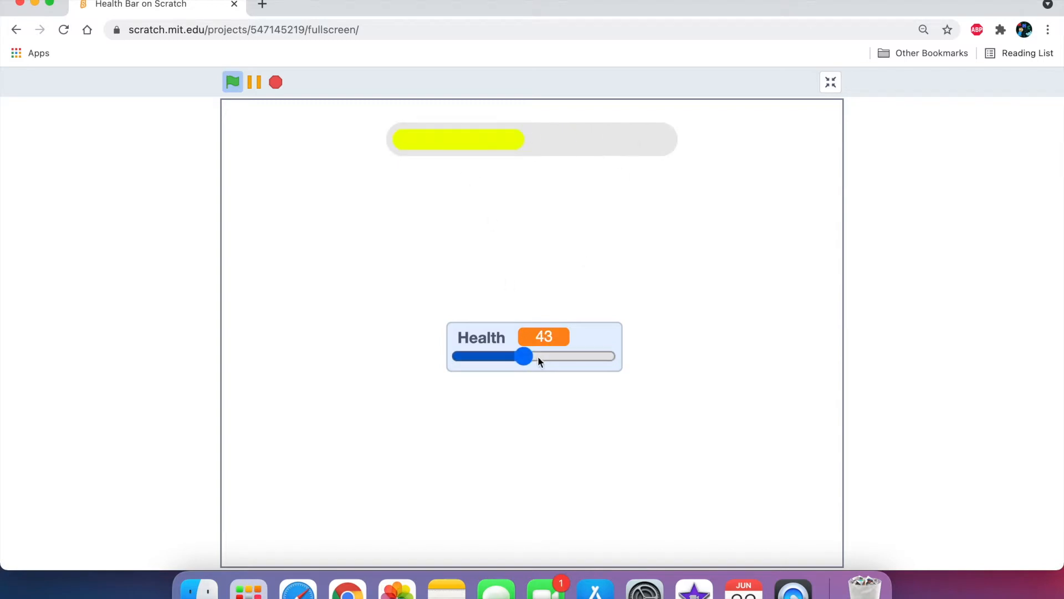
pyautogui.moveTo(523, 356); pyautogui.dragTo(483, 356)
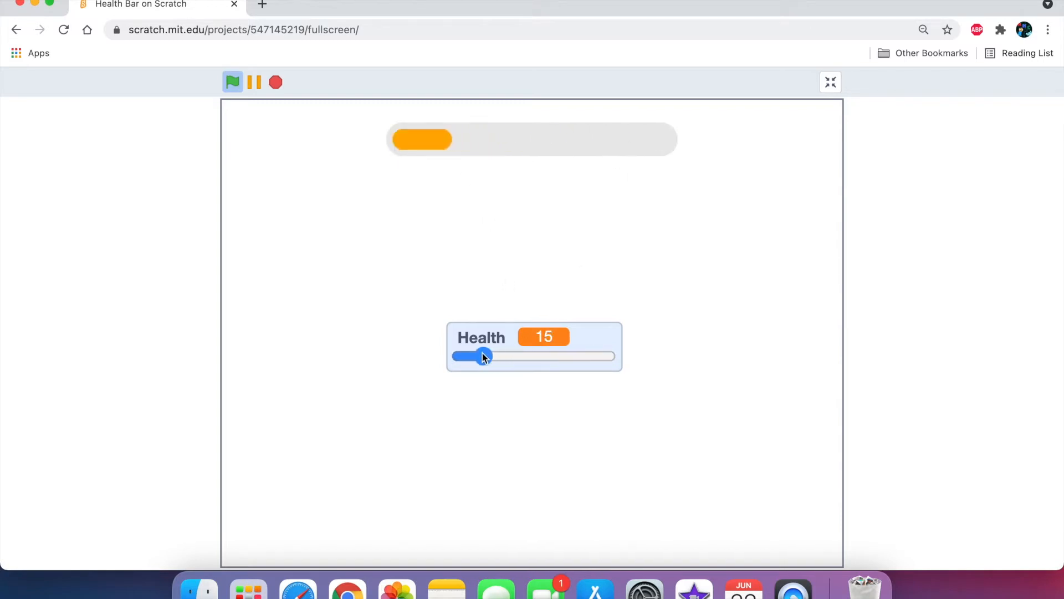
pyautogui.moveTo(484, 356); pyautogui.dragTo(536, 356)
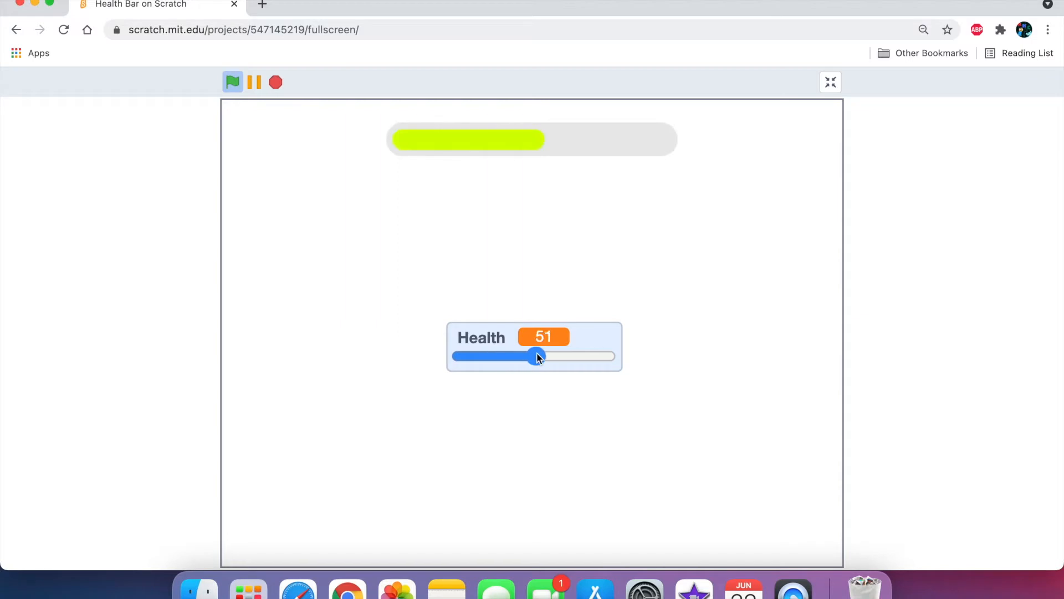
pyautogui.moveTo(536, 356); pyautogui.dragTo(590, 356)
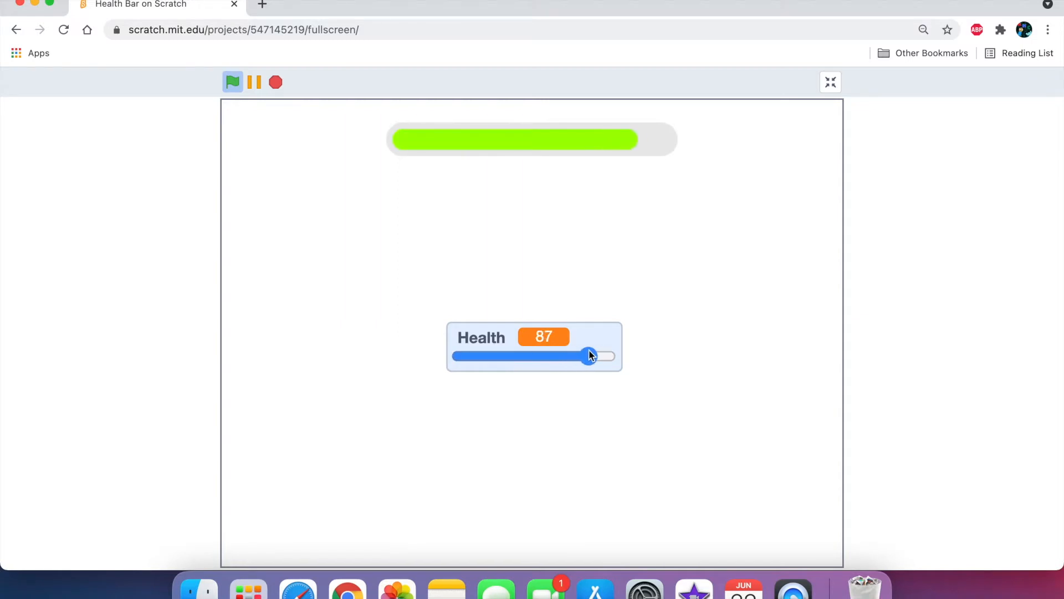
pyautogui.moveTo(589, 355); pyautogui.dragTo(614, 356)
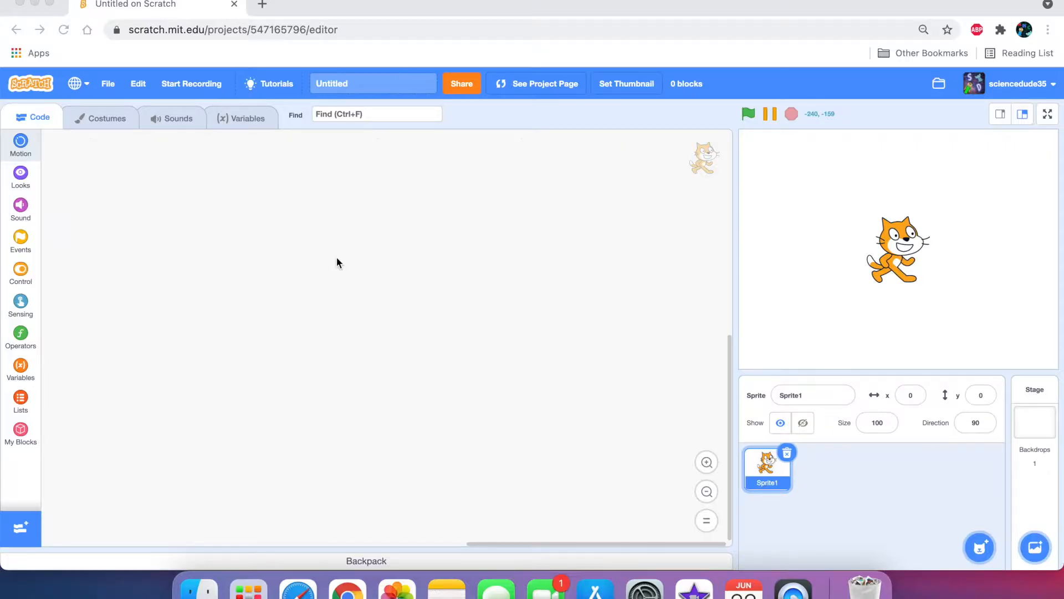
# Rename the project to Health Bar Tutorial.
pyautogui.click(372, 83)
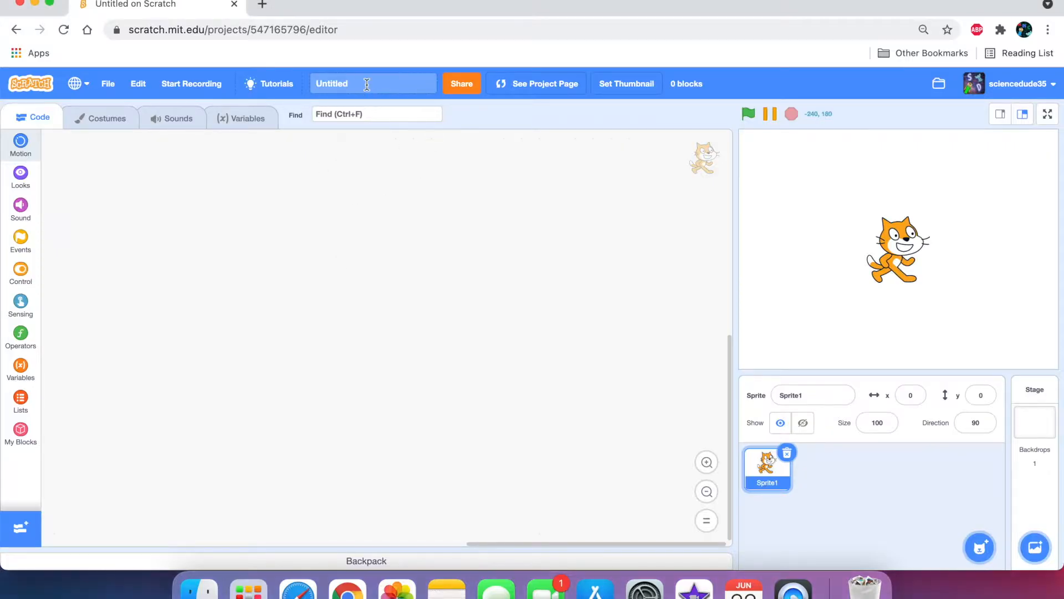
pyautogui.write('Health Bar Tutorial')
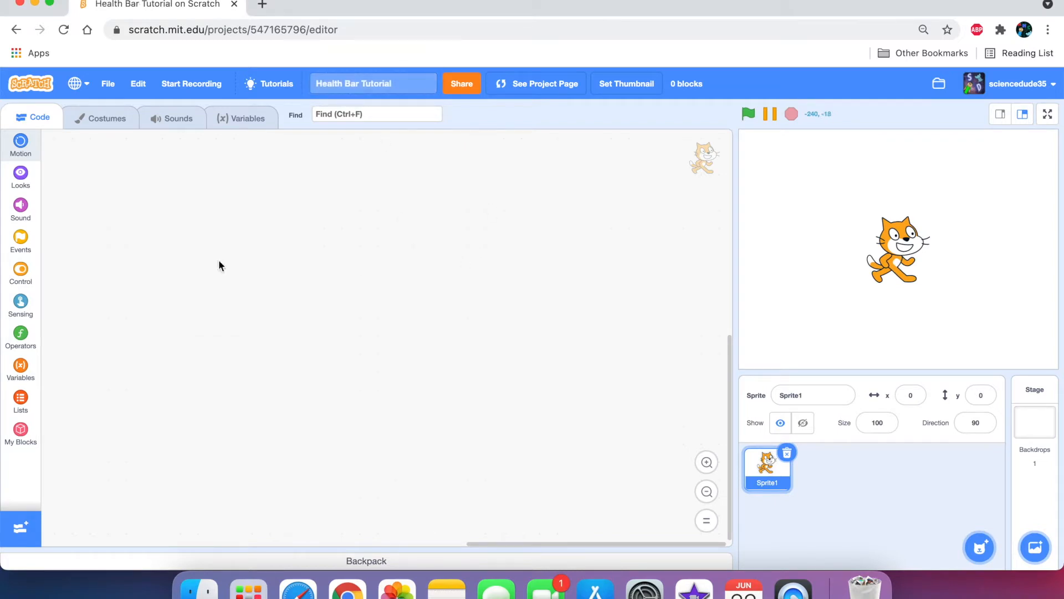
pyautogui.click(20, 145)
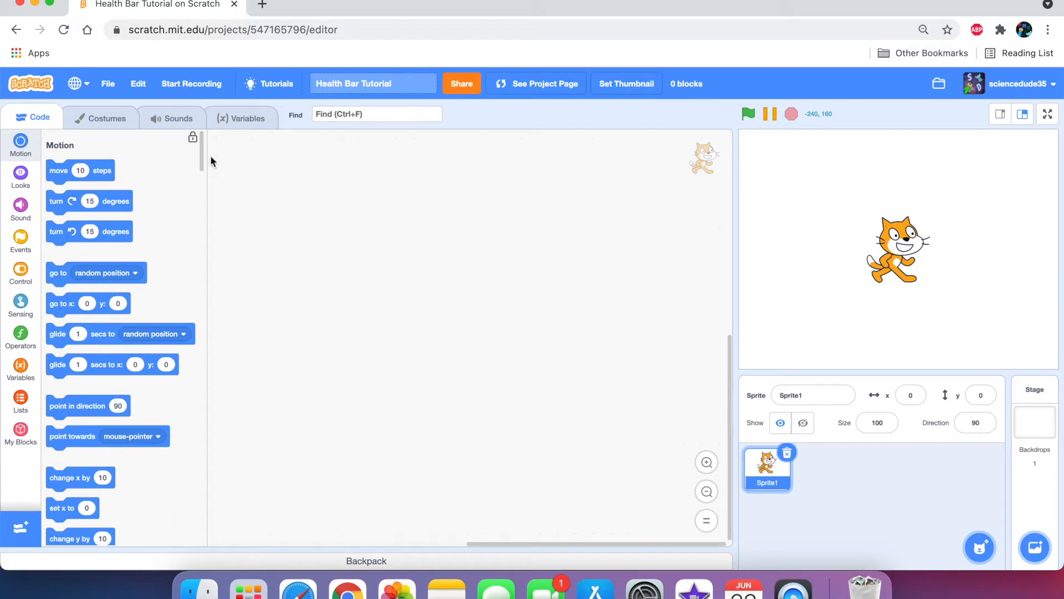
# Delete the cat sprite and name the new blank sprite Health Bar.
pyautogui.click(787, 453)
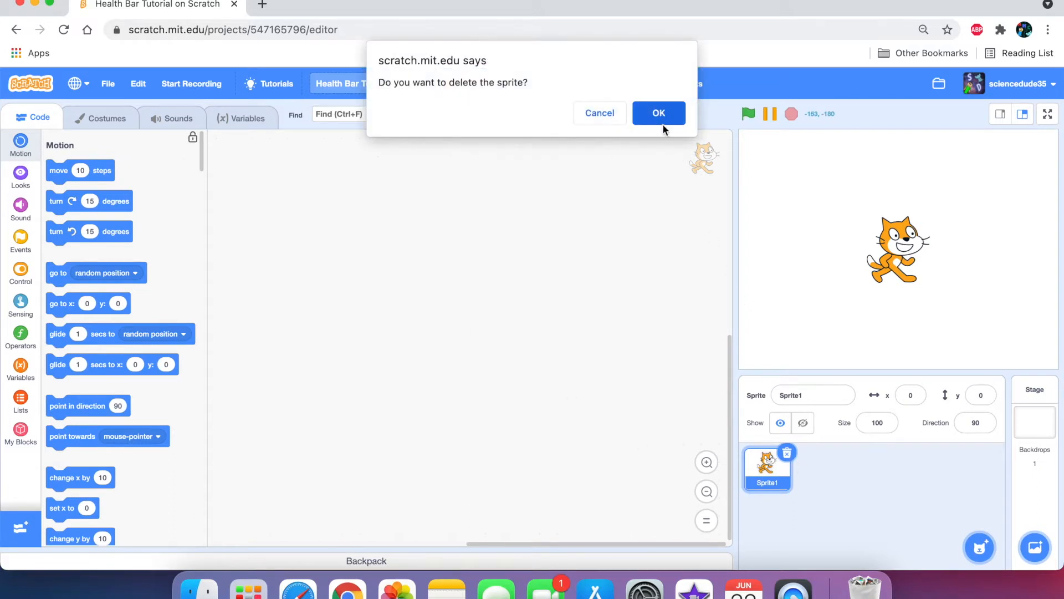
pyautogui.click(657, 113)
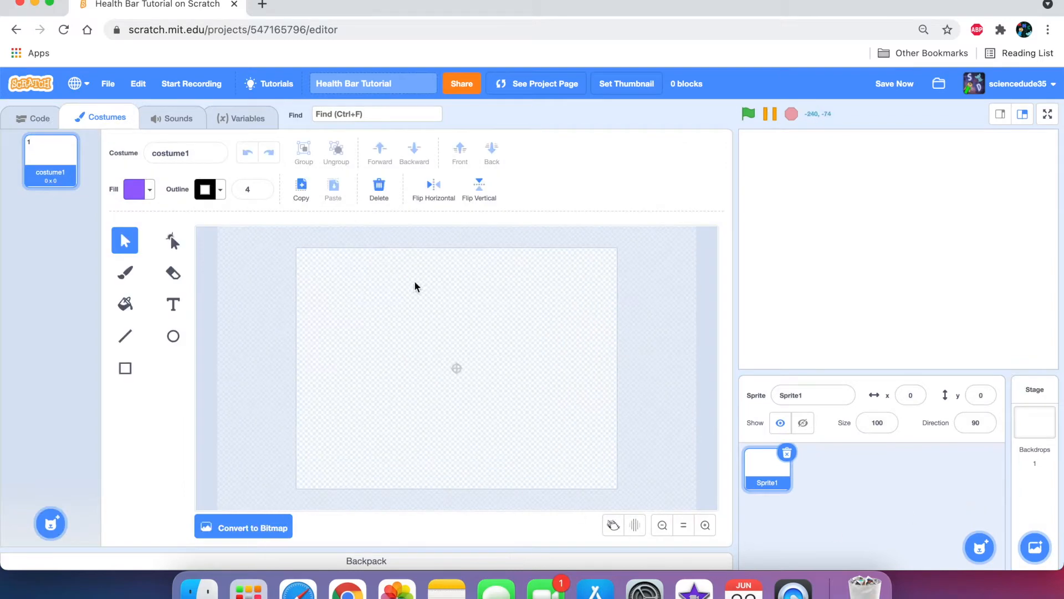
pyautogui.moveTo(58, 142)
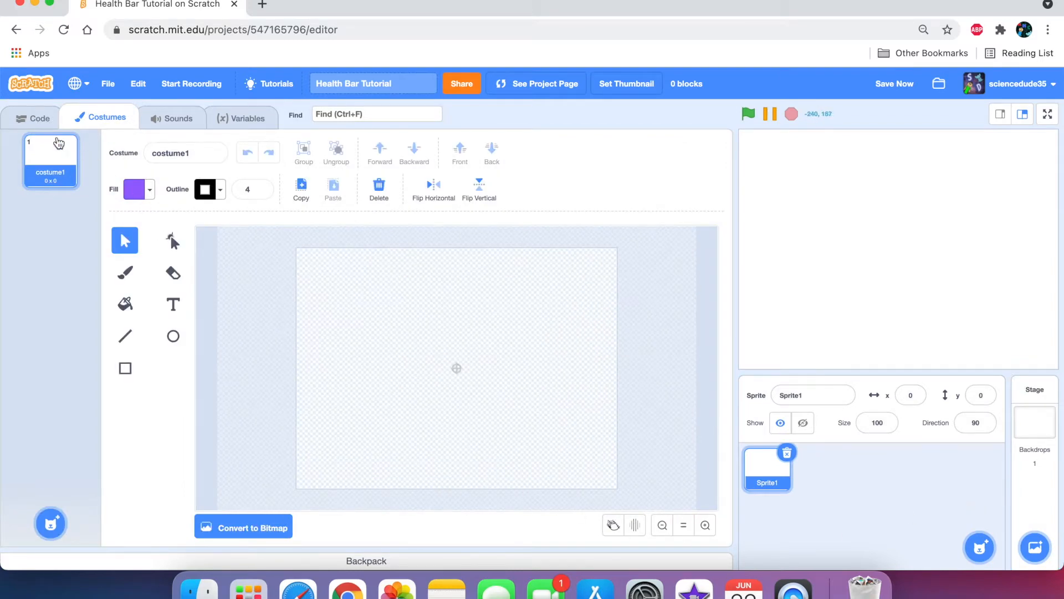
pyautogui.click(38, 118)
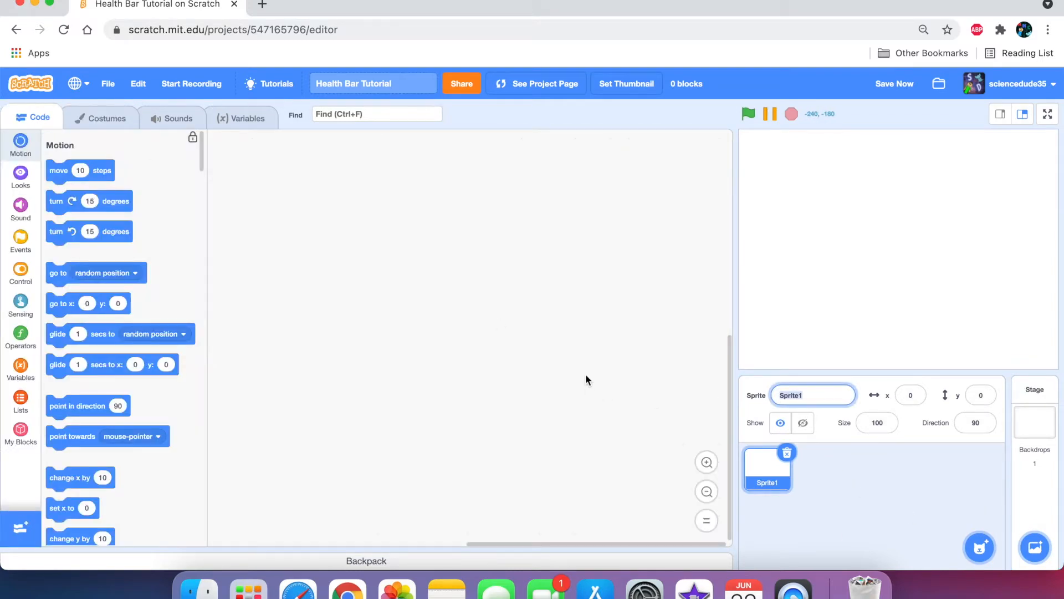
pyautogui.write('Health Bar')
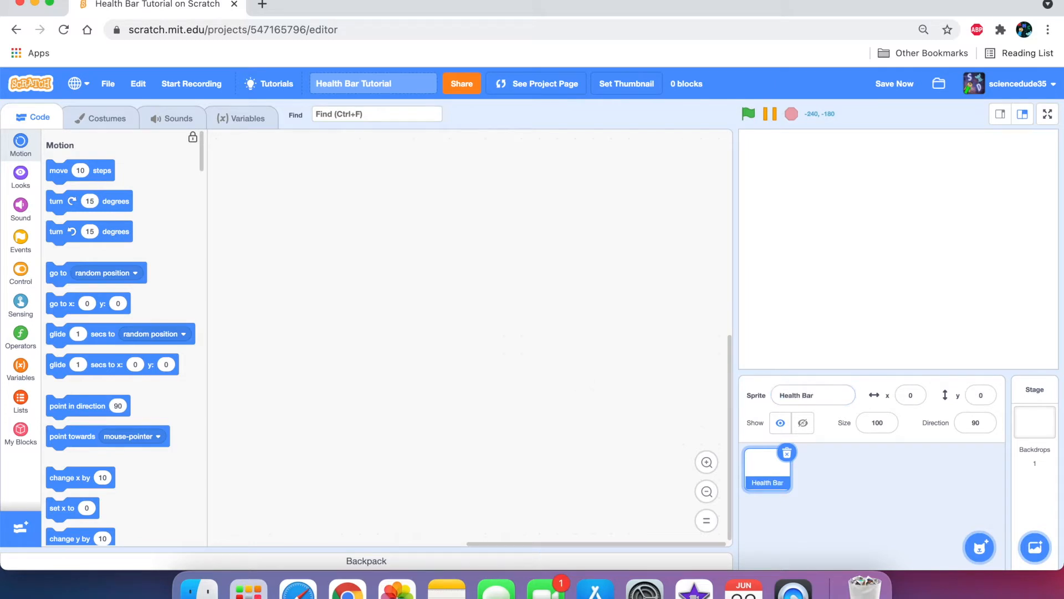
pyautogui.moveTo(537, 391)
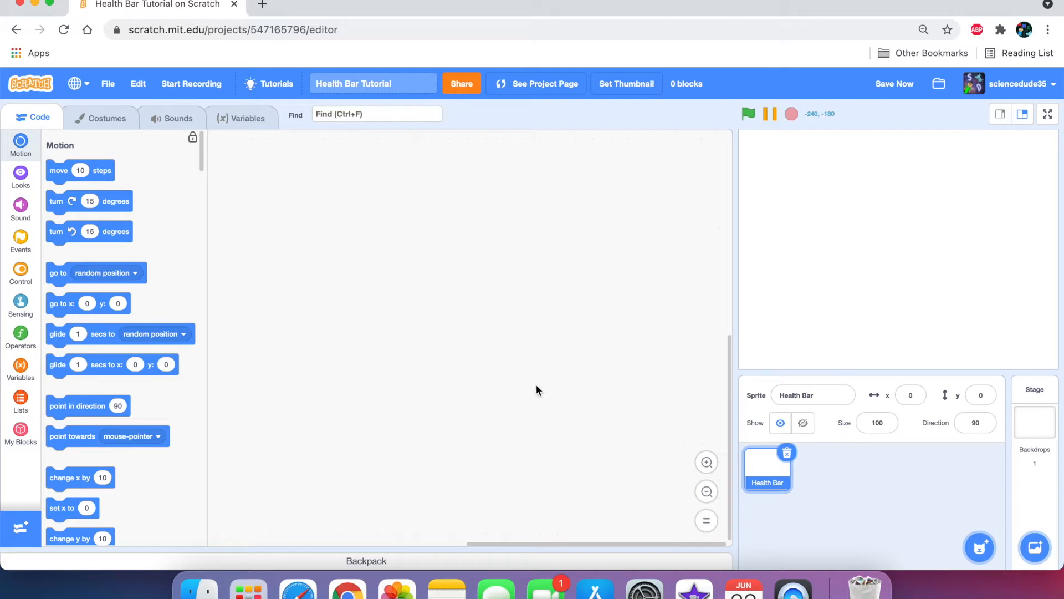
pyautogui.moveTo(505, 375)
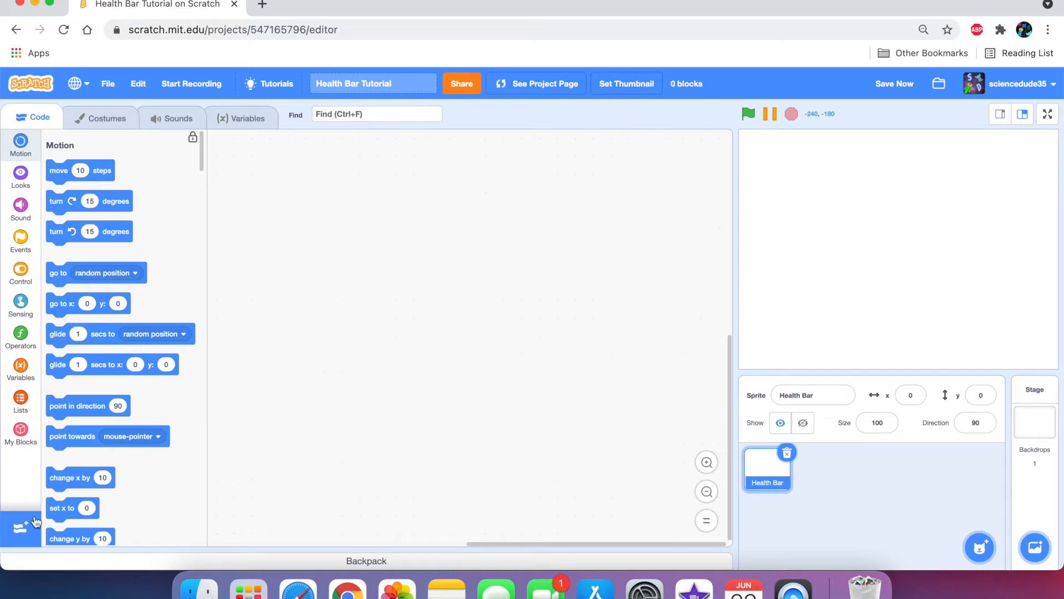
# Add the Pen extension and create a custom block named Reset.
pyautogui.click(20, 462)
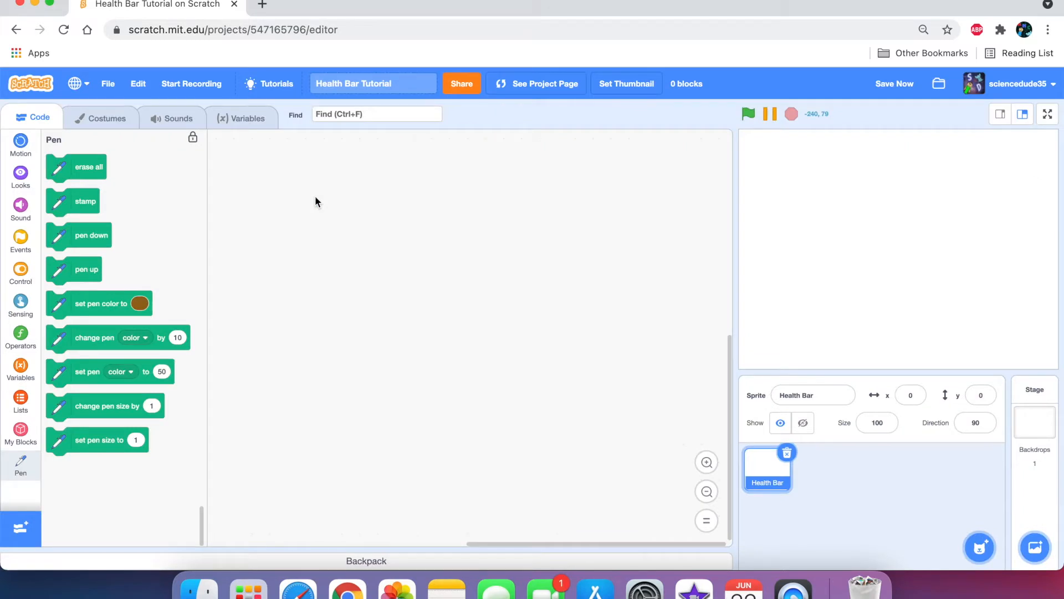
pyautogui.click(20, 432)
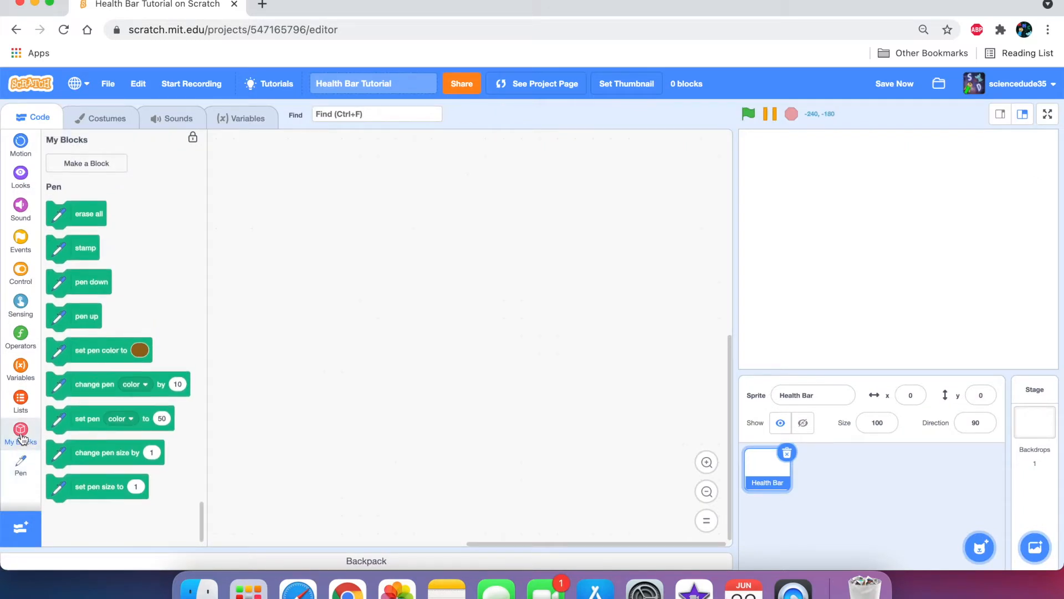
pyautogui.click(86, 163)
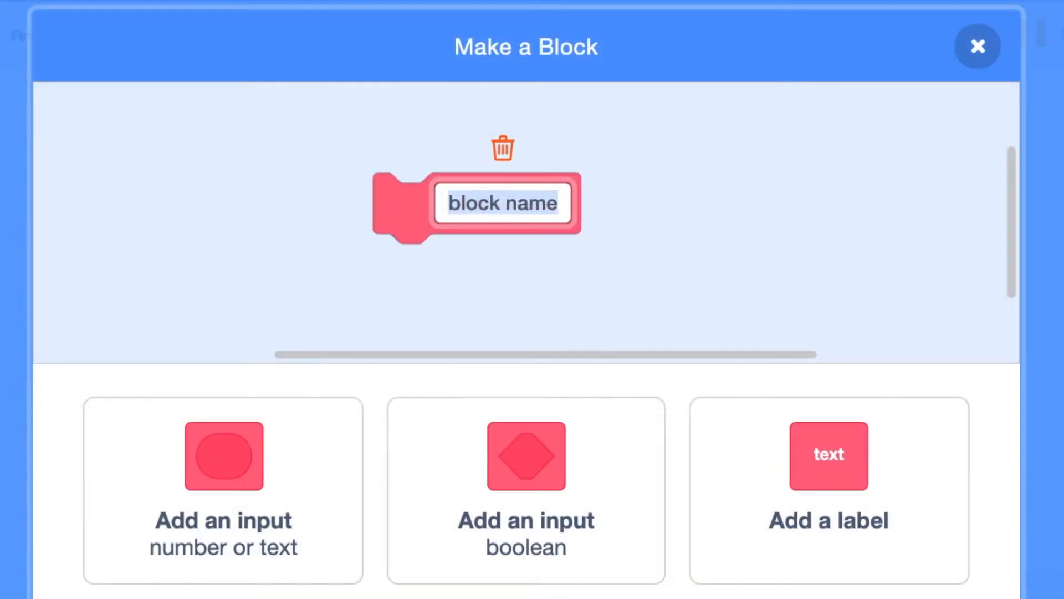
pyautogui.write('Reset')
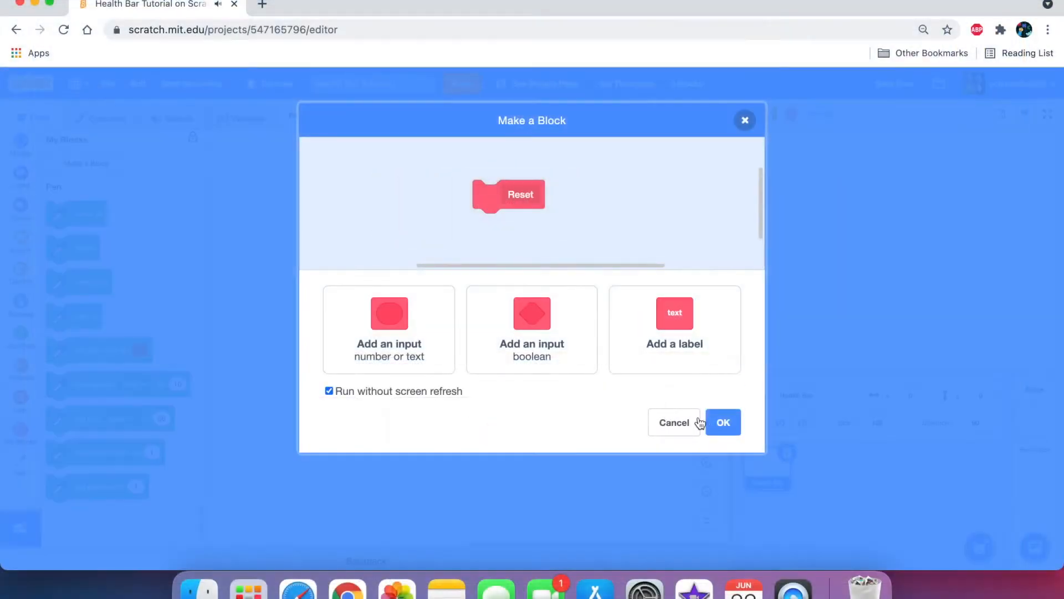
pyautogui.click(723, 422)
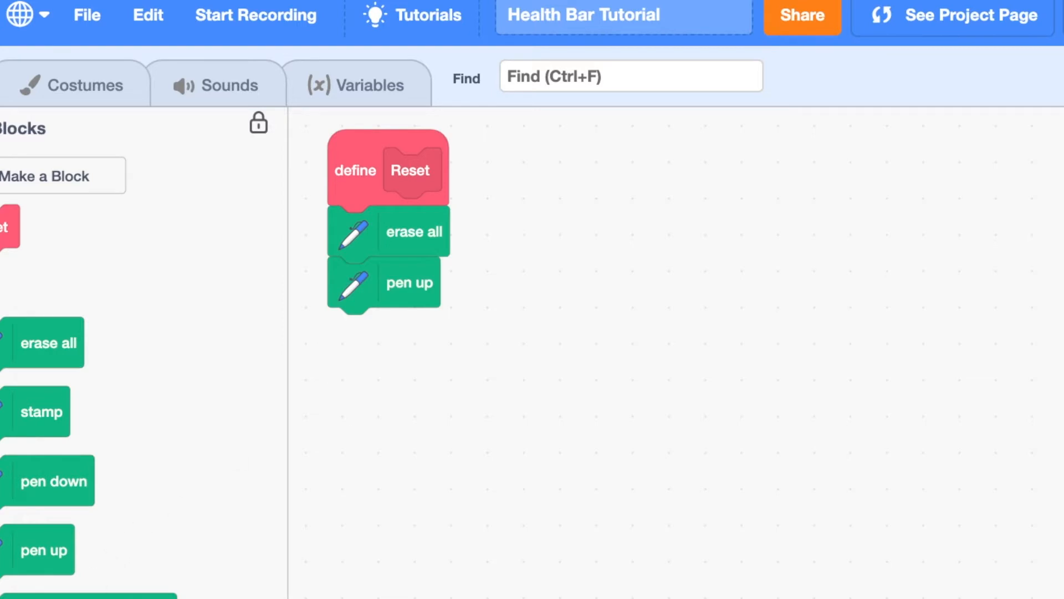
# Set Reset's pen colour to a desaturated light grey.
pyautogui.click(516, 333)
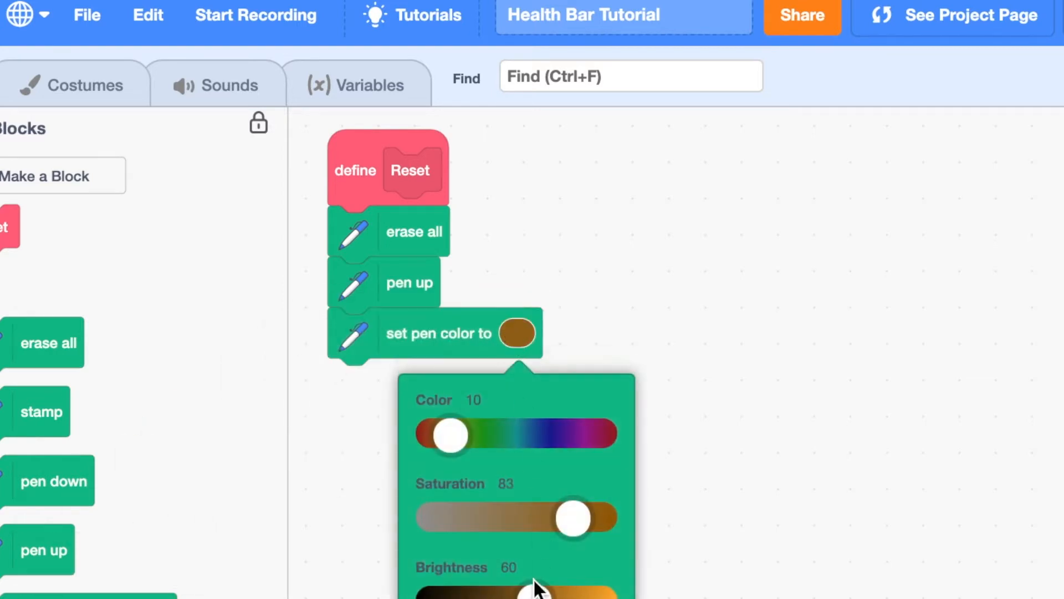
pyautogui.moveTo(573, 518); pyautogui.dragTo(432, 518)
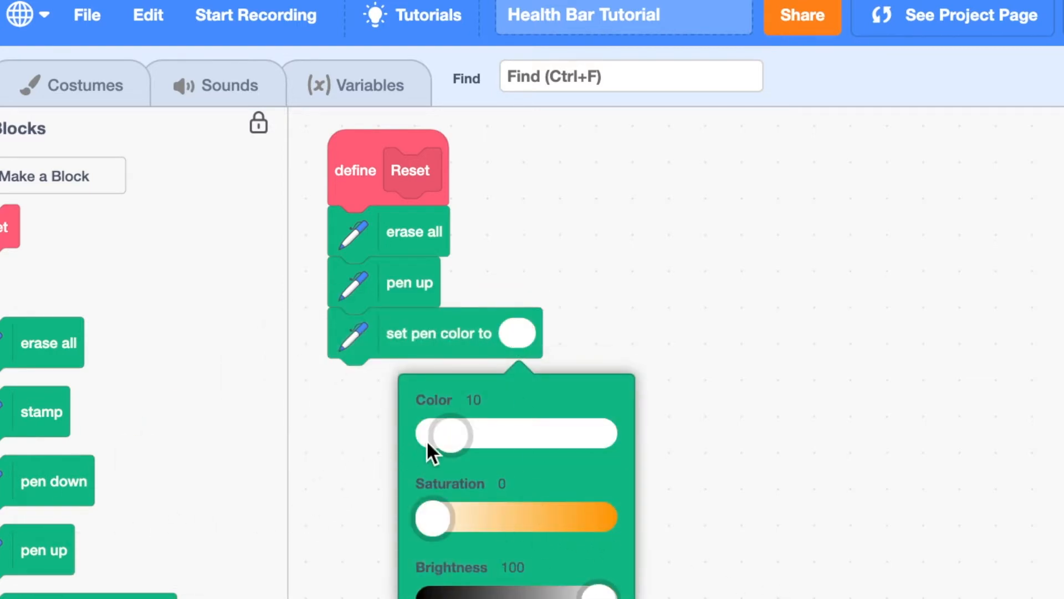
pyautogui.moveTo(452, 433); pyautogui.dragTo(433, 433)
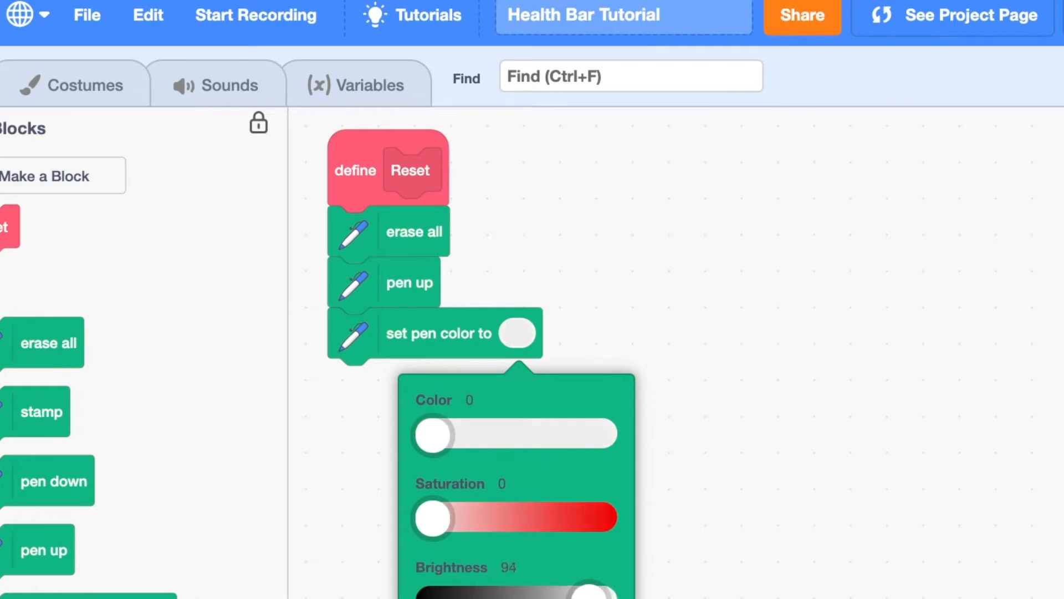
pyautogui.click(616, 380)
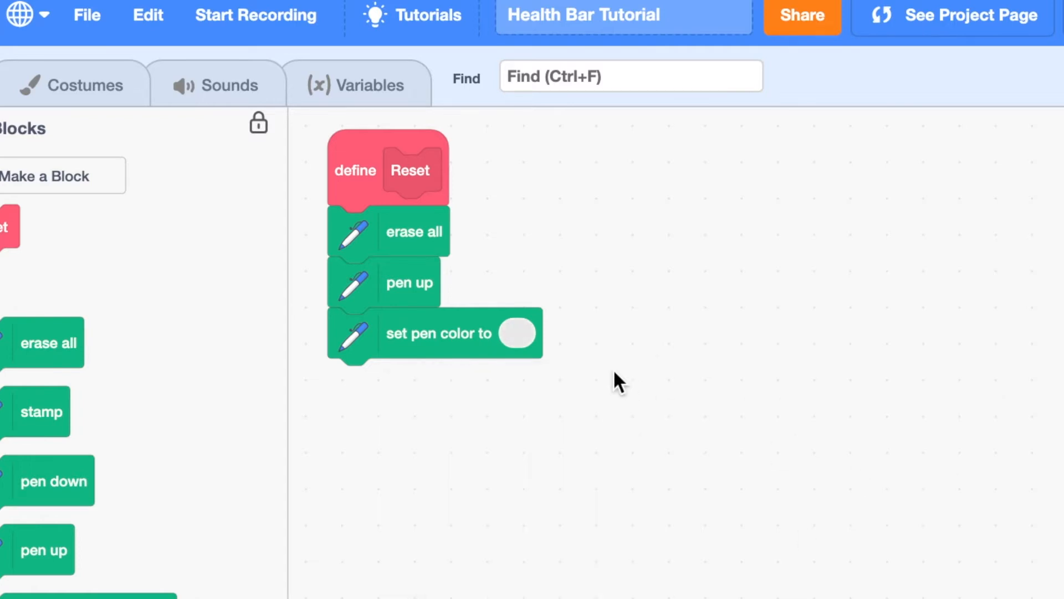
pyautogui.moveTo(91, 234)
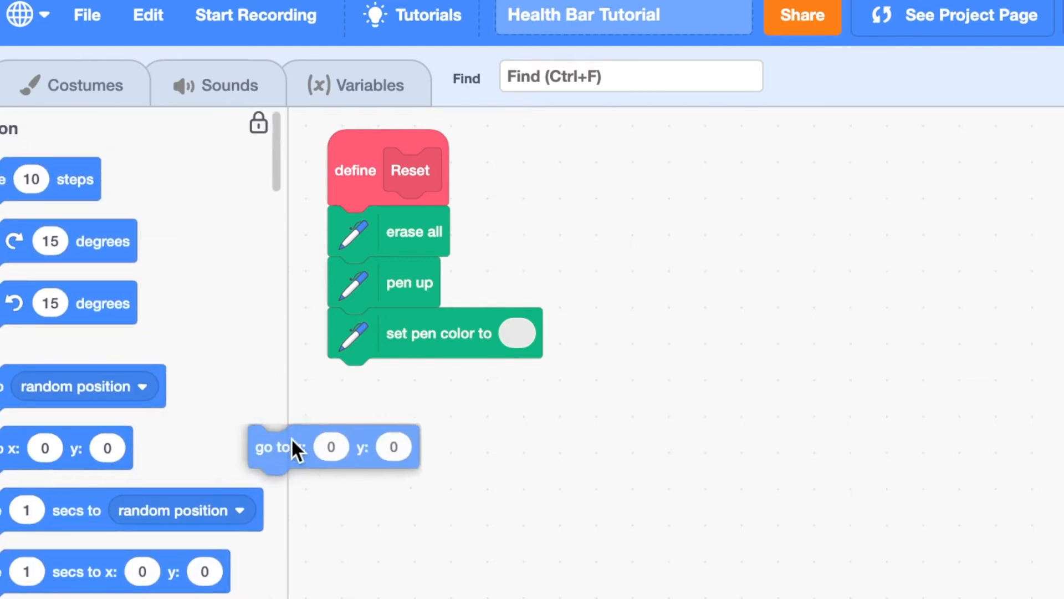
# Add go to x -100, pen down, and move 200 steps to Reset.
pyautogui.write('-100')
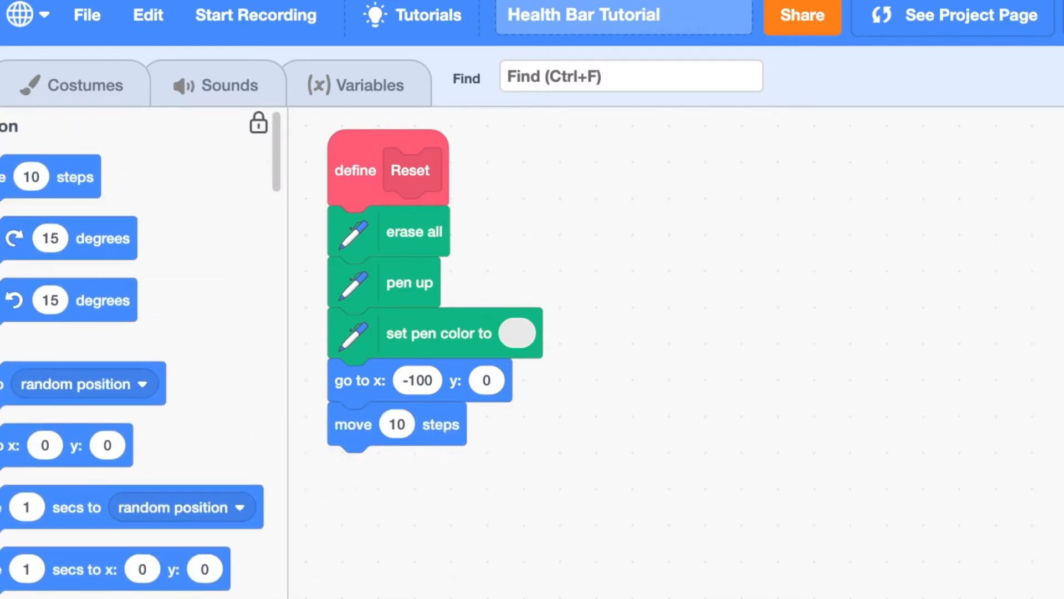
pyautogui.moveTo(48, 321); pyautogui.dragTo(386, 429)
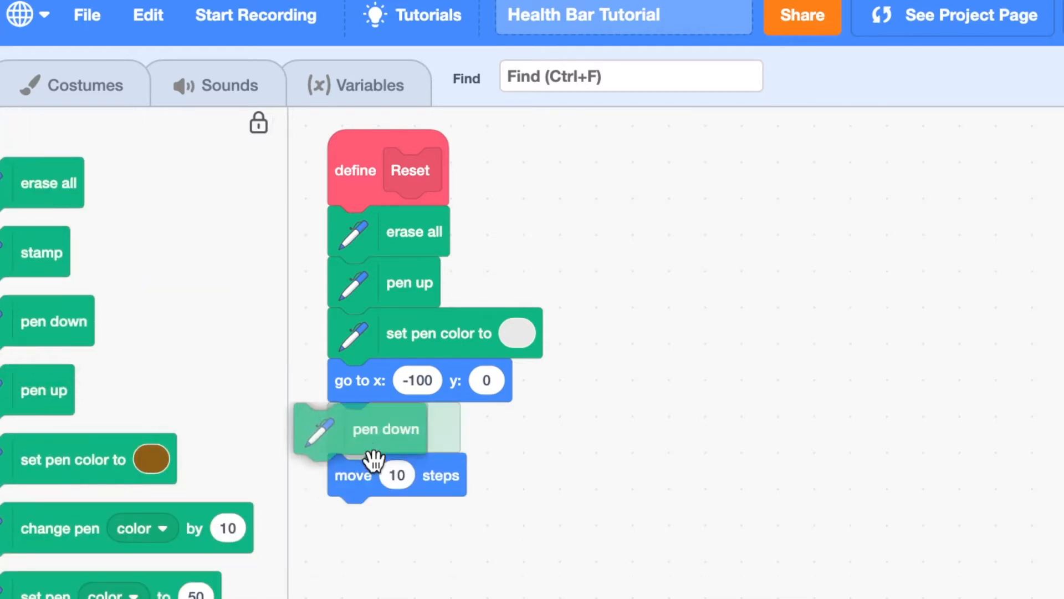
pyautogui.write('200')
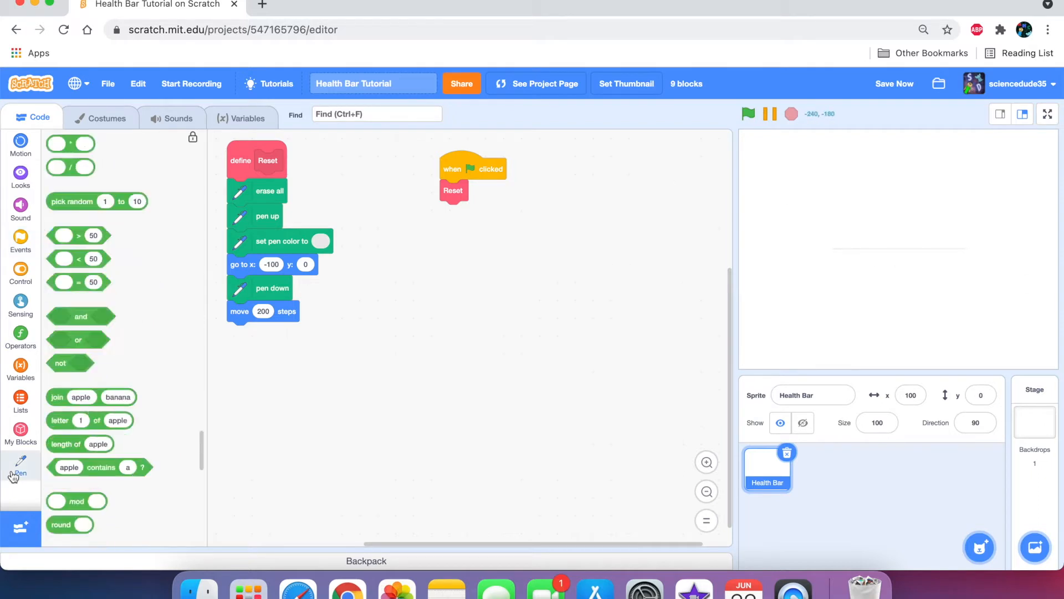
# Add a set pen size 26 block to the Reset definition.
pyautogui.click(21, 466)
pyautogui.write('26')
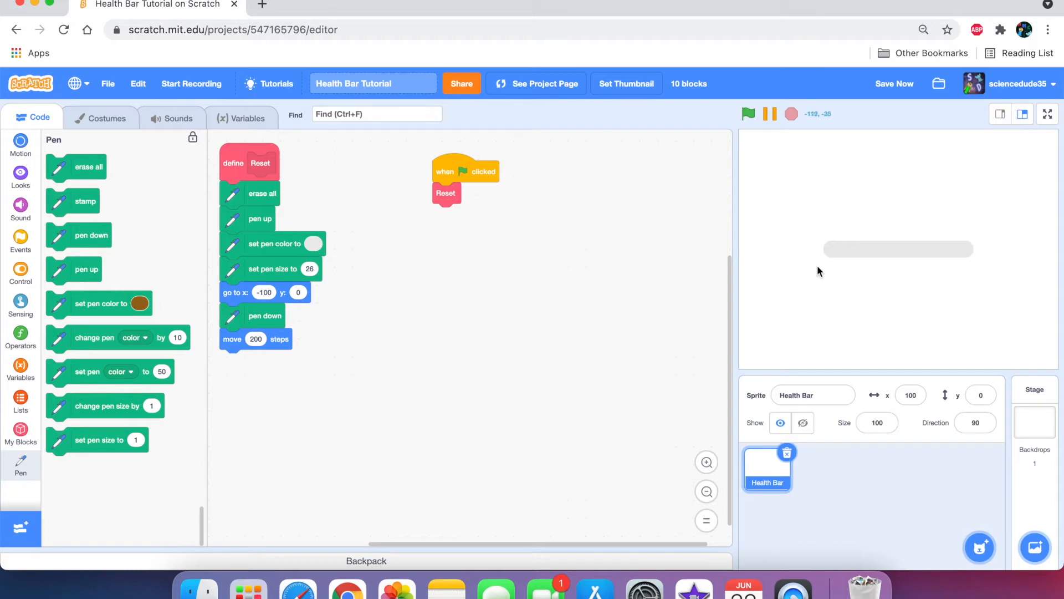
pyautogui.moveTo(1003, 229)
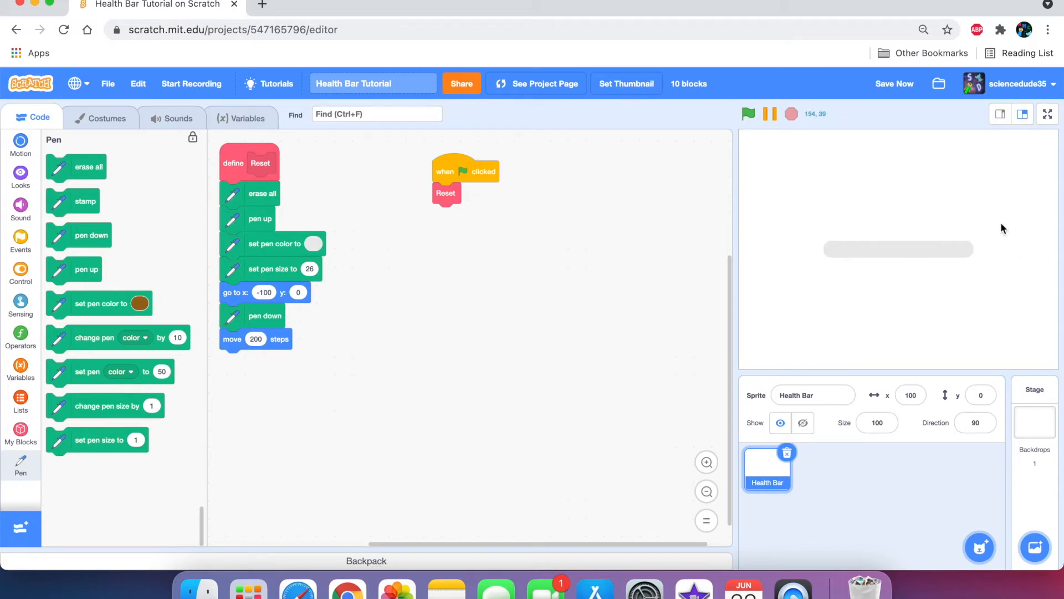
pyautogui.moveTo(566, 227)
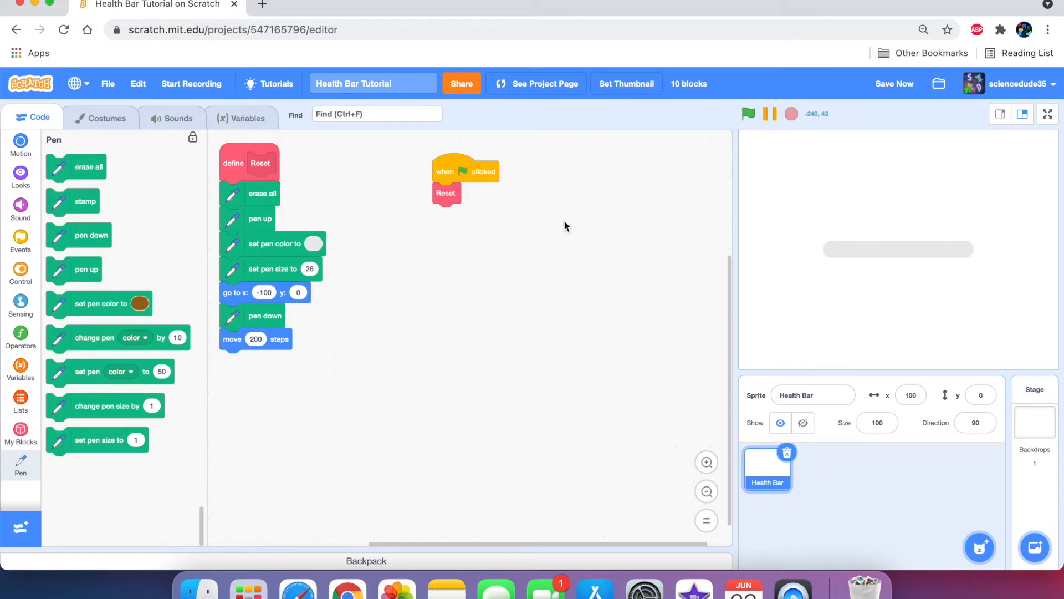
pyautogui.click(21, 366)
pyautogui.write('Health')
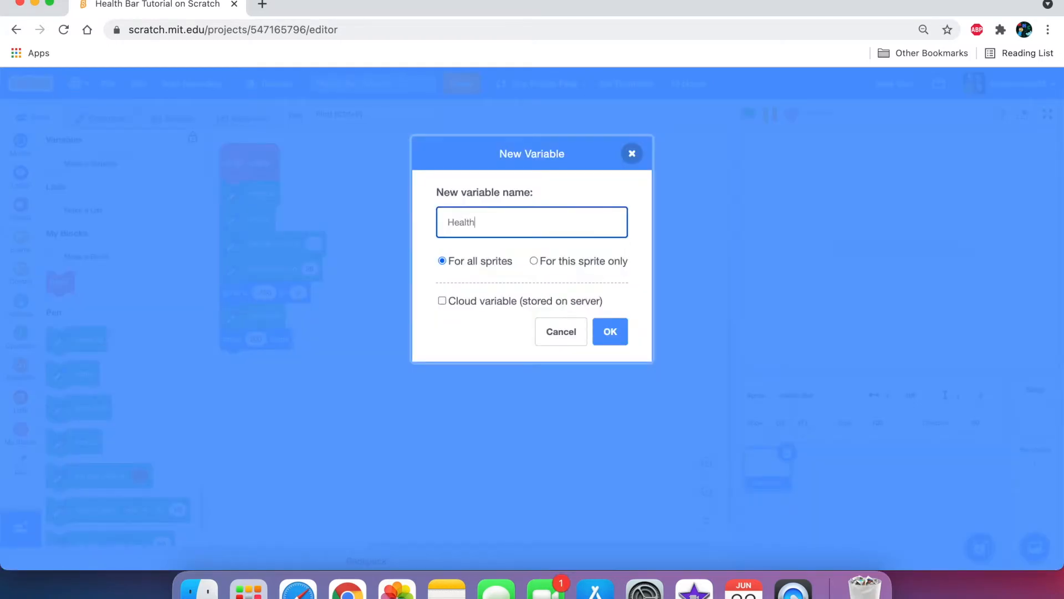
# Confirm the Health variable and set Health to 100 under the green flag.
pyautogui.click(609, 332)
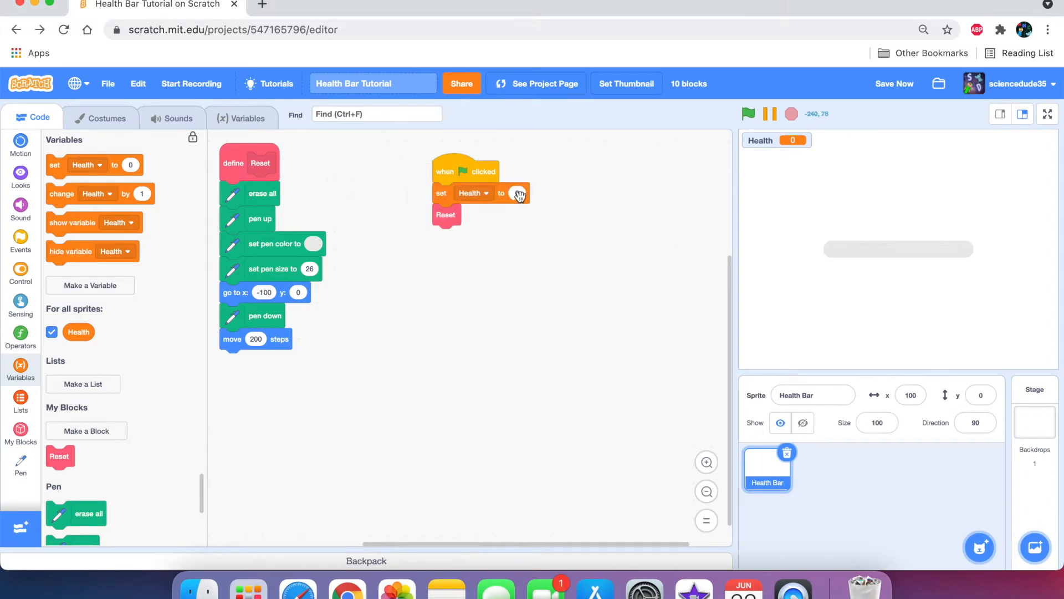
pyautogui.write('100')
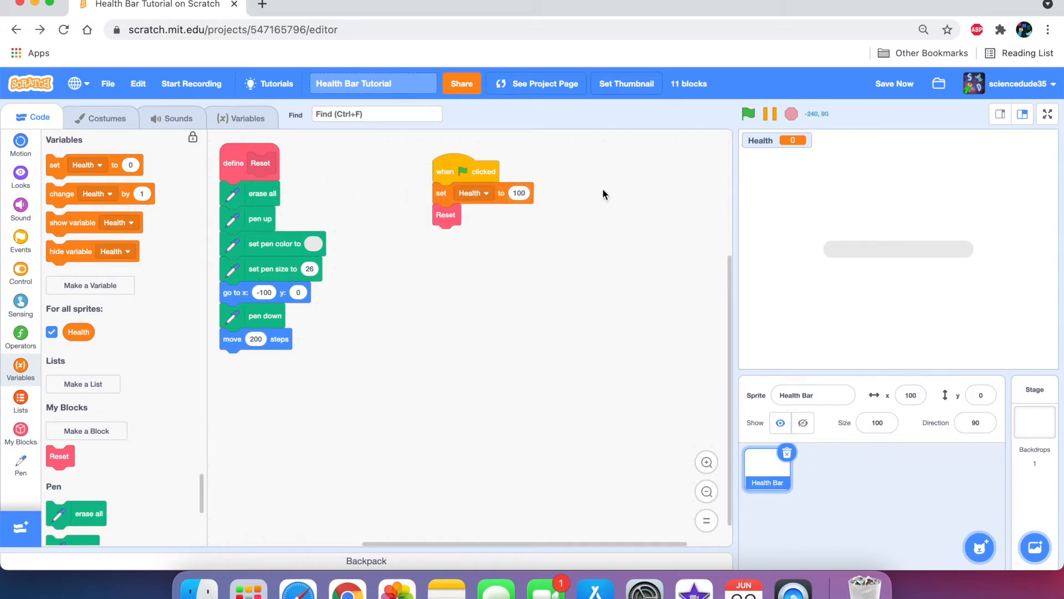
pyautogui.rightClick(446, 215)
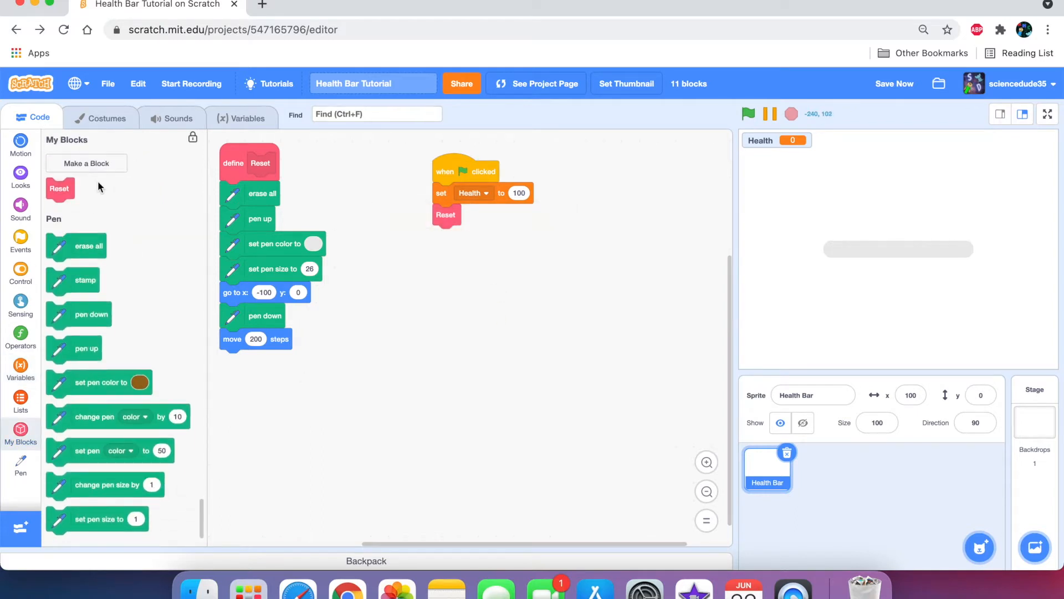
# Define a second custom block called Make Health Bar.
pyautogui.click(86, 163)
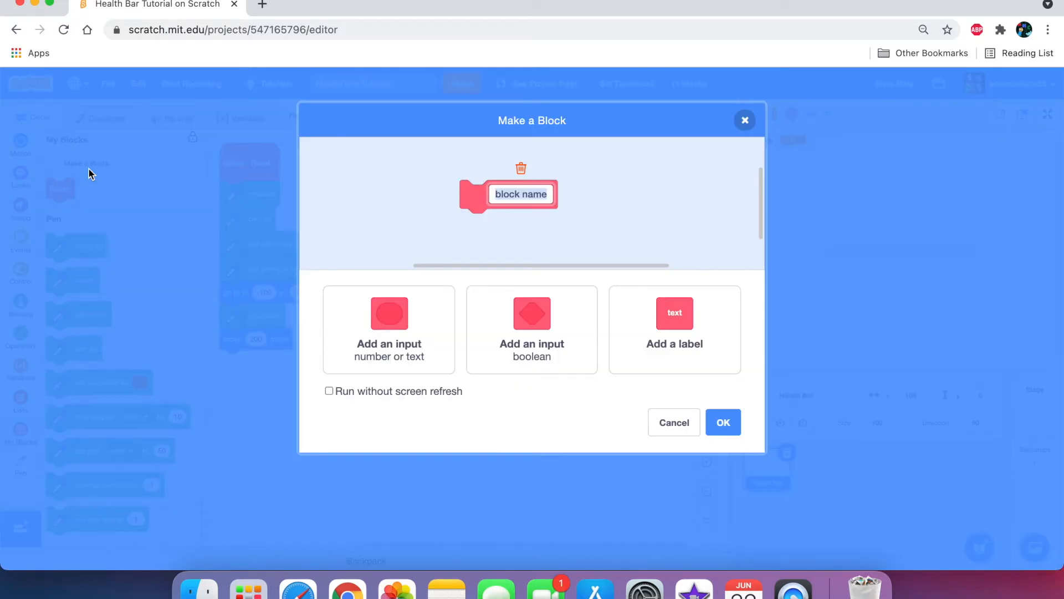
pyautogui.write('M')
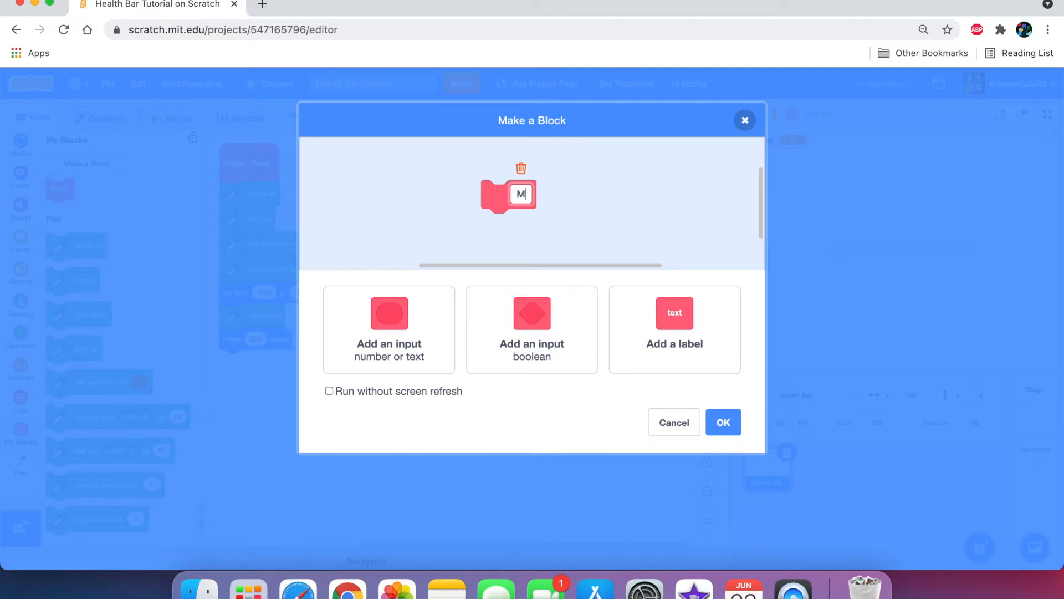
pyautogui.write('Make Health Bar')
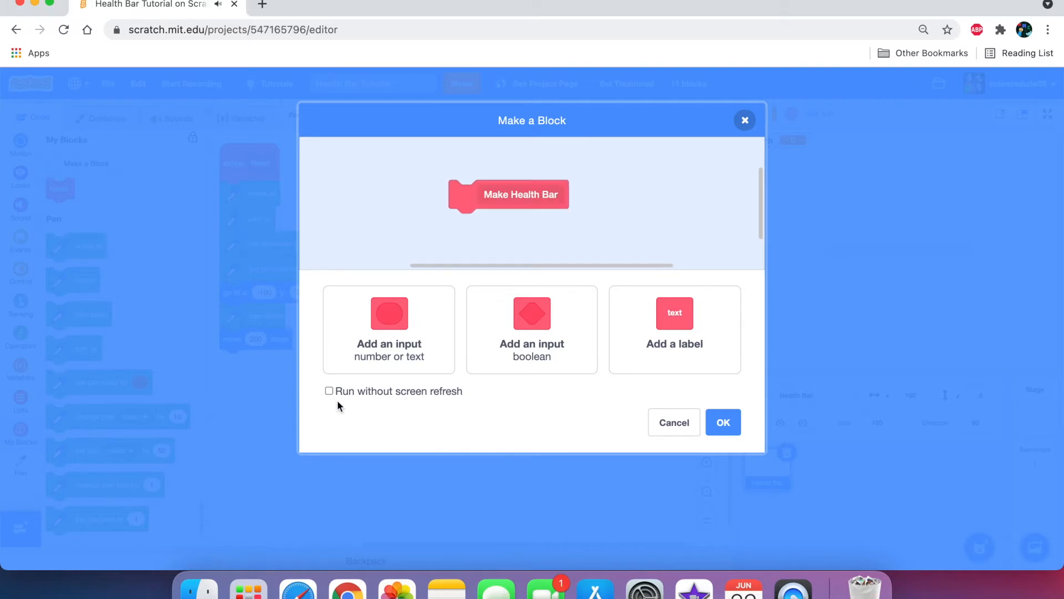
pyautogui.moveTo(346, 404)
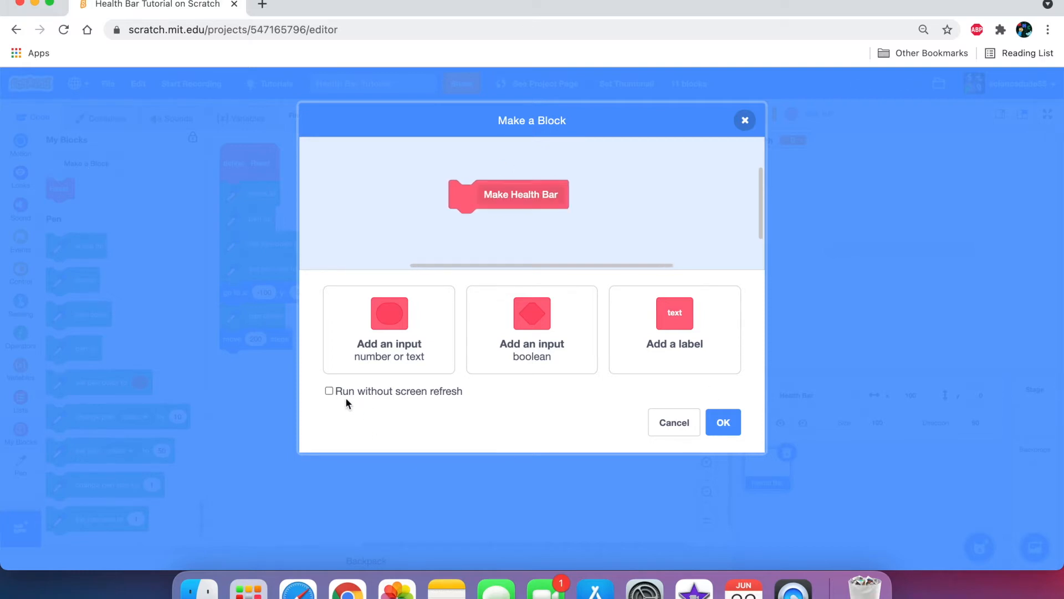
pyautogui.click(722, 421)
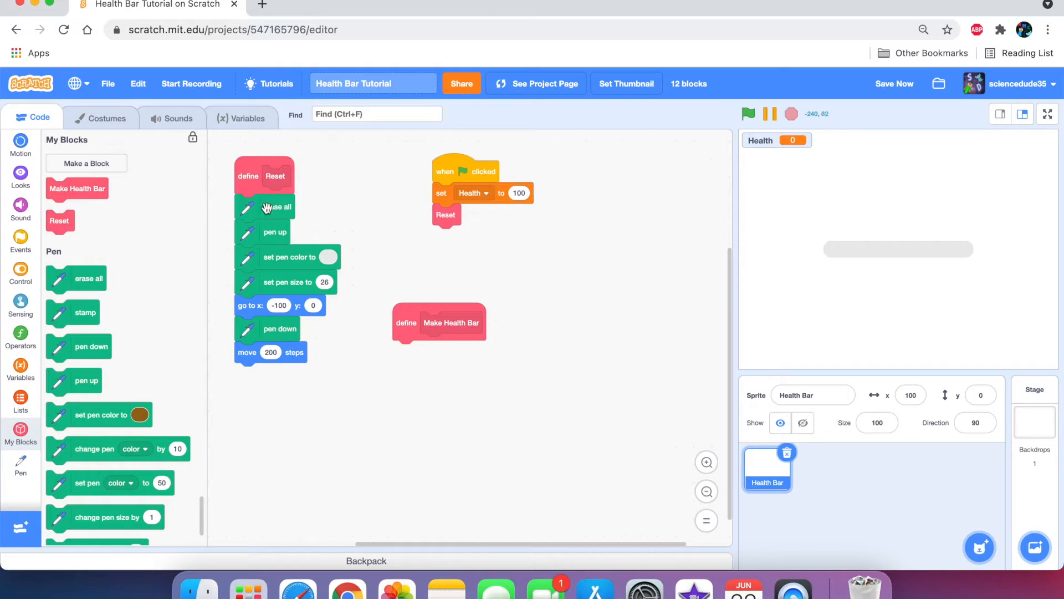
# Copy Reset's blocks under Make Health Bar, removing extras and setting pen size 16.
pyautogui.moveTo(275, 206); pyautogui.dragTo(433, 352)
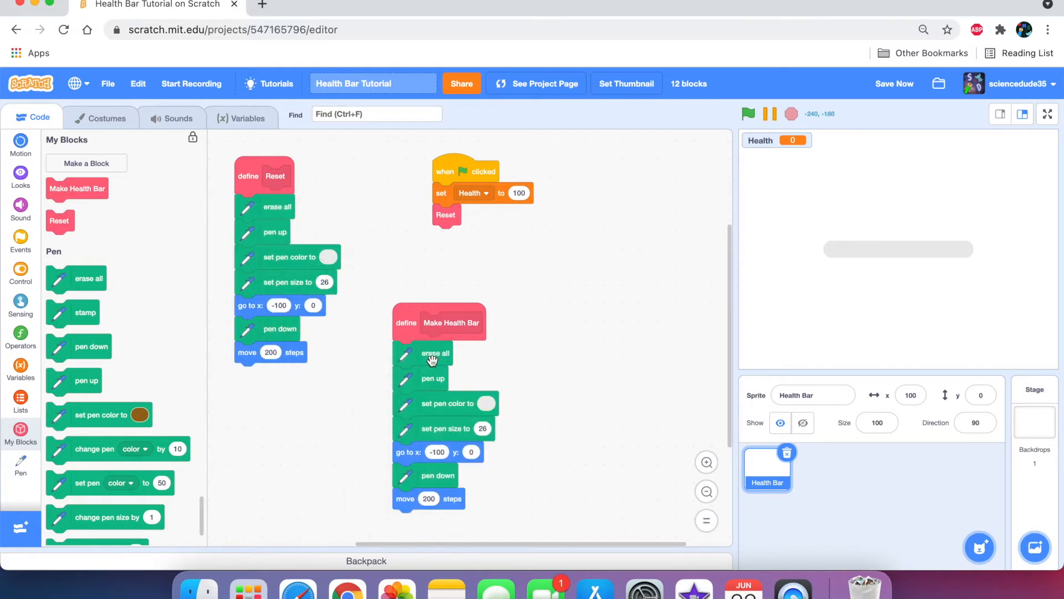
pyautogui.moveTo(447, 403); pyautogui.dragTo(563, 388)
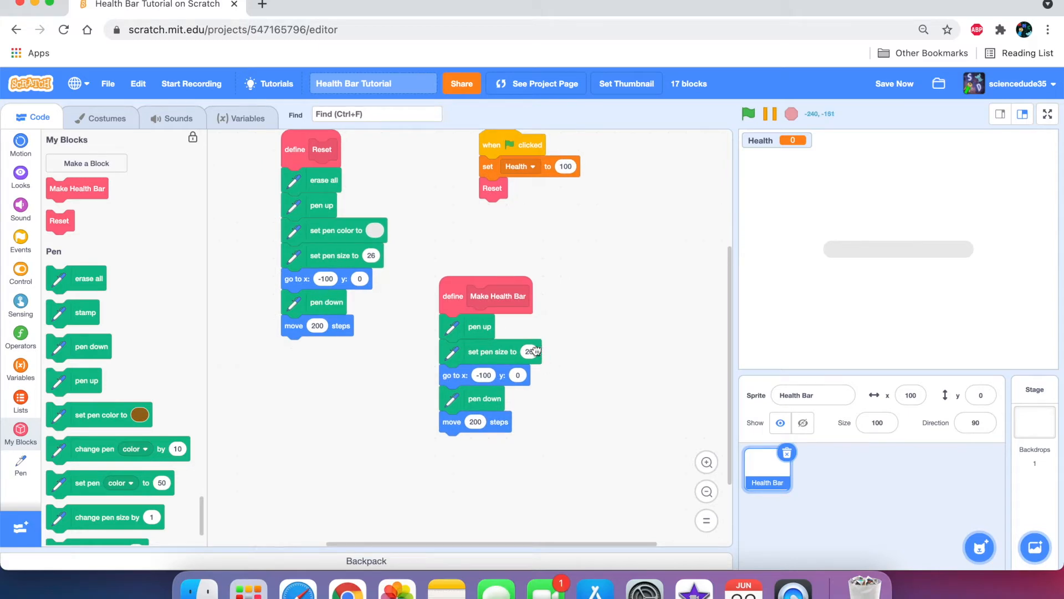
pyautogui.write('16')
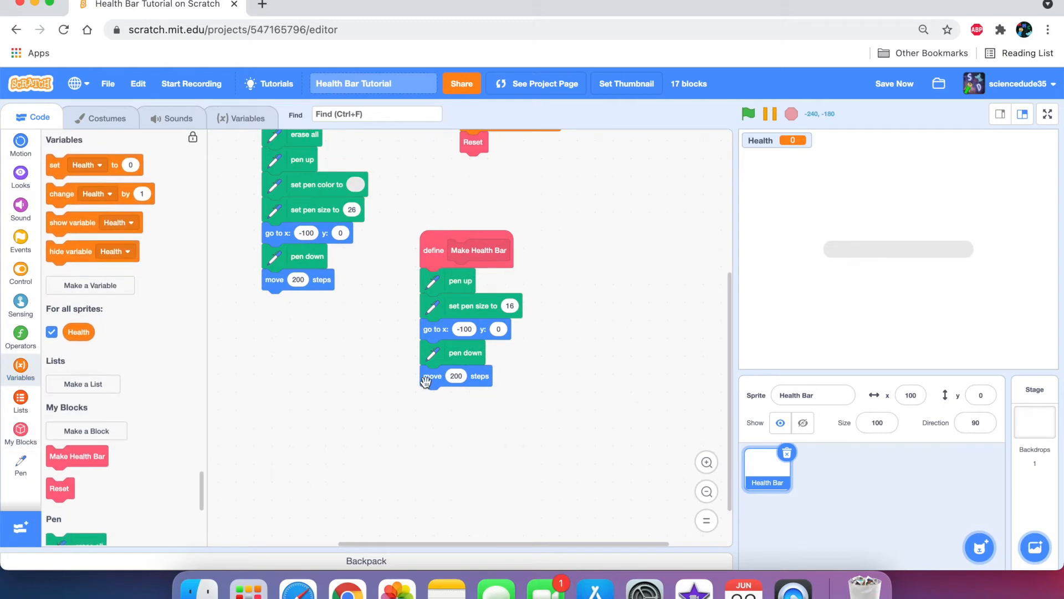
# Make the move length Health times 2 and set starting Health to 100.
pyautogui.click(52, 331)
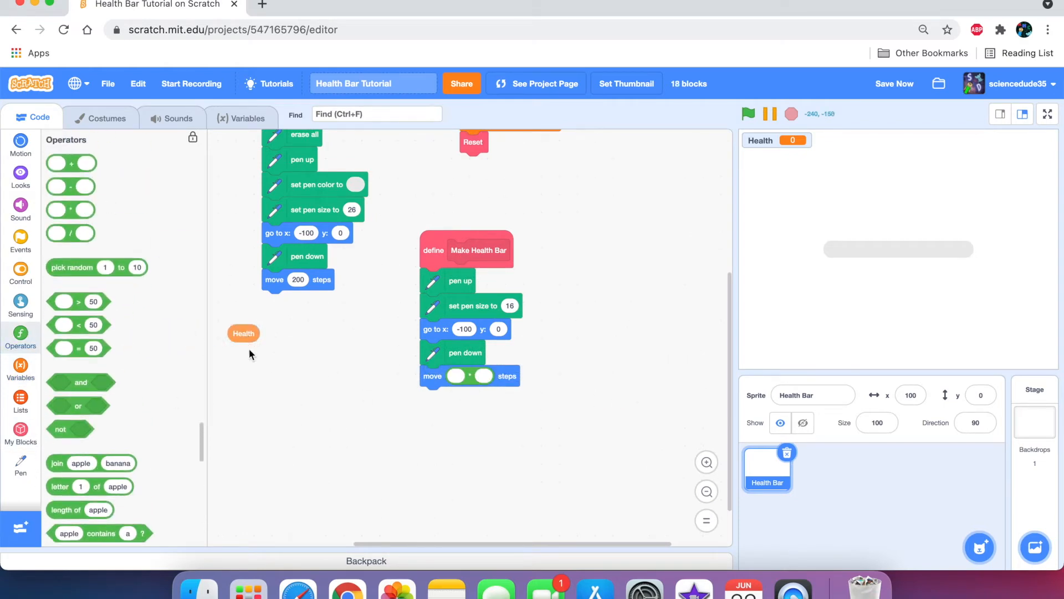
pyautogui.moveTo(243, 333); pyautogui.dragTo(461, 377)
pyautogui.write('2')
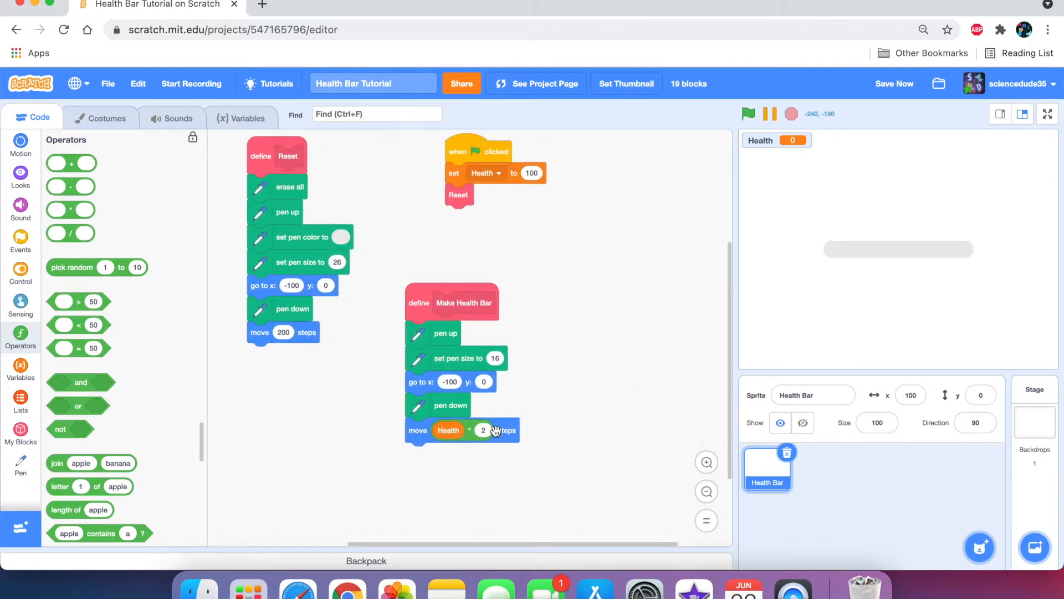
pyautogui.click(531, 172)
pyautogui.write('90')
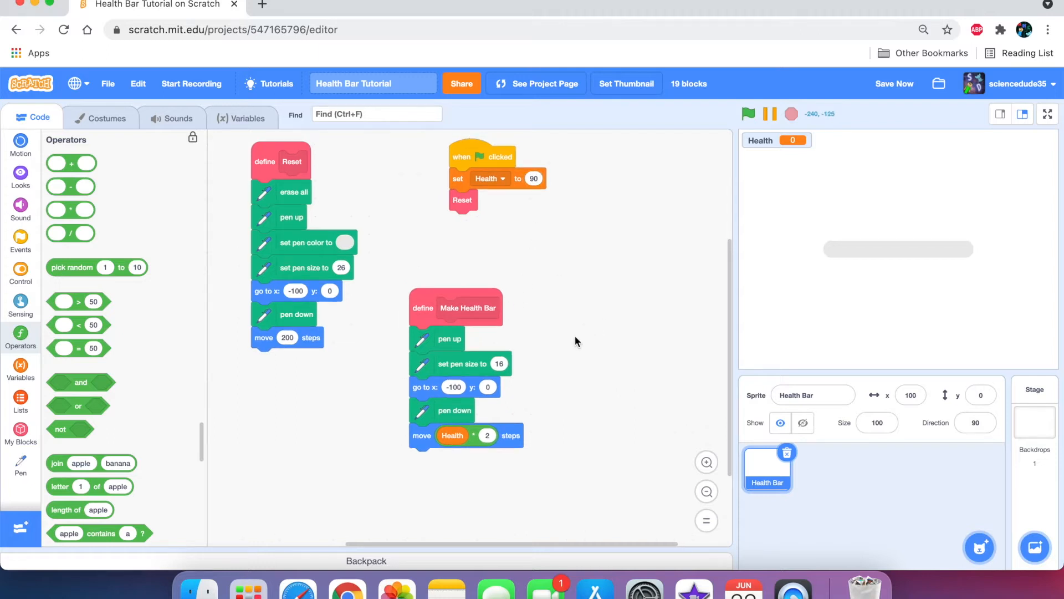
pyautogui.click(534, 178)
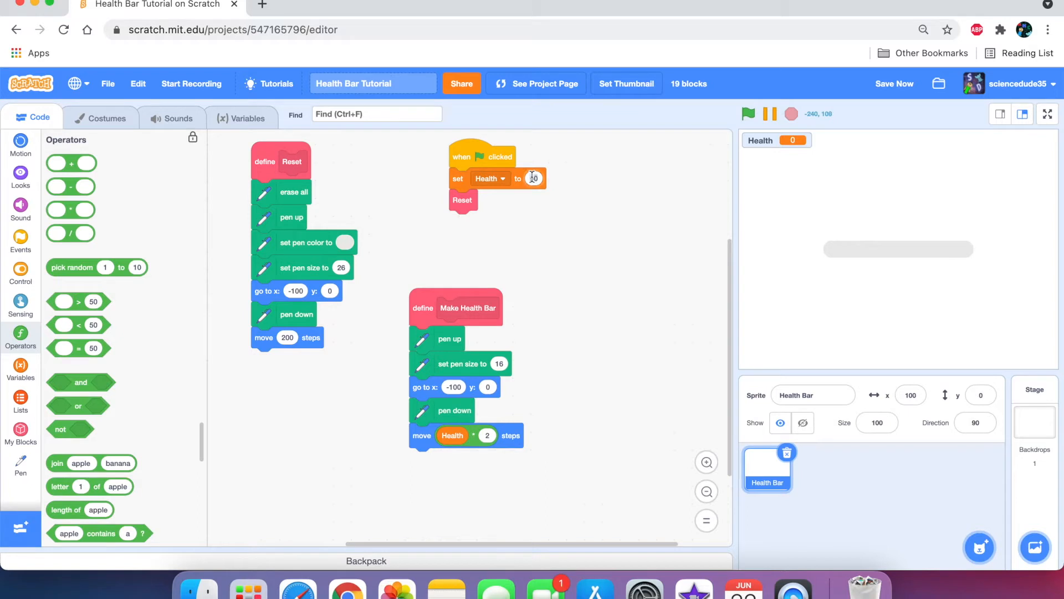
pyautogui.write('100')
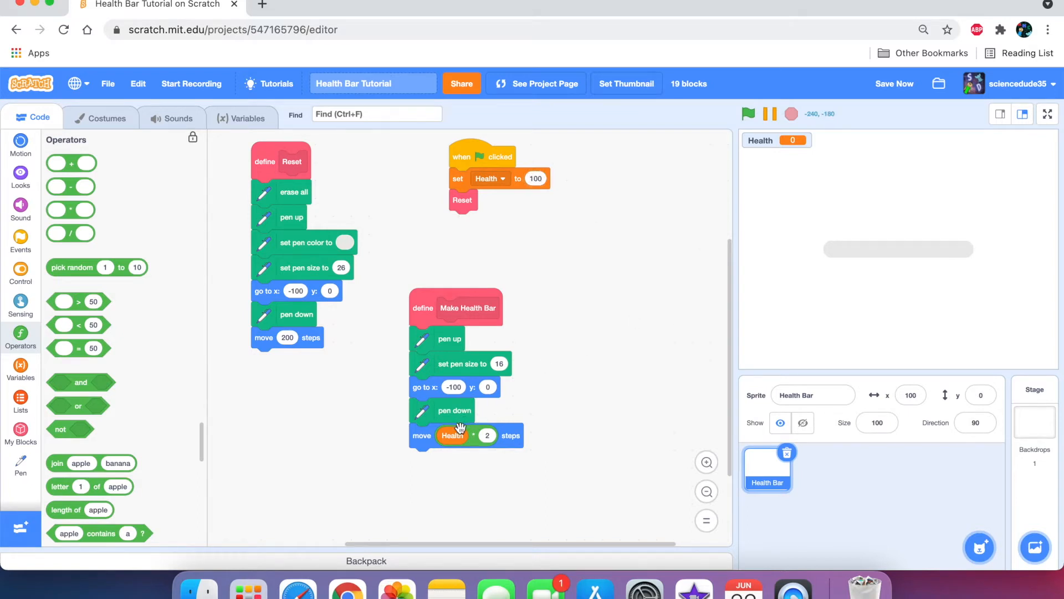
pyautogui.moveTo(495, 444)
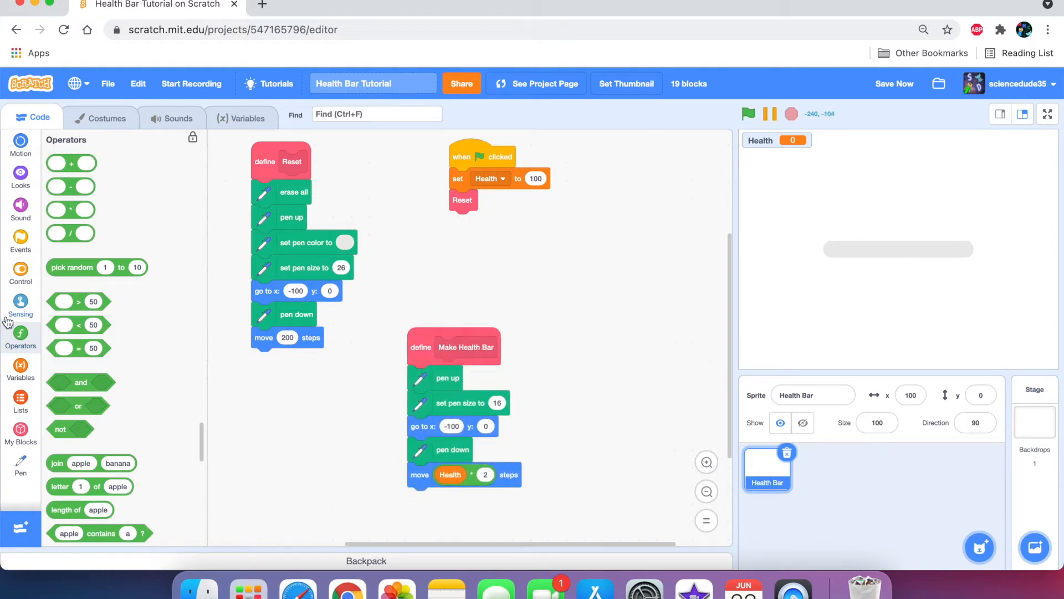
# Make the health bar pen green and call Make Health Bar after Reset.
pyautogui.click(21, 267)
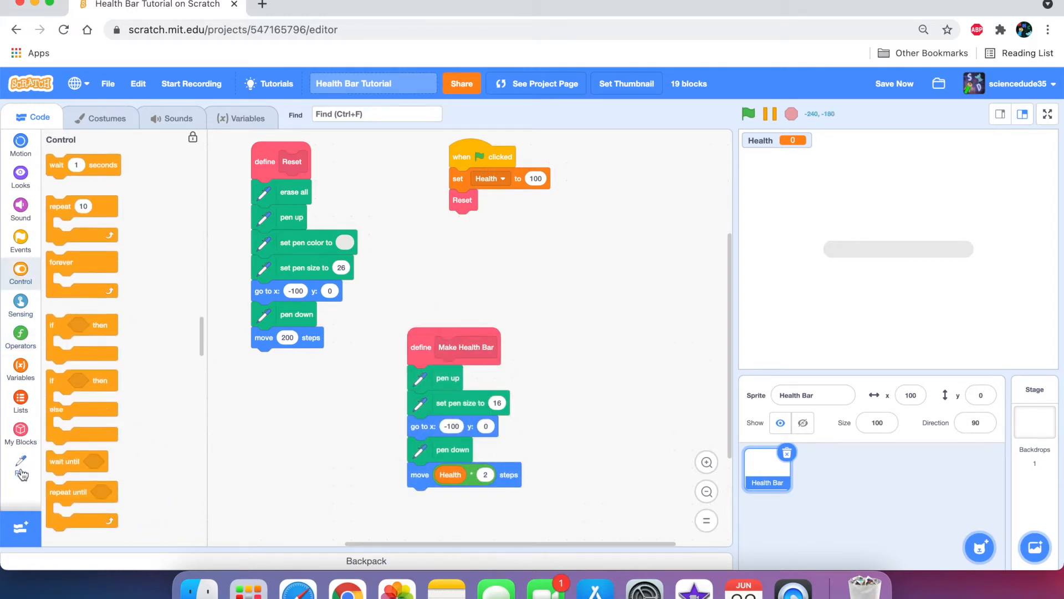
pyautogui.click(21, 462)
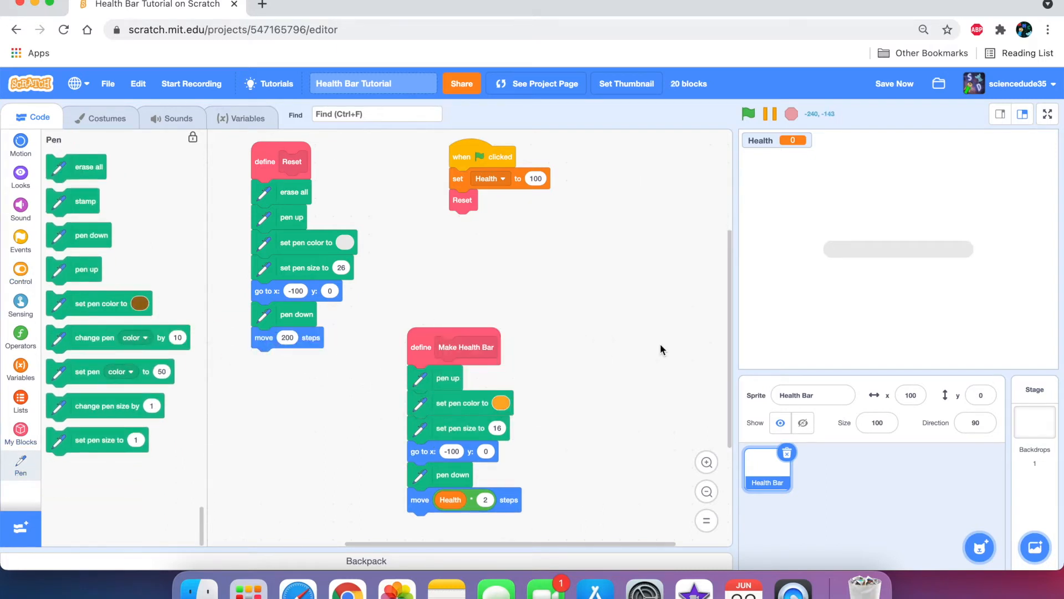
pyautogui.click(497, 403)
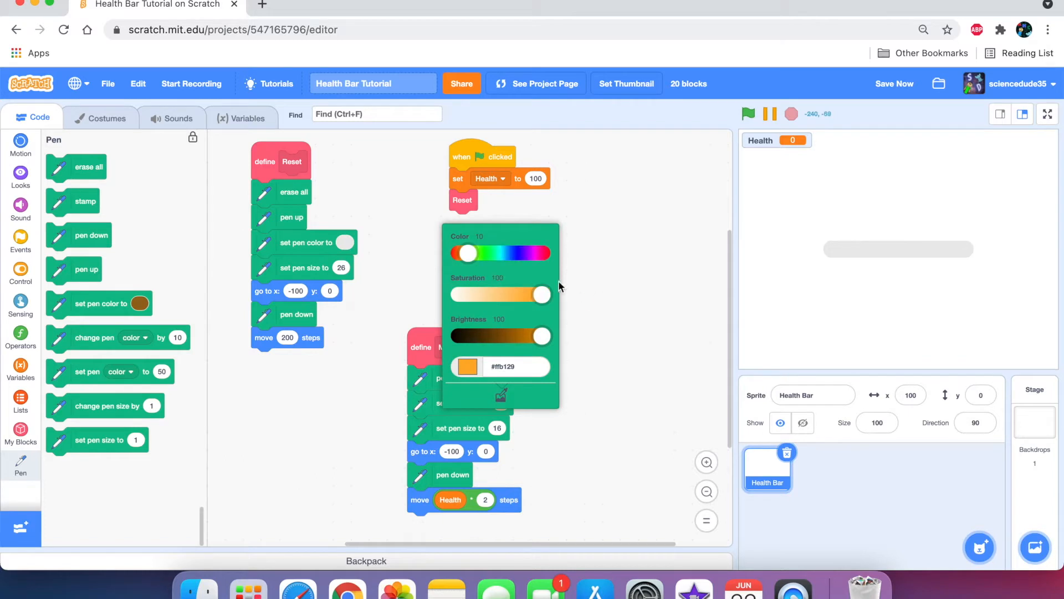
pyautogui.click(21, 269)
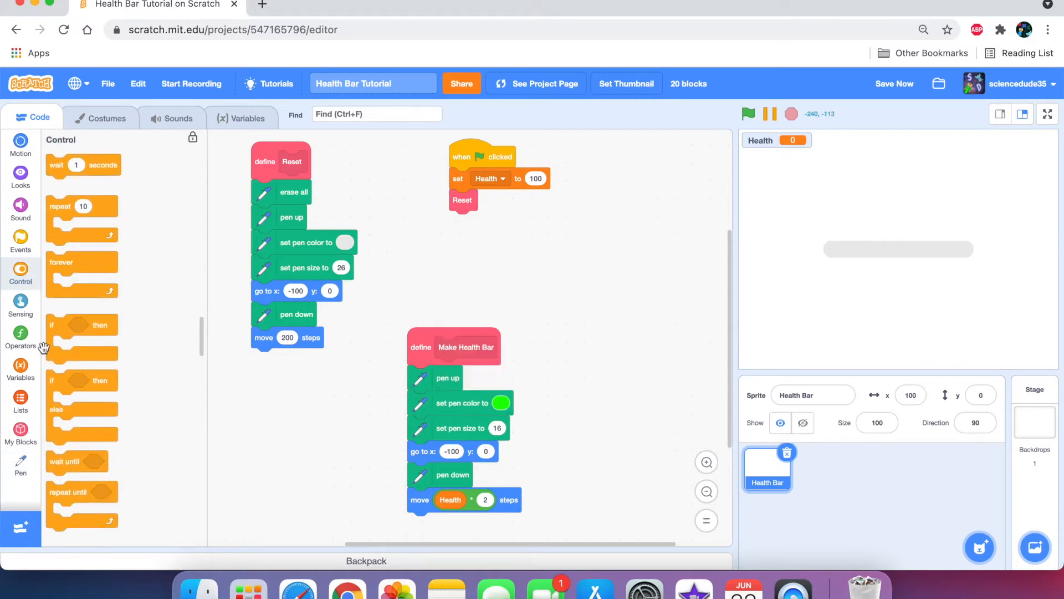
pyautogui.click(20, 433)
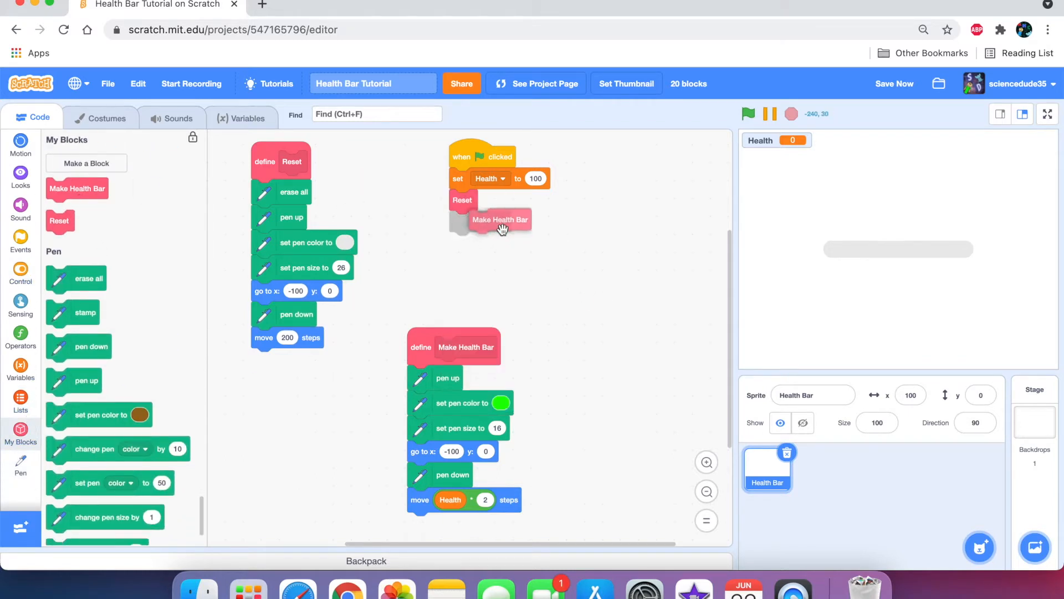
# Run the project to draw the green bar and restore Health to 100.
pyautogui.click(500, 219)
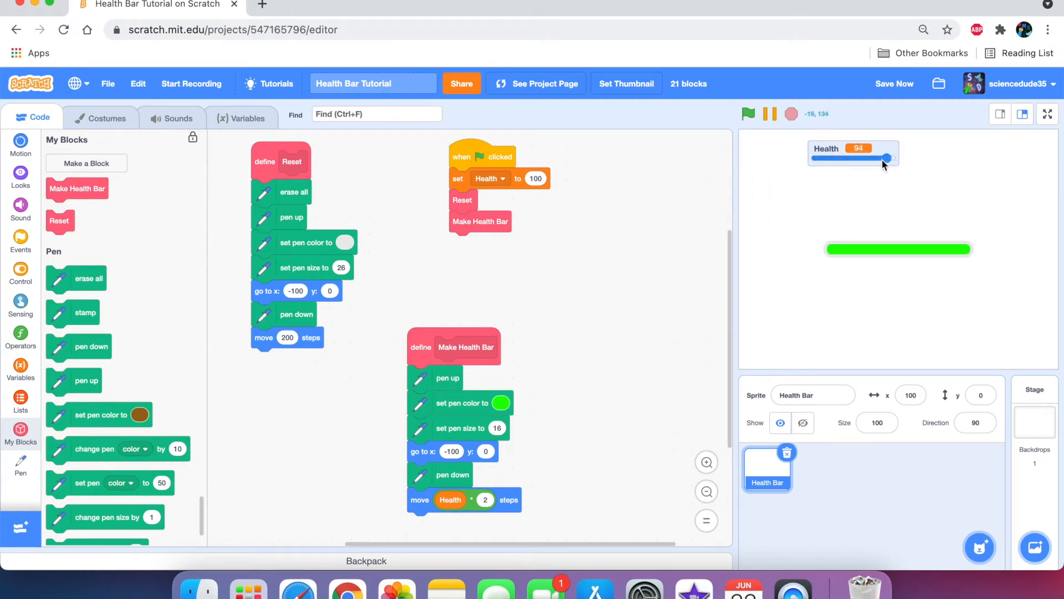
pyautogui.moveTo(884, 158); pyautogui.dragTo(891, 158)
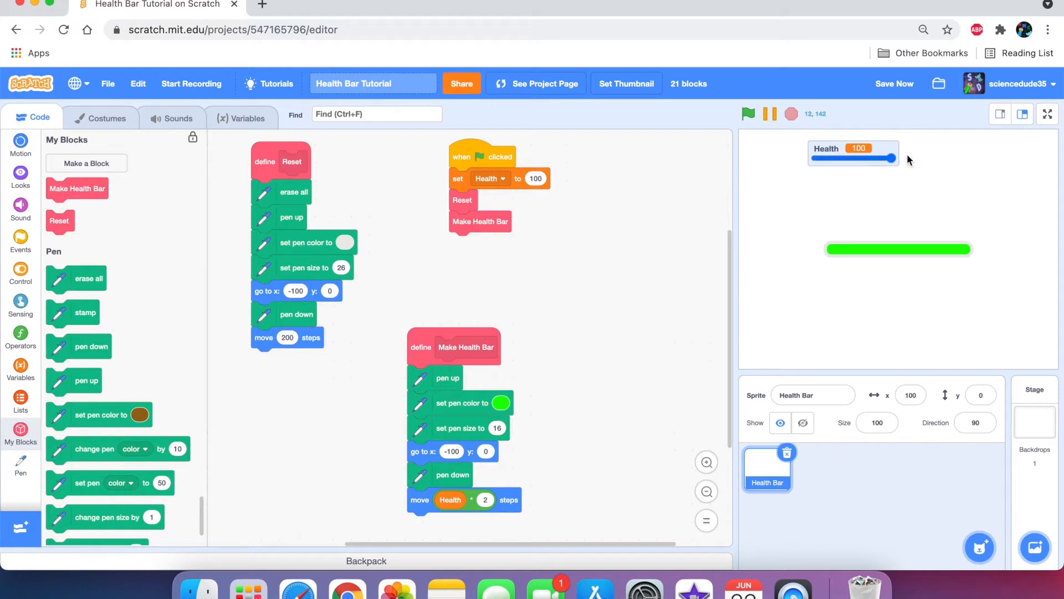
pyautogui.moveTo(804, 262)
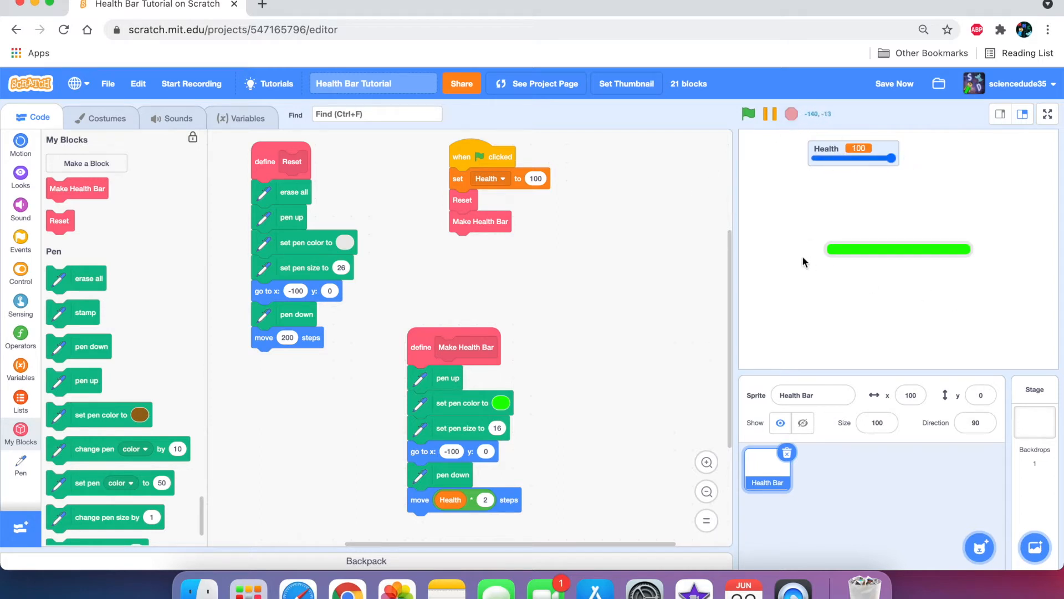
pyautogui.moveTo(1026, 274)
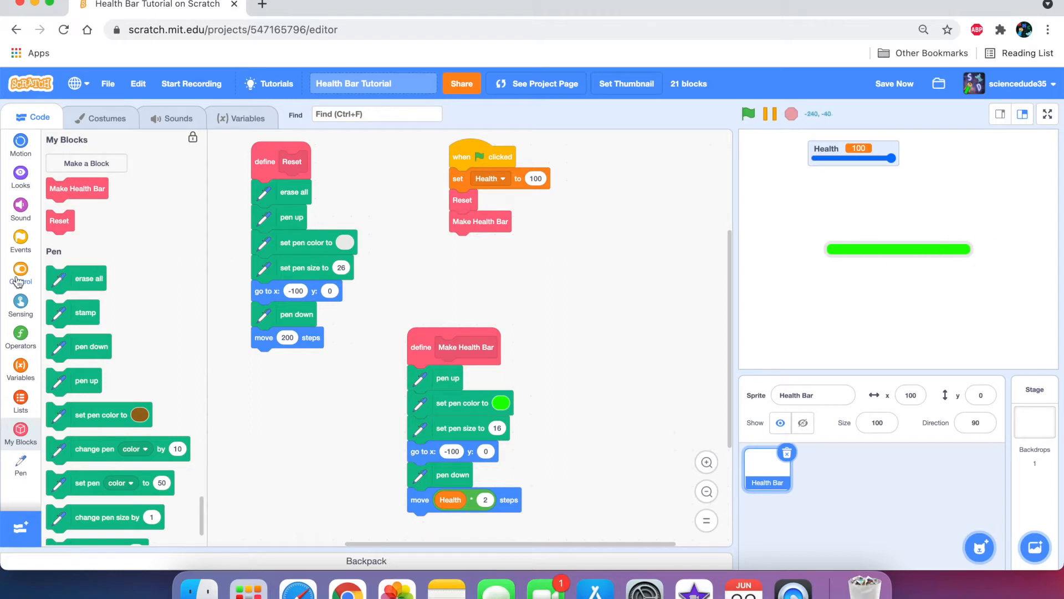
pyautogui.click(20, 275)
pyautogui.write('50')
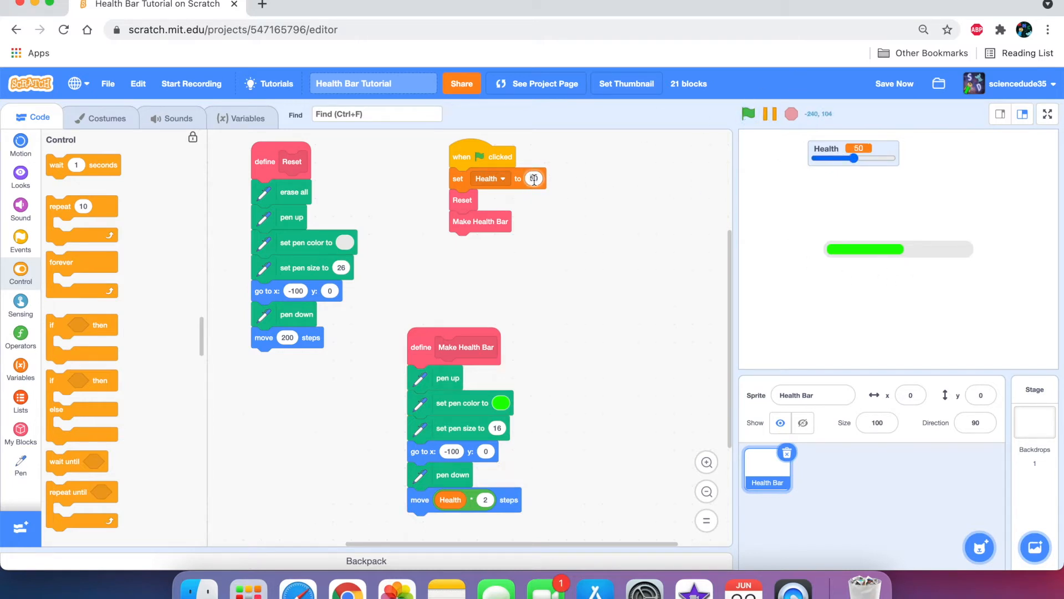
pyautogui.click(748, 113)
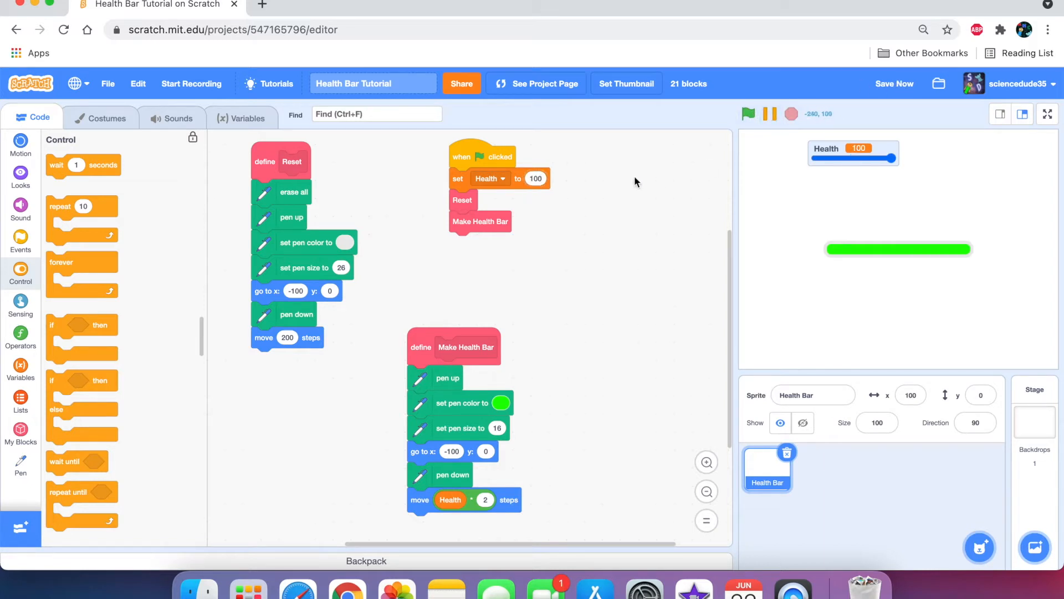
# Put Make Health Bar inside a forever loop and test with the Health slider.
pyautogui.moveTo(889, 157); pyautogui.dragTo(825, 158)
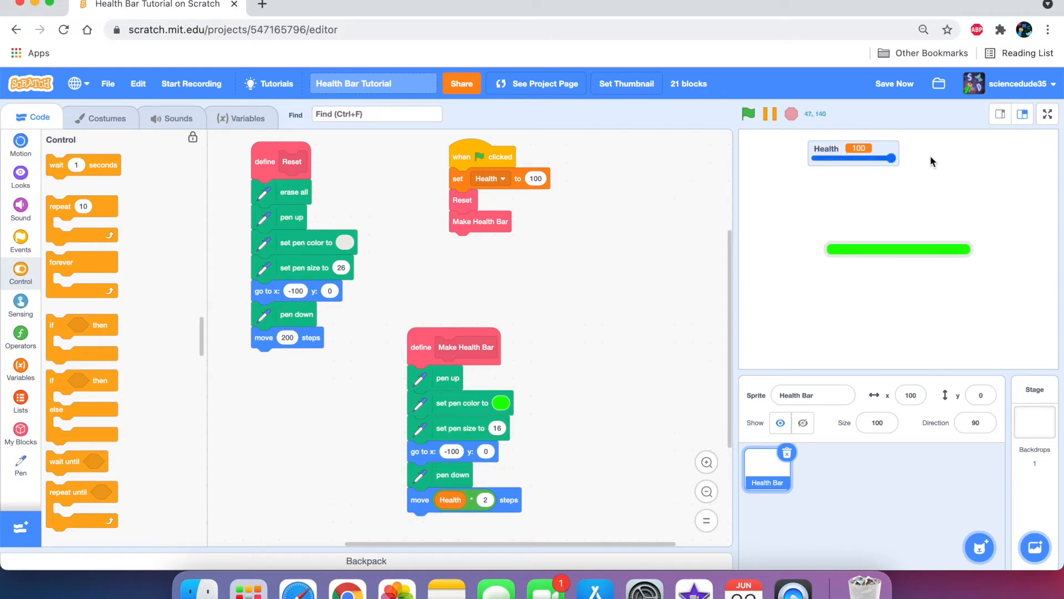
pyautogui.moveTo(981, 243)
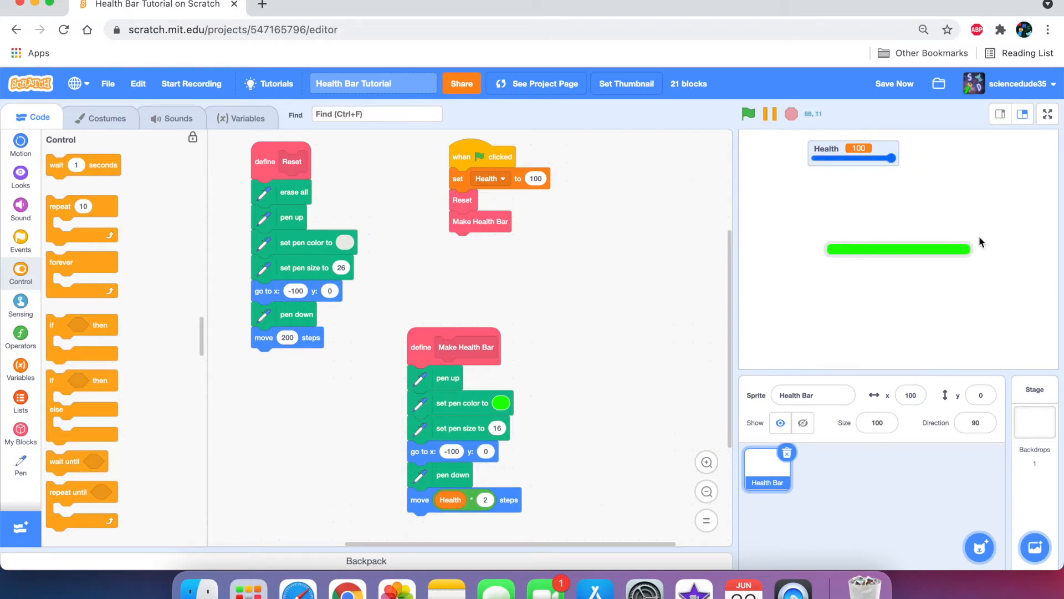
pyautogui.moveTo(64, 266)
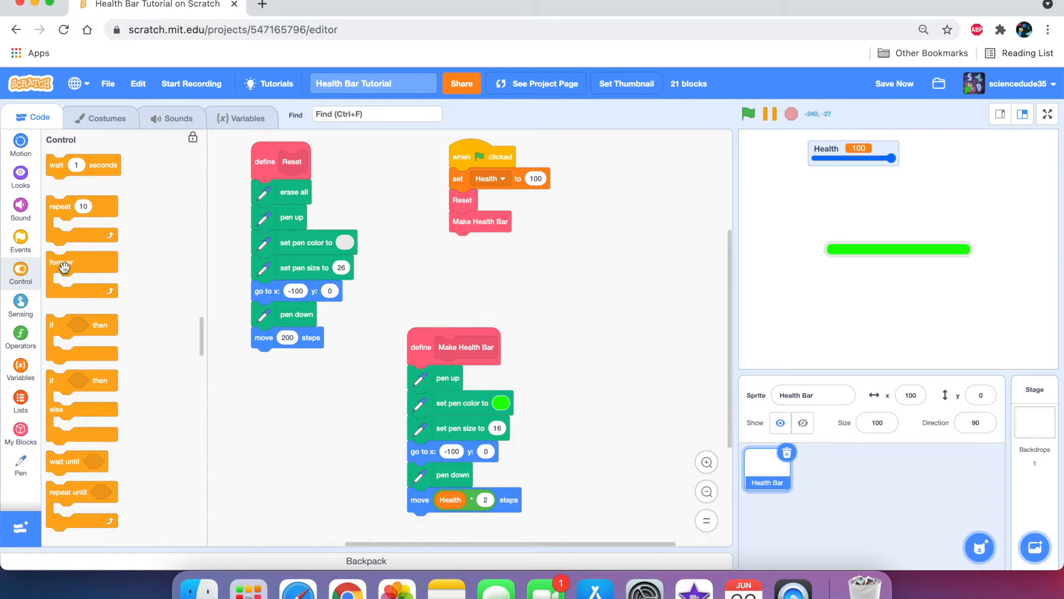
pyautogui.moveTo(61, 262); pyautogui.dragTo(486, 200)
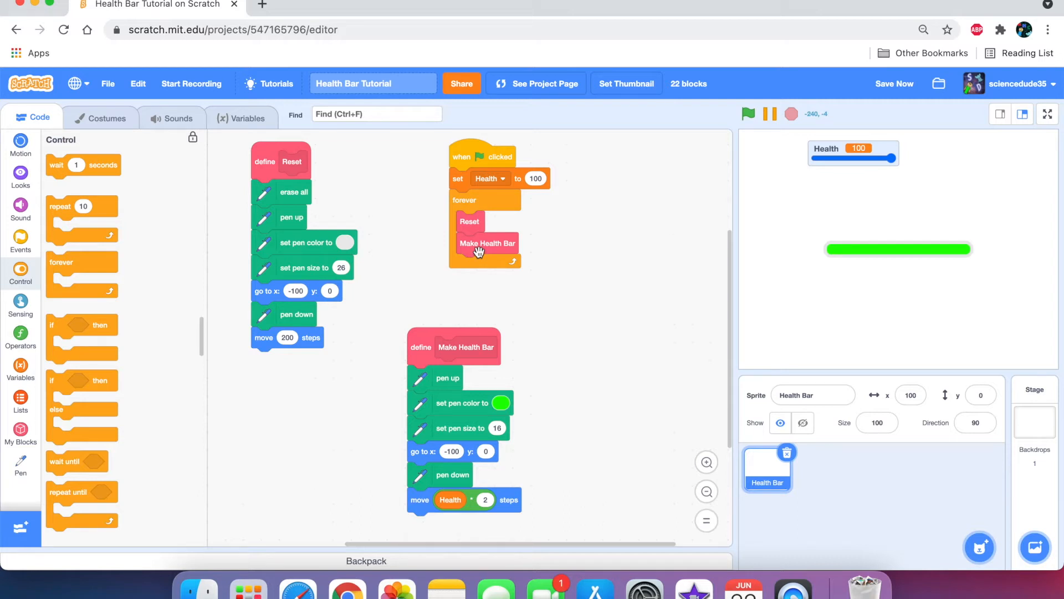
pyautogui.moveTo(470, 232)
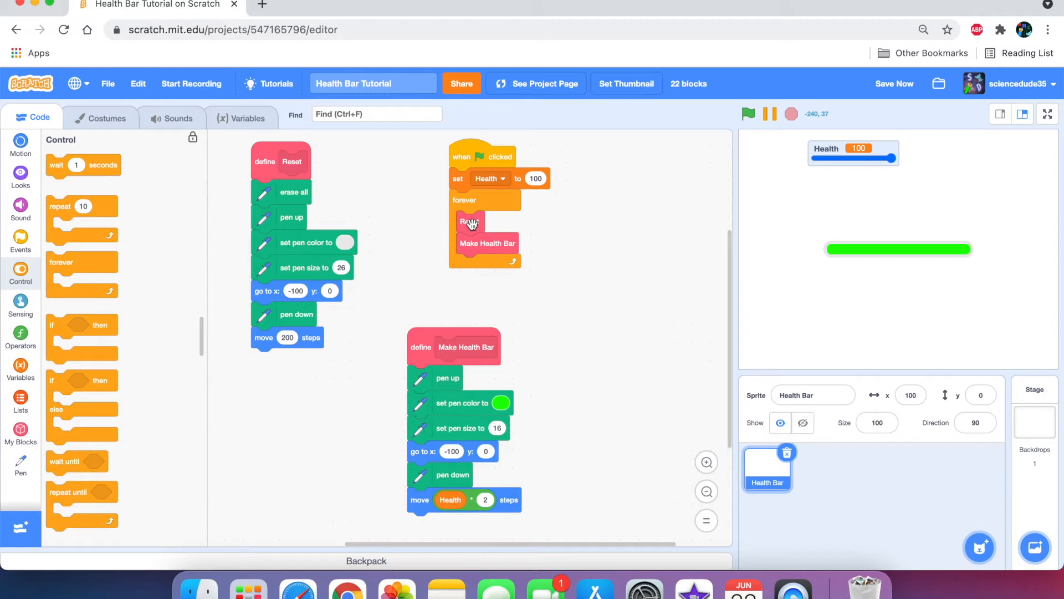
pyautogui.moveTo(473, 224)
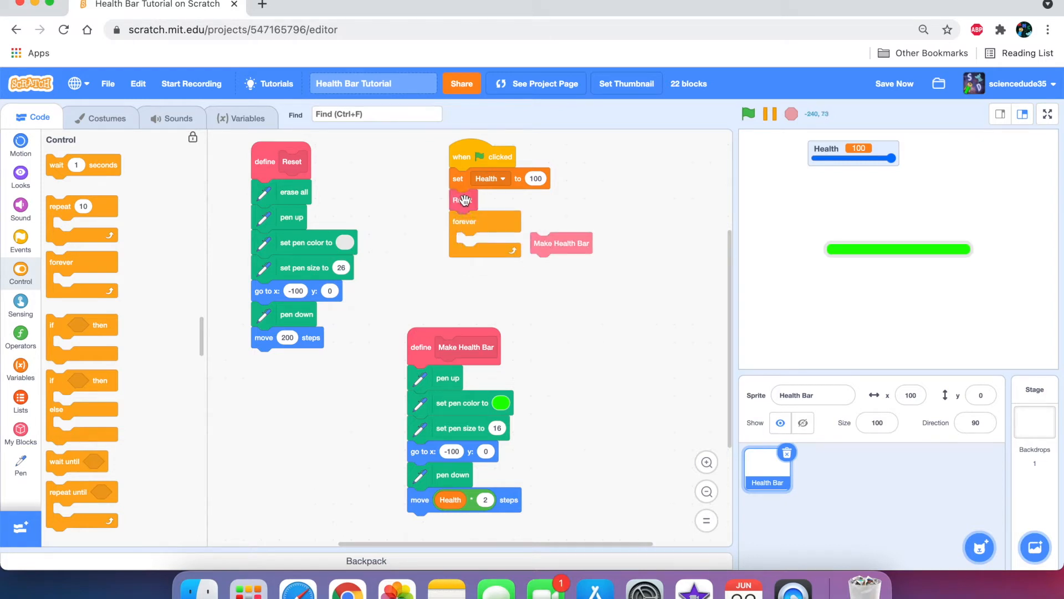
pyautogui.moveTo(561, 243); pyautogui.dragTo(486, 243)
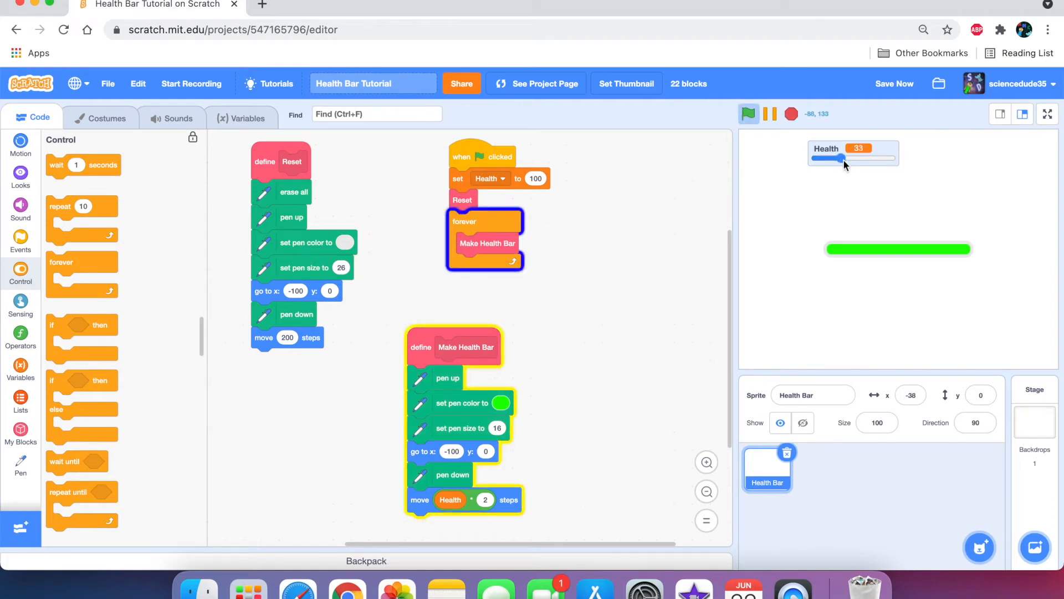
pyautogui.moveTo(828, 158); pyautogui.dragTo(883, 158)
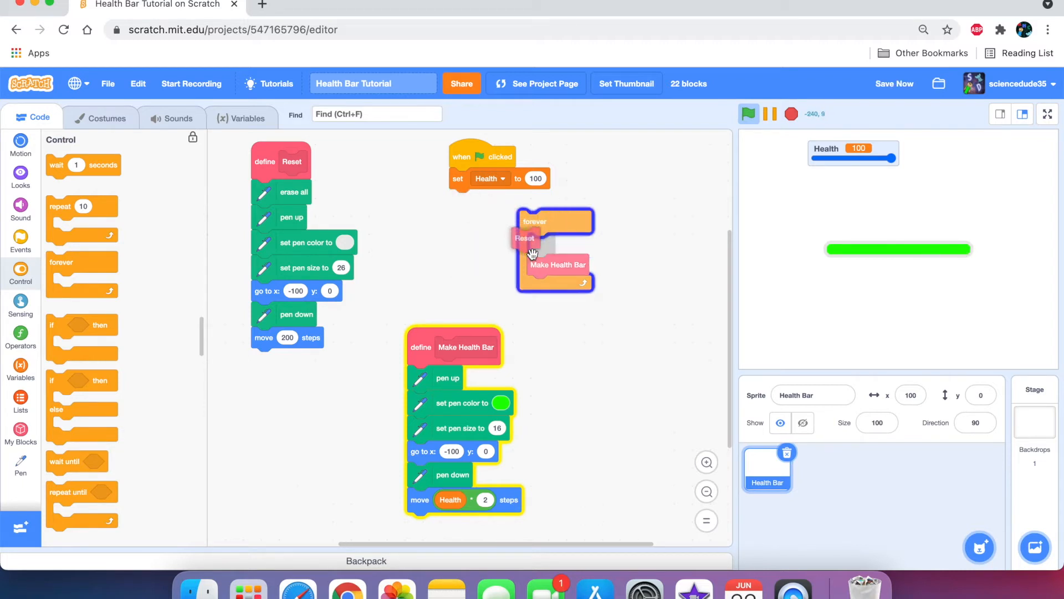
# Move Reset into the loop before Make Health Bar and drop Health to half, then zero.
pyautogui.moveTo(553, 220); pyautogui.dragTo(484, 200)
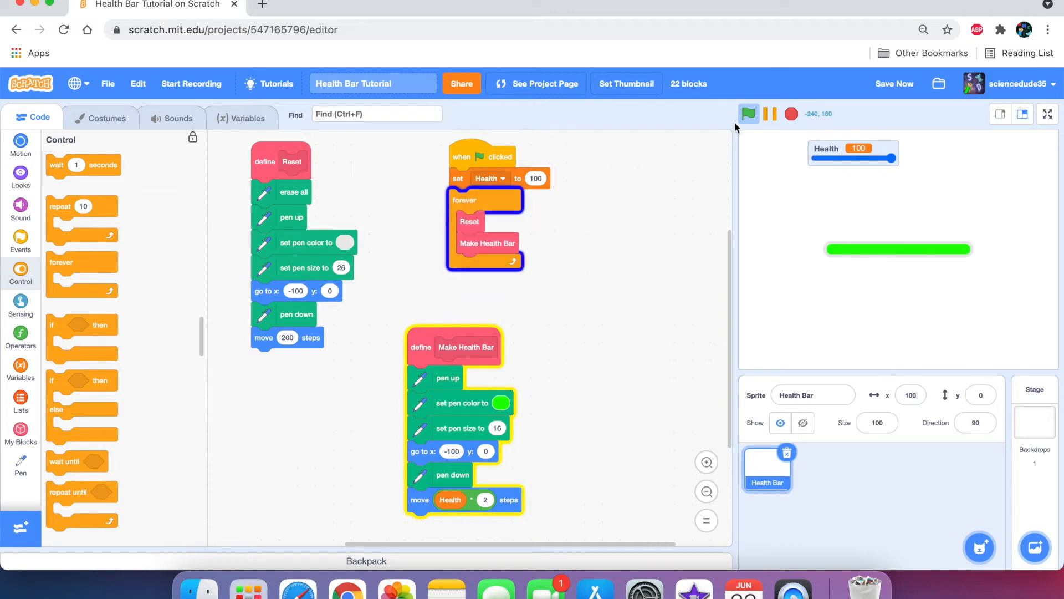
pyautogui.moveTo(898, 169)
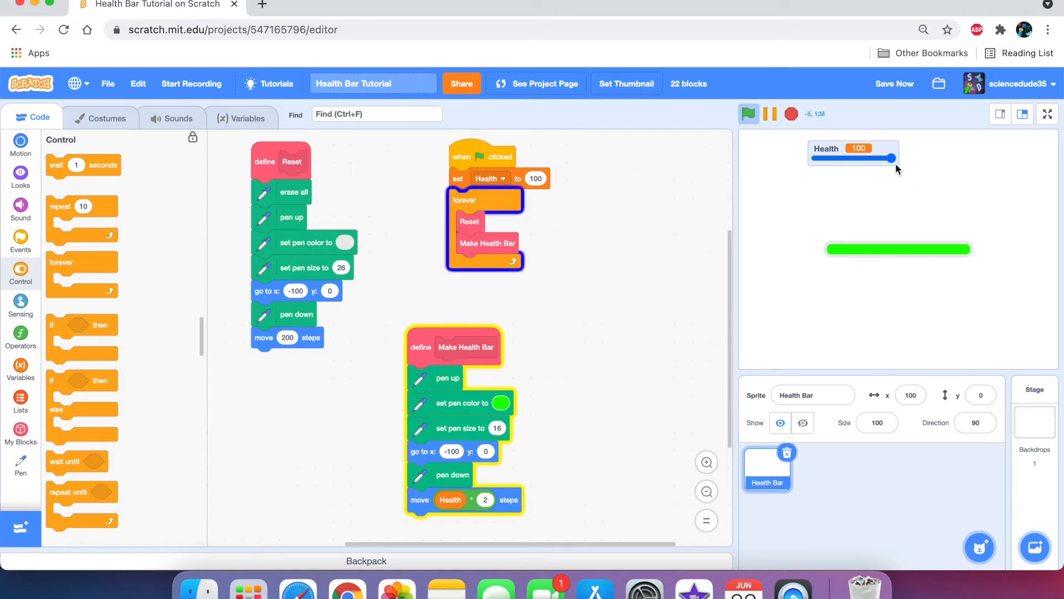
pyautogui.moveTo(893, 158); pyautogui.dragTo(854, 158)
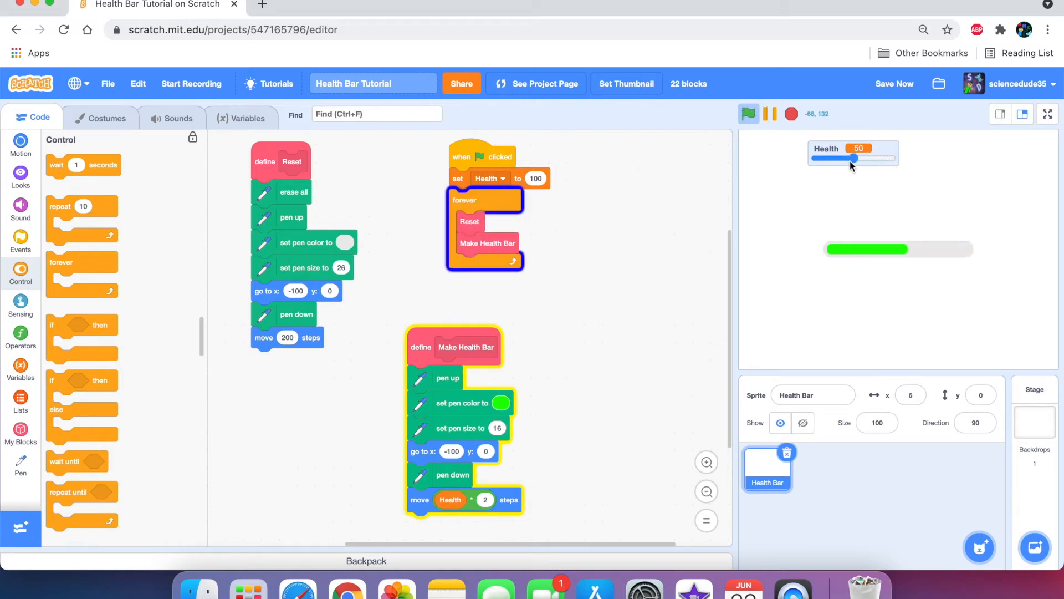
pyautogui.moveTo(853, 158); pyautogui.dragTo(815, 158)
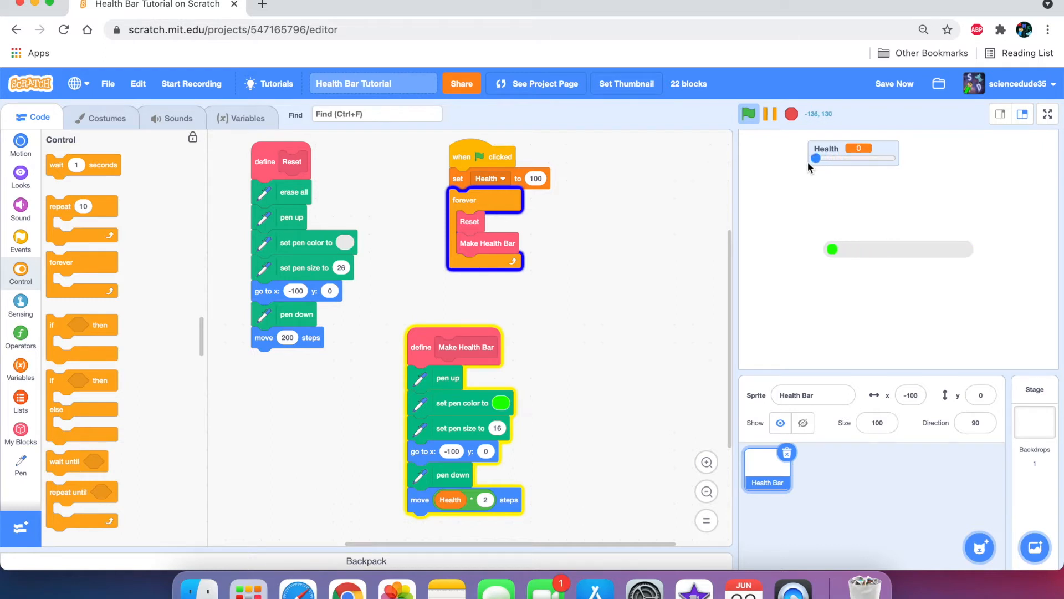
# Add an if Health < 1 then Reset check at the end of Make Health Bar.
pyautogui.moveTo(817, 157); pyautogui.dragTo(828, 157)
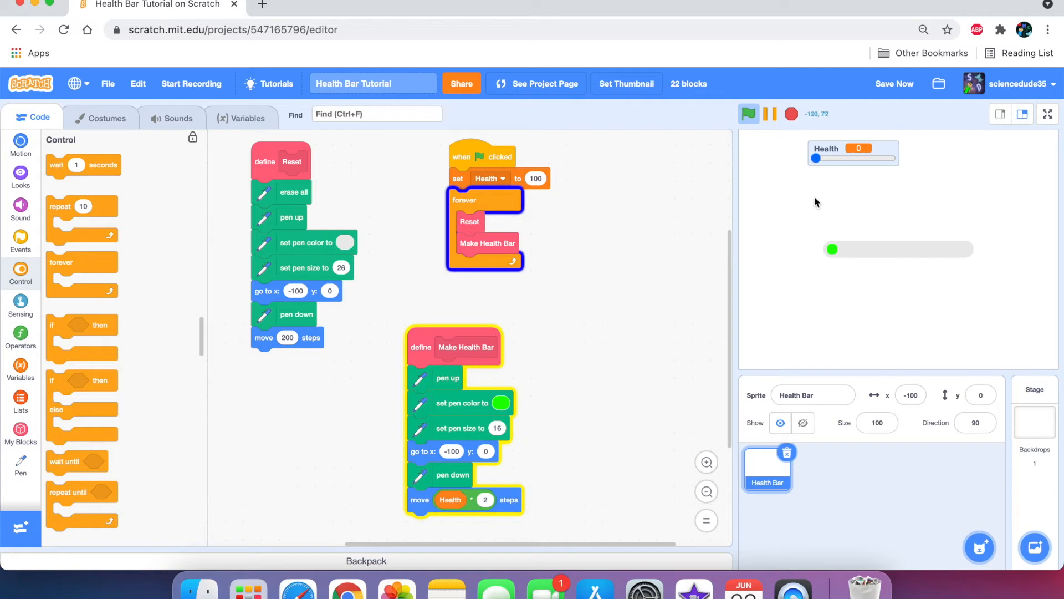
pyautogui.moveTo(817, 195)
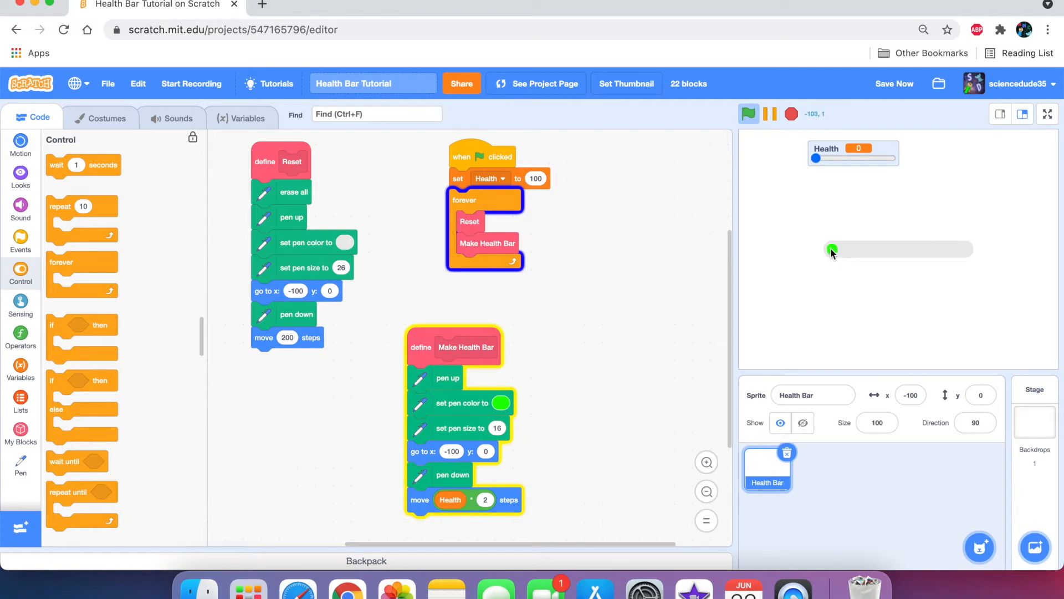
pyautogui.click(790, 113)
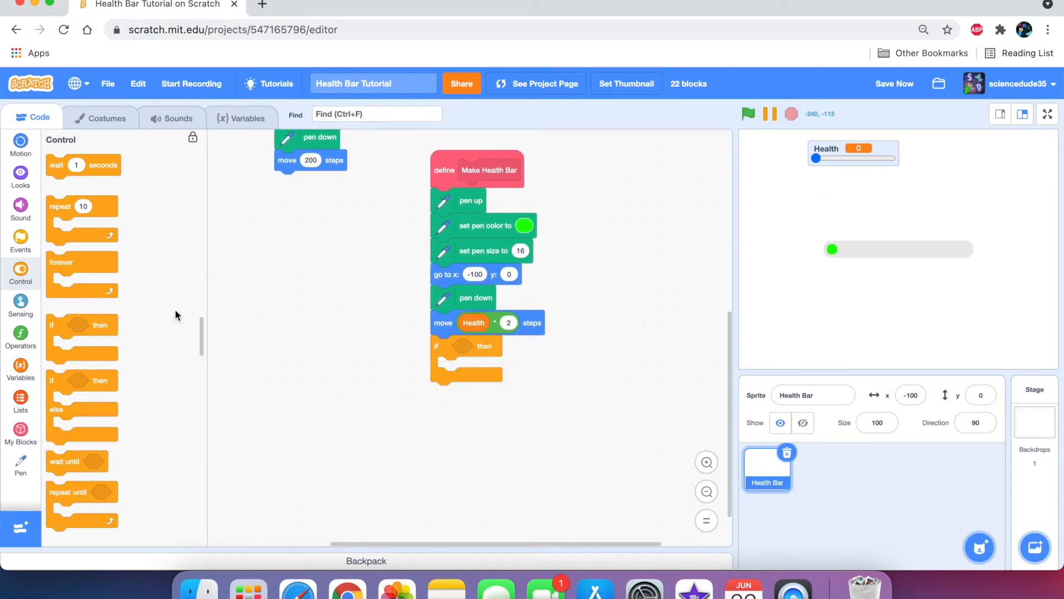
pyautogui.click(21, 338)
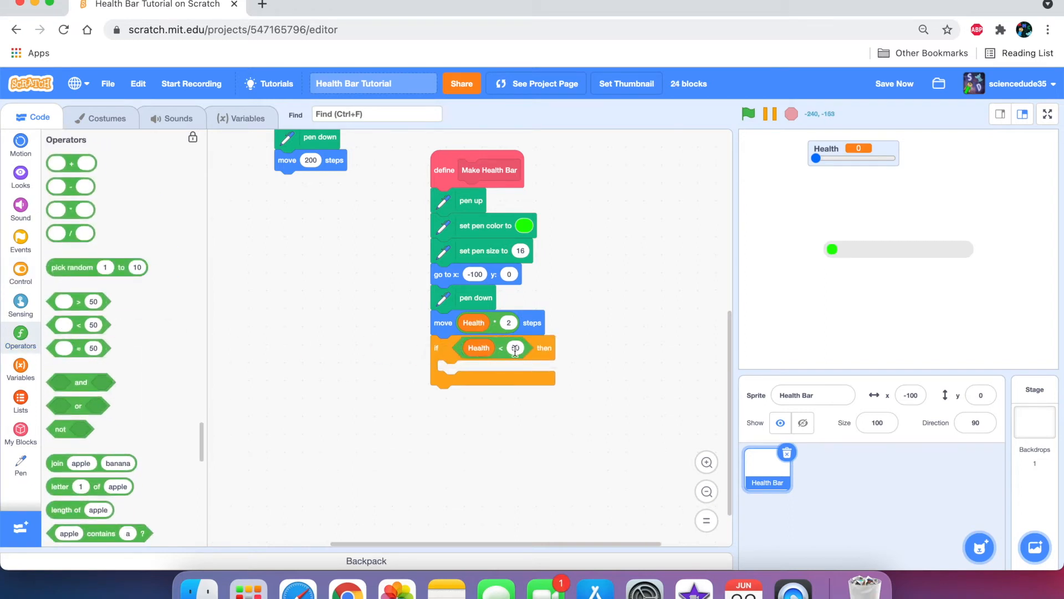
pyautogui.click(20, 466)
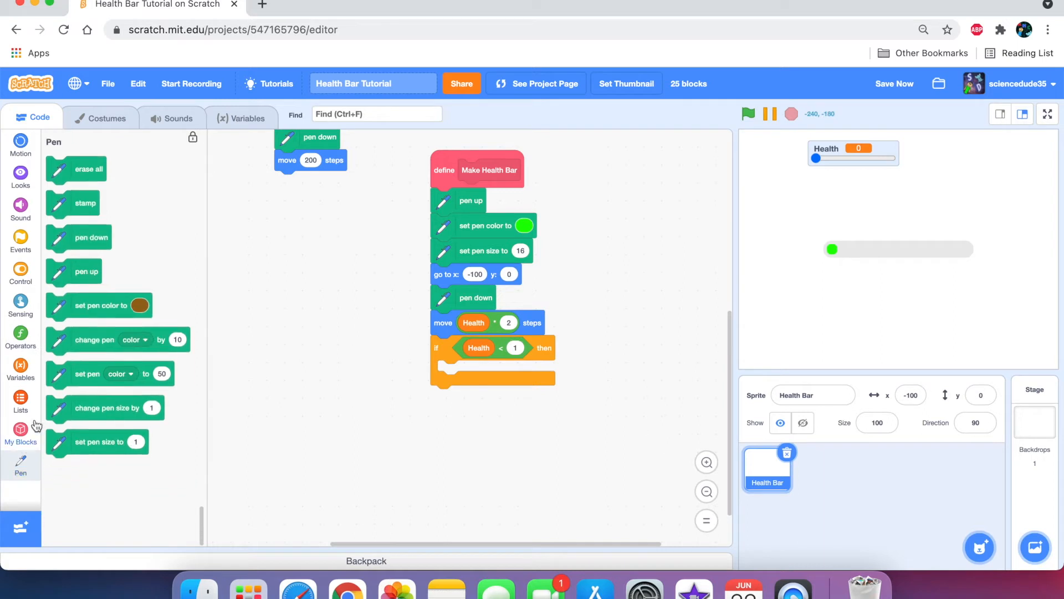
pyautogui.click(21, 430)
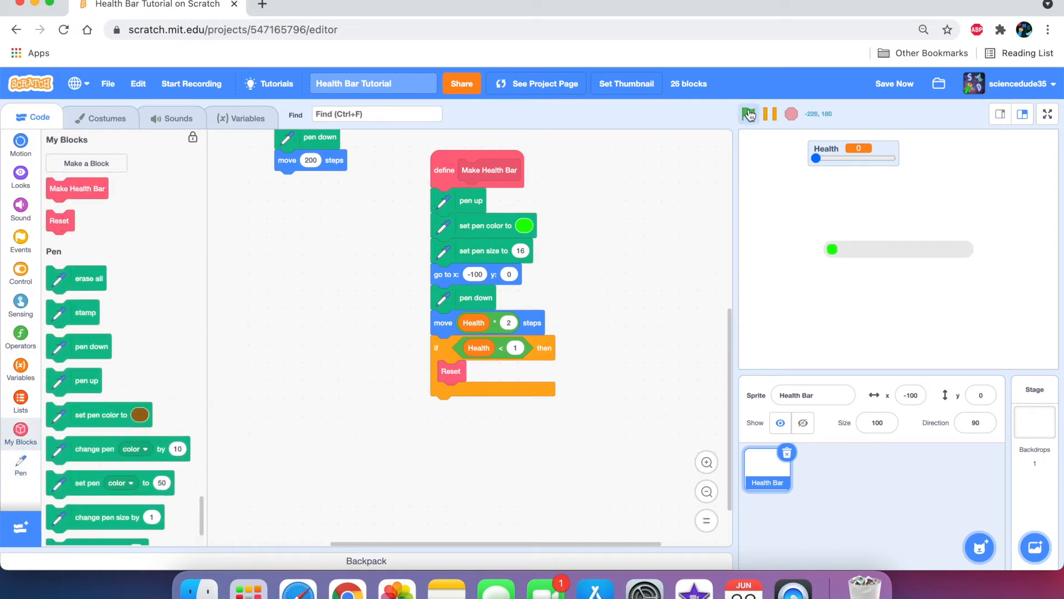
# Run the project and drag Health down to zero to test the reset.
pyautogui.click(749, 113)
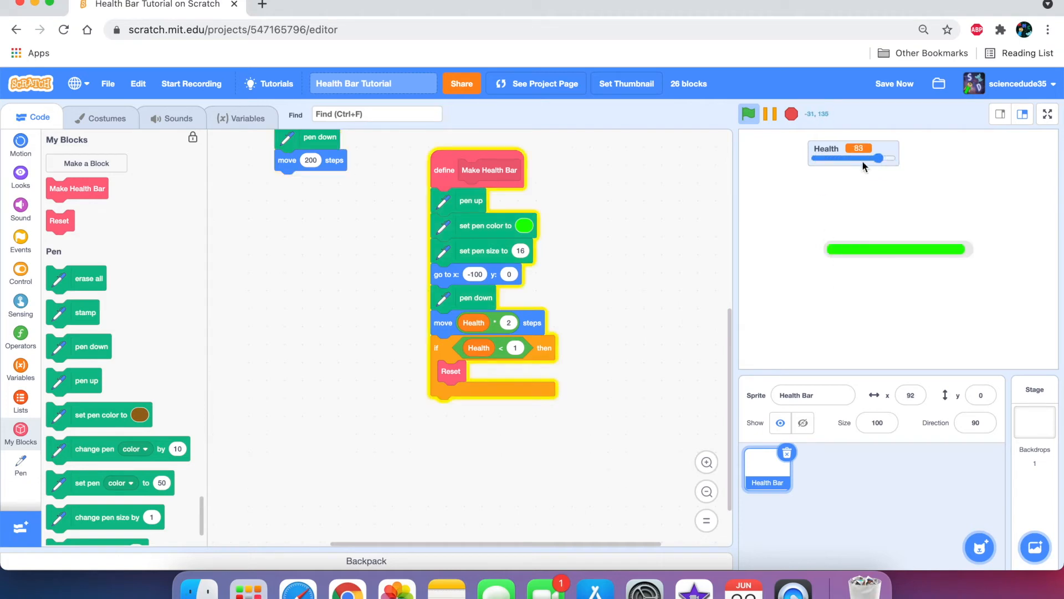
pyautogui.moveTo(871, 158); pyautogui.dragTo(891, 158)
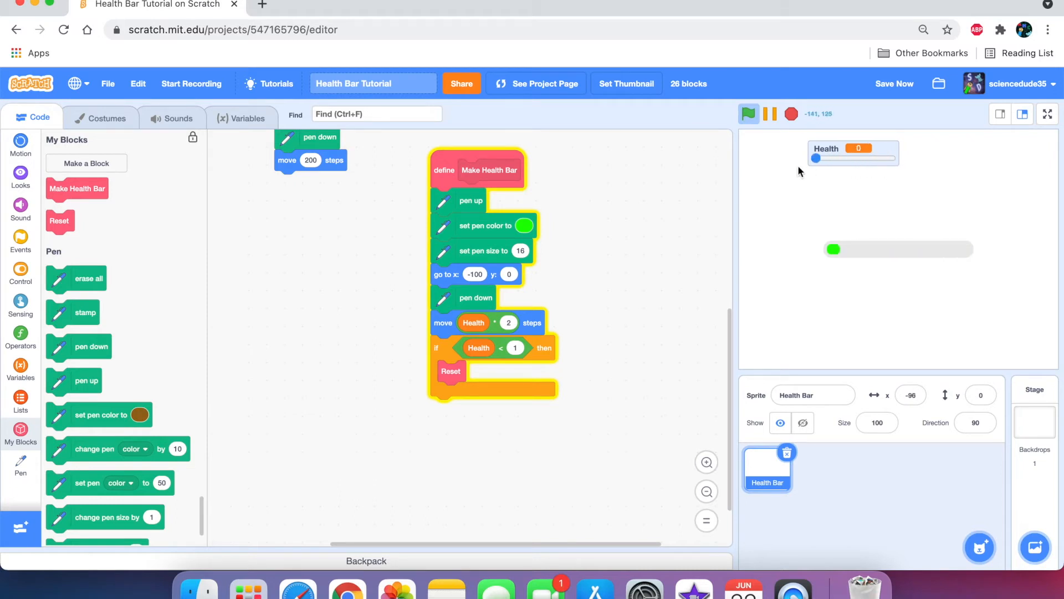
pyautogui.moveTo(818, 158); pyautogui.dragTo(863, 157)
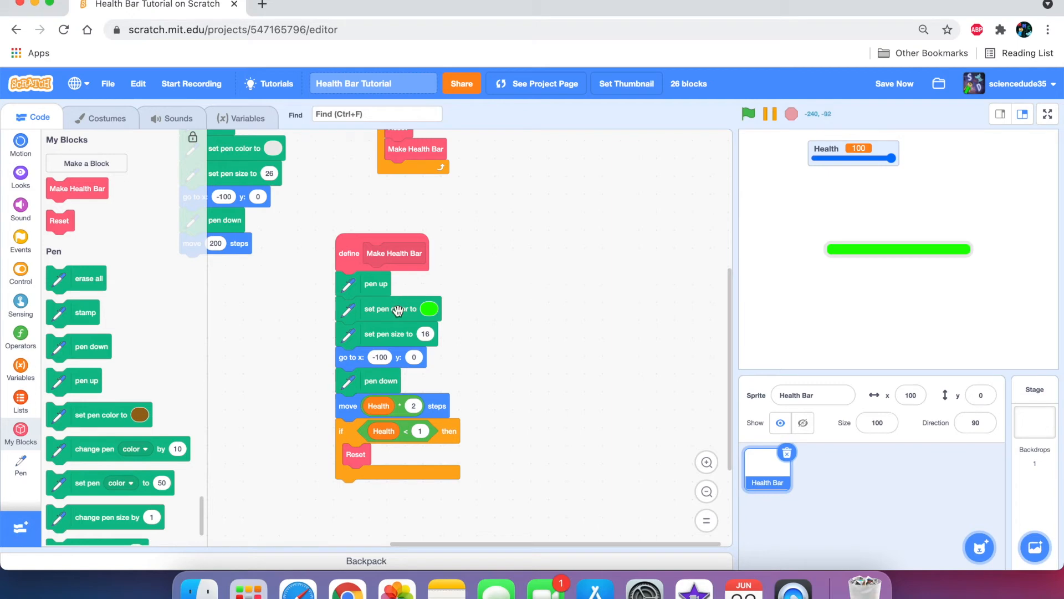
# Delete the green set pen color step and create a Make Health Colors custom block to replace it.
pyautogui.rightClick(397, 308)
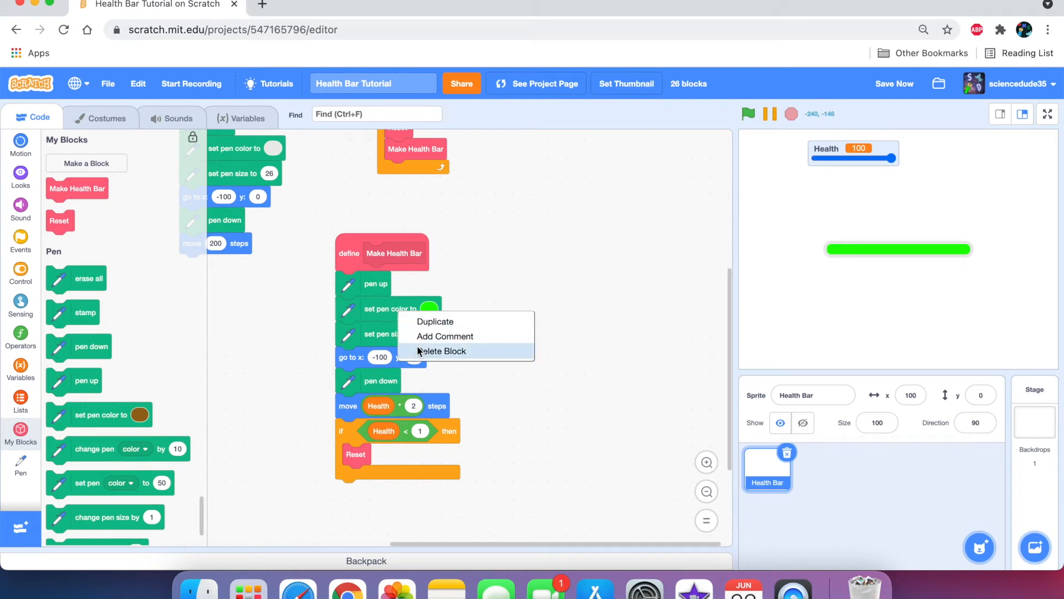
pyautogui.click(442, 351)
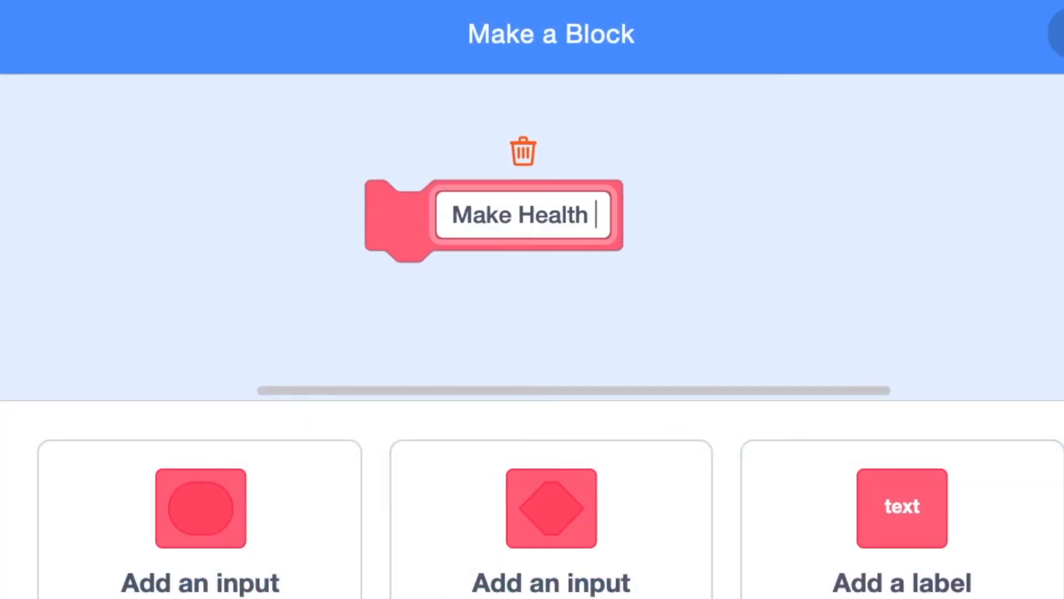
pyautogui.write('Colors')
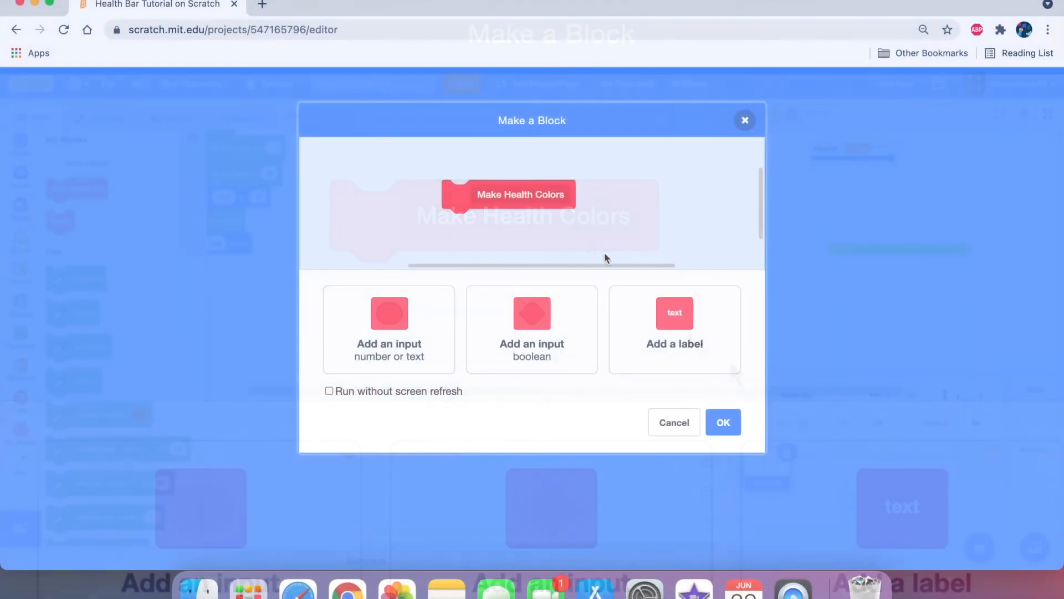
pyautogui.click(723, 421)
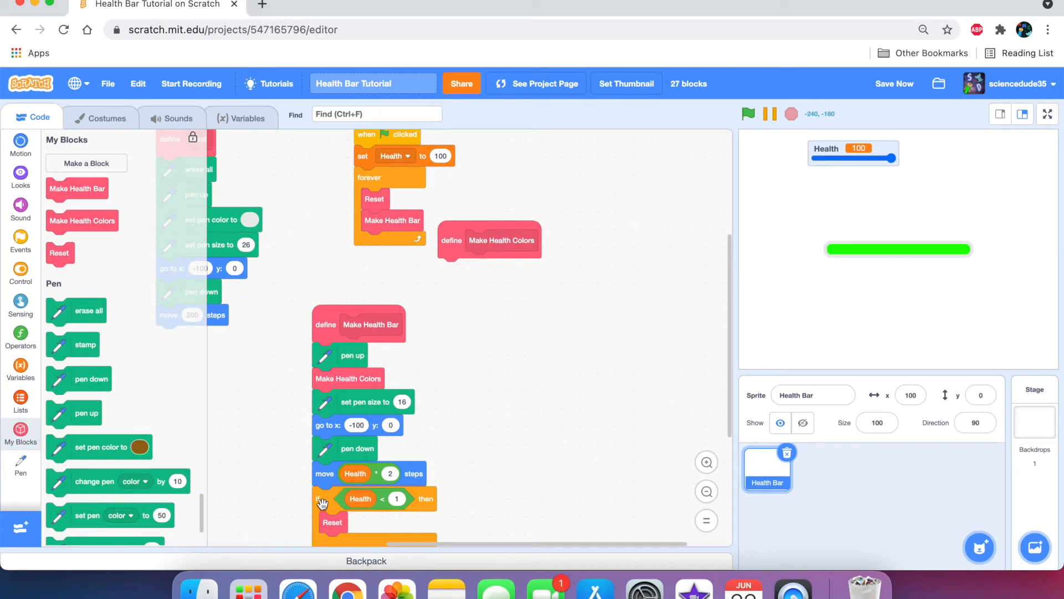
# Place a copy of the if block under define Make Health Colors, joining two Health = 100 checks.
pyautogui.moveTo(322, 502); pyautogui.dragTo(457, 272)
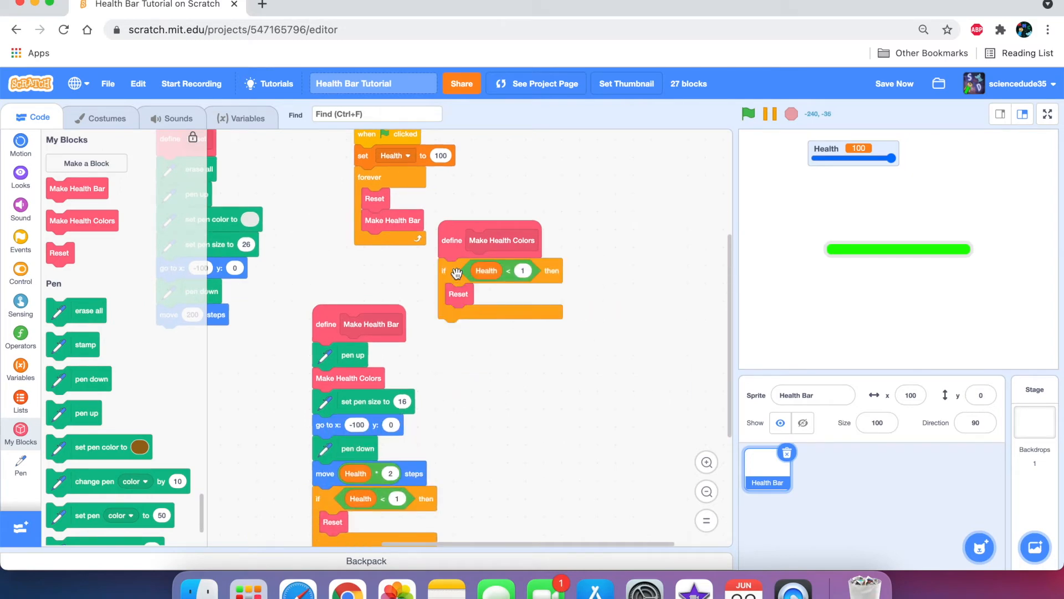
pyautogui.click(20, 333)
pyautogui.write('100')
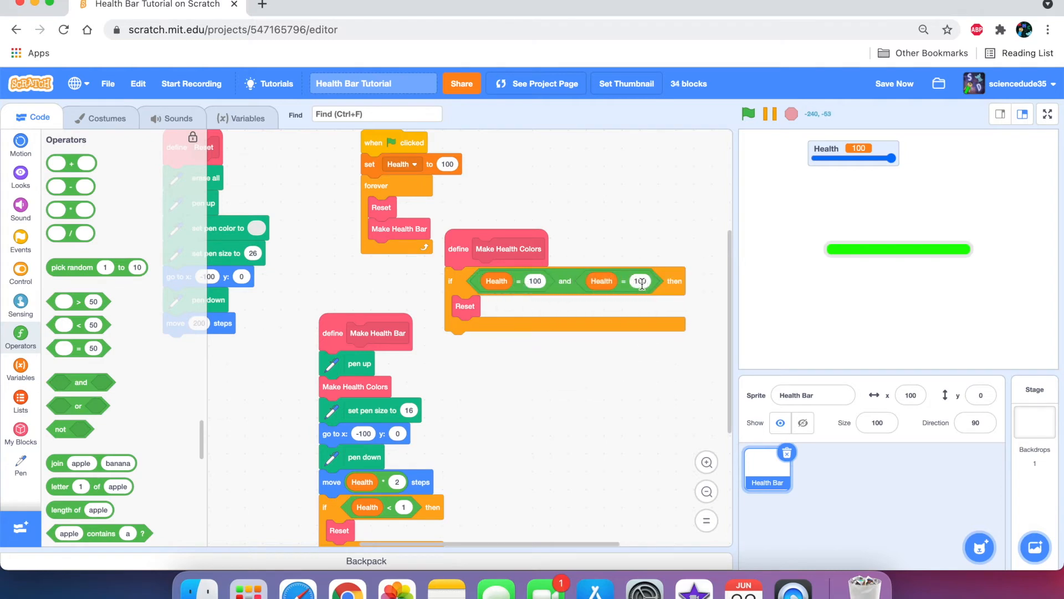
pyautogui.moveTo(608, 281)
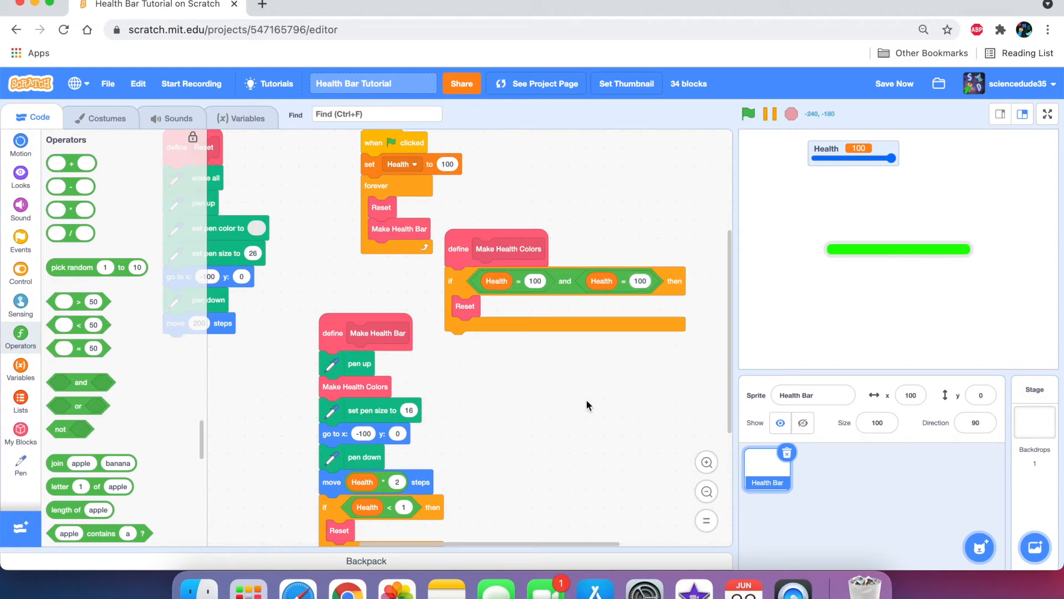
pyautogui.moveTo(459, 284)
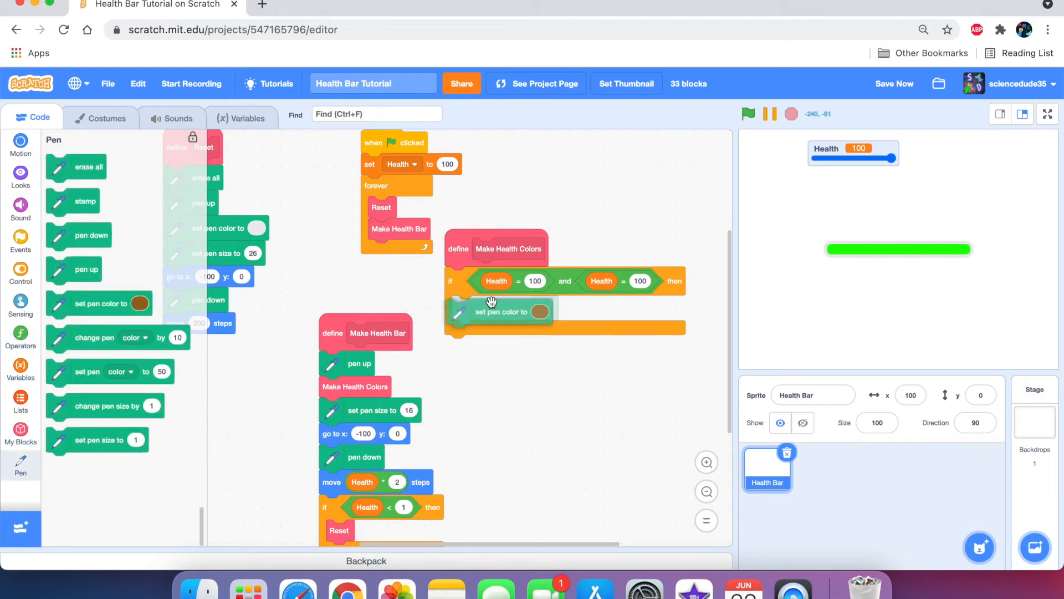
# Duplicate the first colour rule and change its first comparison to Health < 100.
pyautogui.click(538, 311)
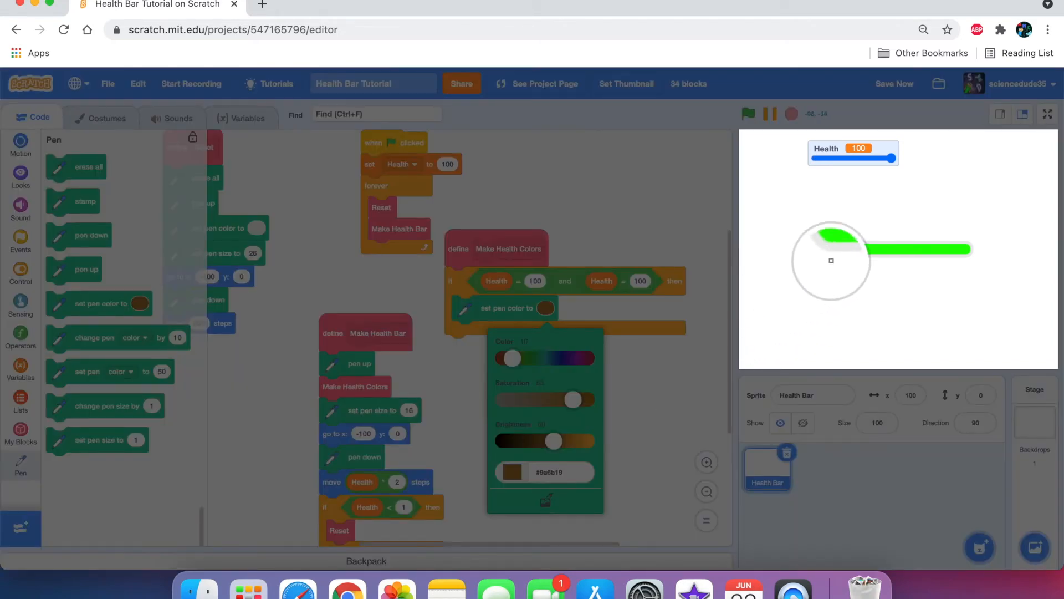
pyautogui.rightClick(451, 280)
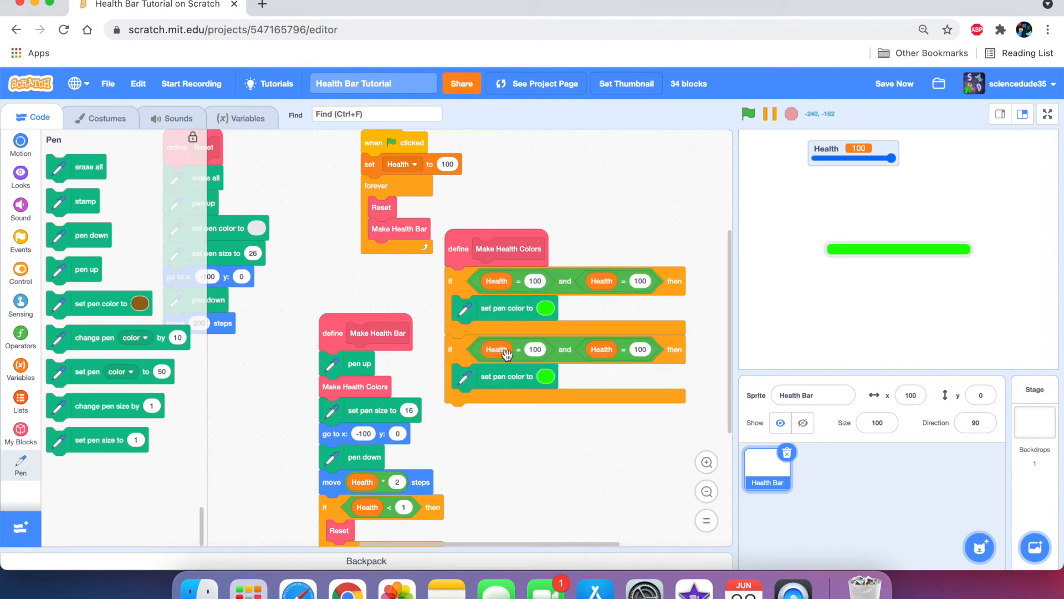
pyautogui.rightClick(496, 348)
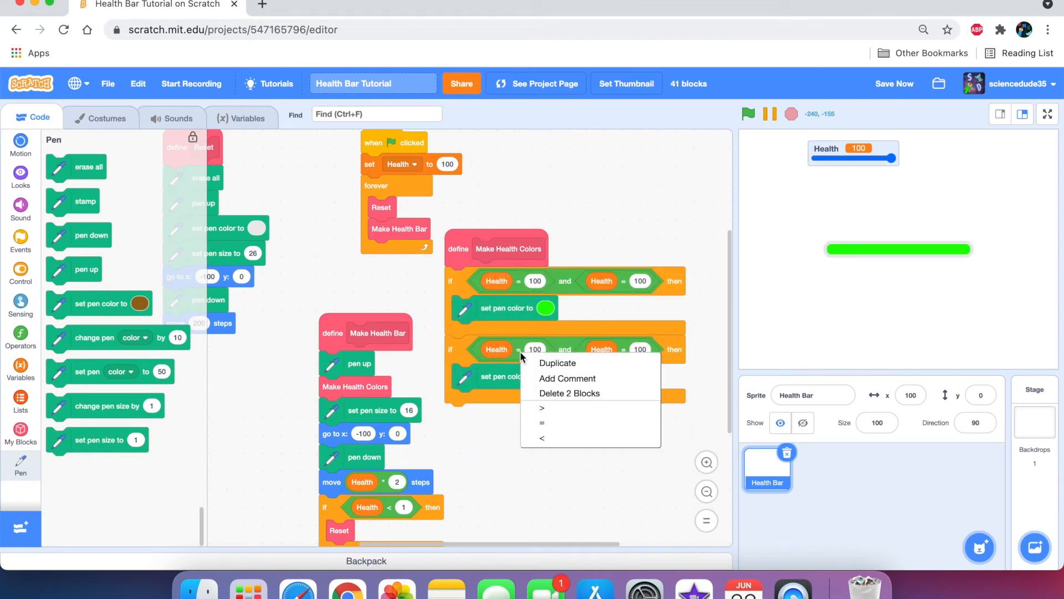
pyautogui.moveTo(542, 423)
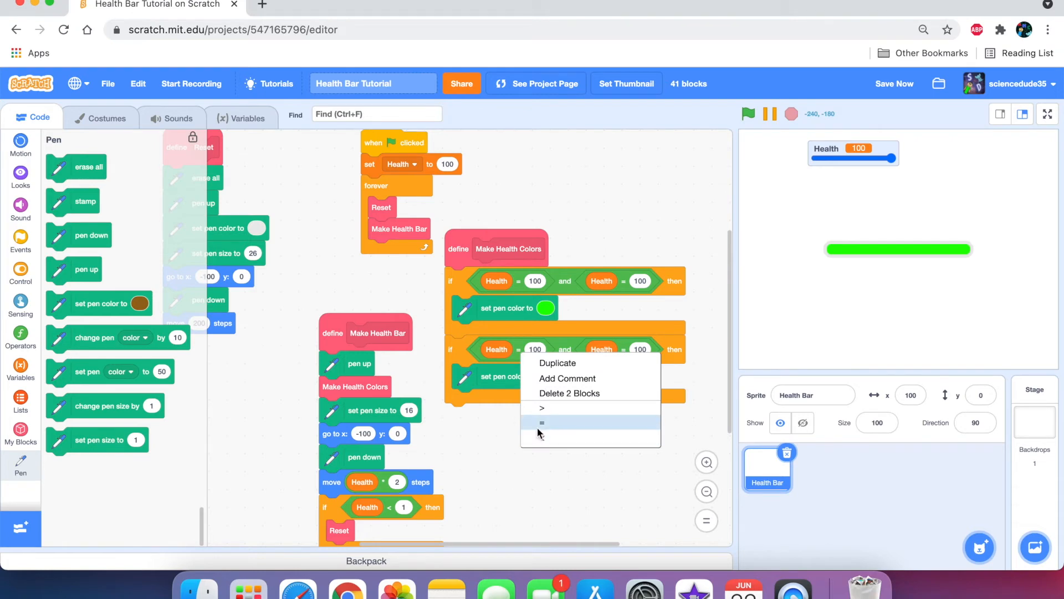
pyautogui.click(541, 423)
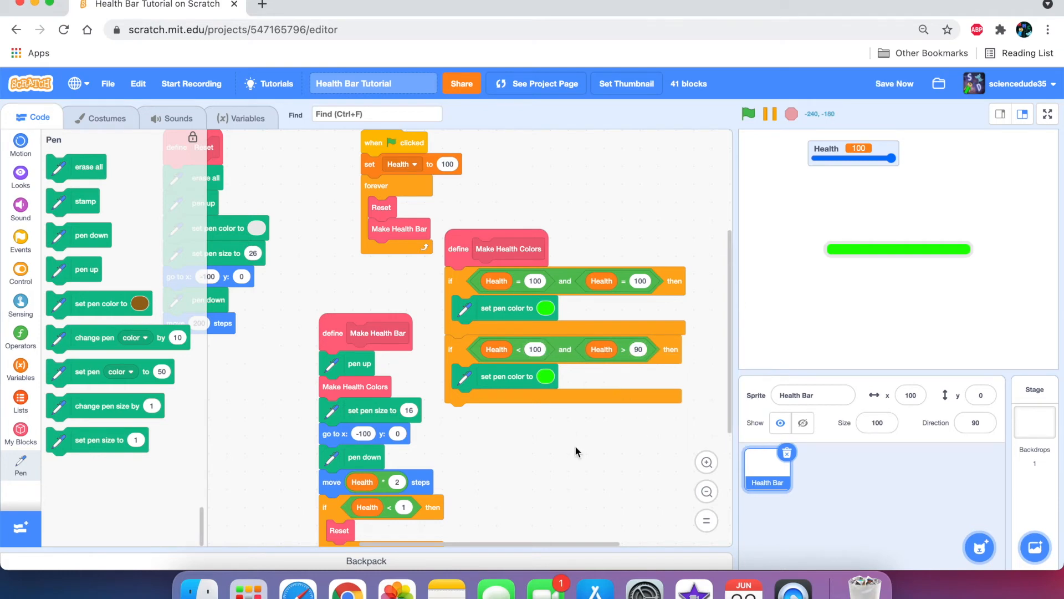
# Set the second rule's lower bound to Health > 80 and add a third rule copy below.
pyautogui.click(541, 377)
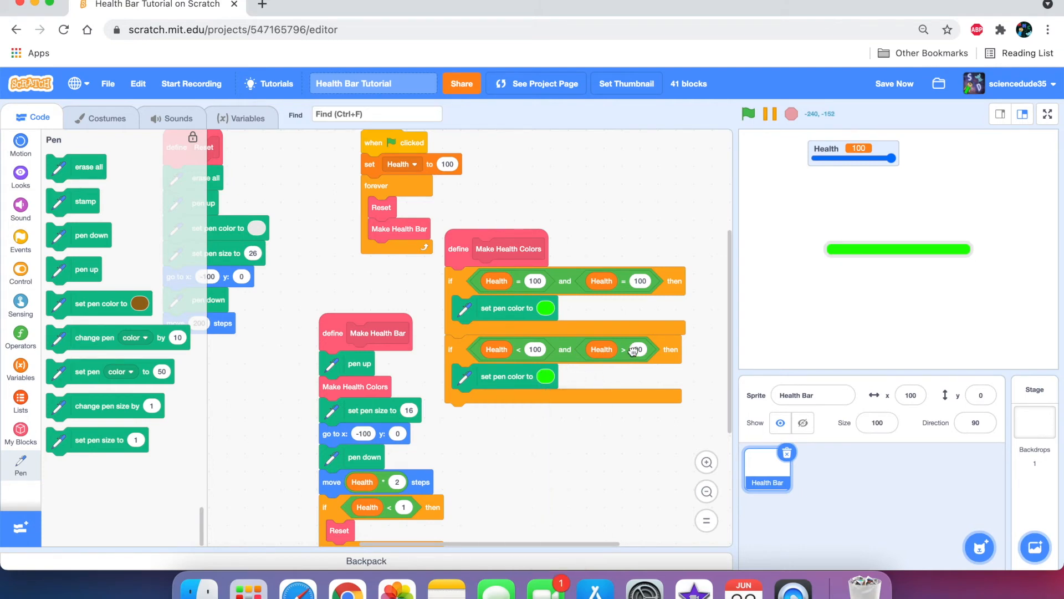
pyautogui.click(541, 377)
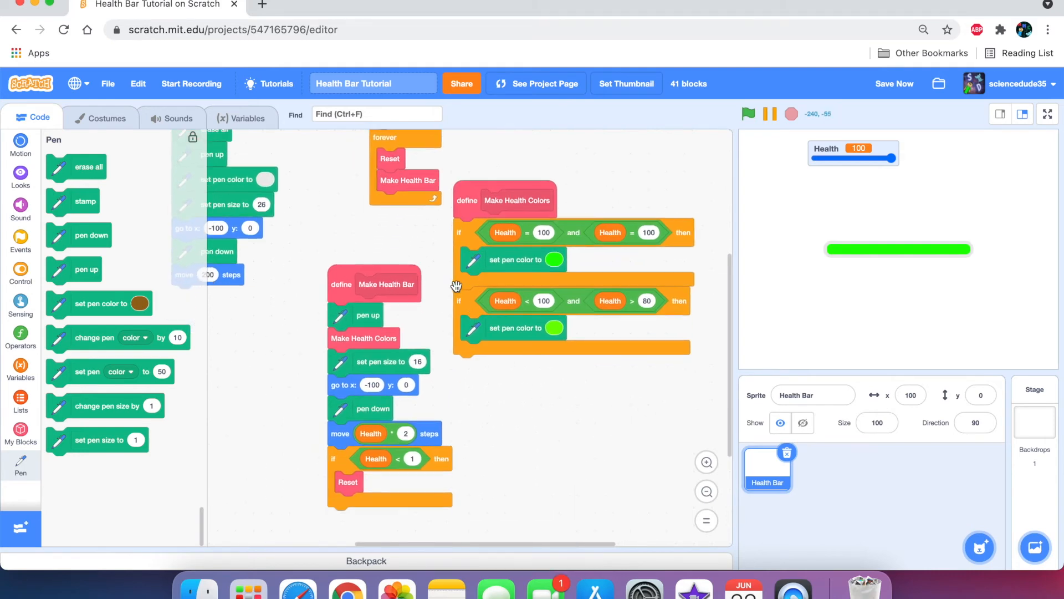
pyautogui.moveTo(462, 302); pyautogui.dragTo(469, 384)
pyautogui.write('80')
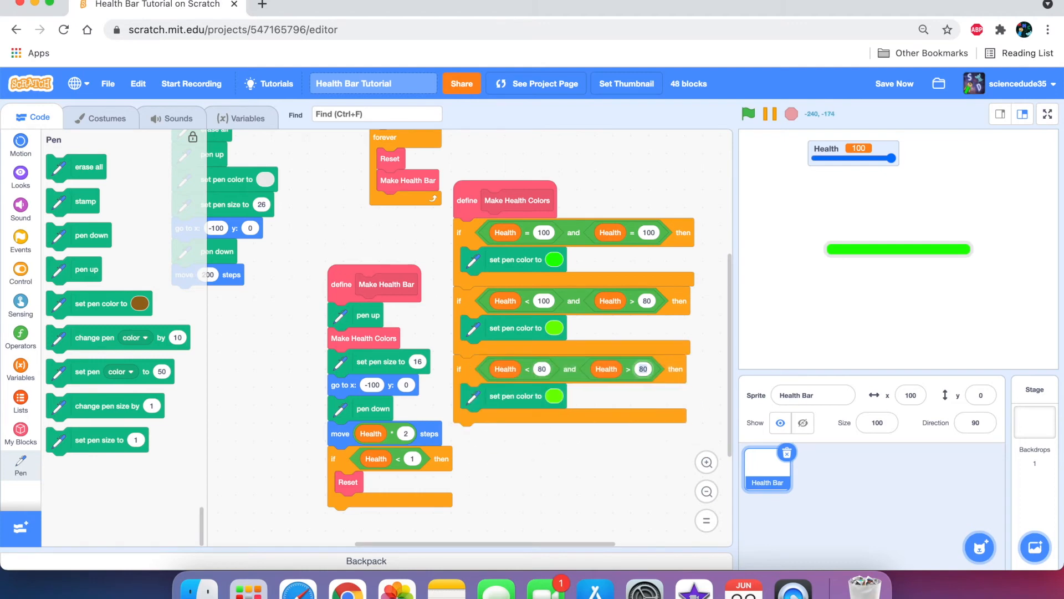
pyautogui.click(551, 259)
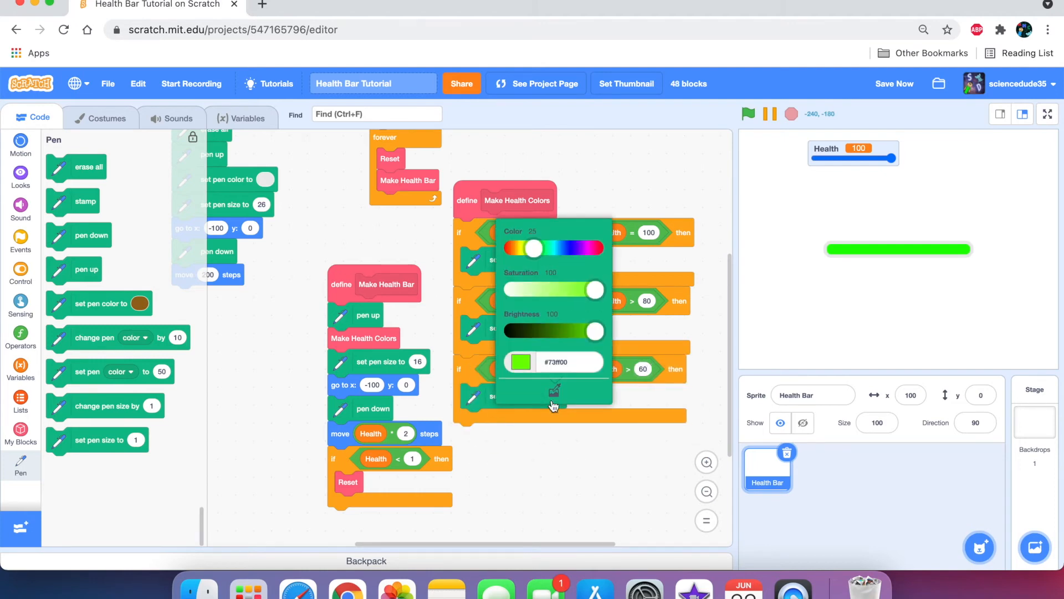
# Shade the remaining Health rules' pen colours from yellow-green through orange to red.
pyautogui.moveTo(532, 248); pyautogui.dragTo(528, 248)
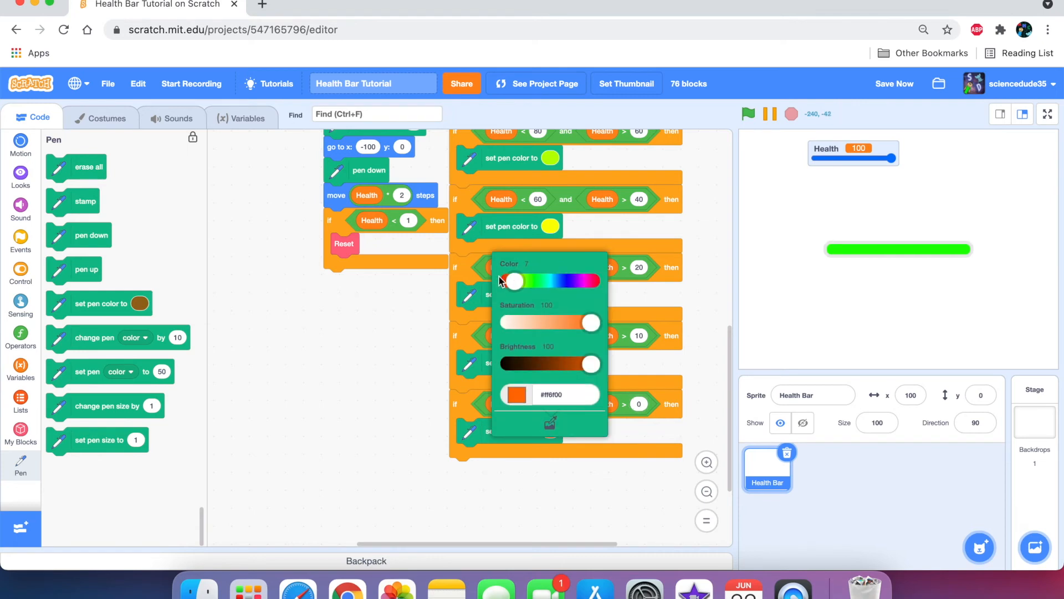
pyautogui.click(378, 352)
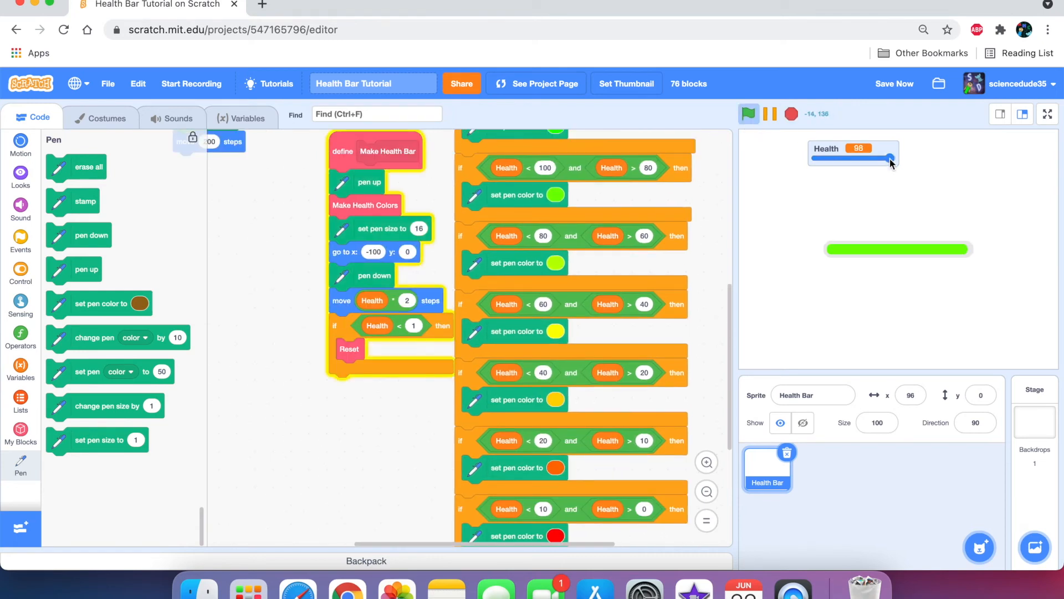
# Raise Health back to 100 to confirm the bar stays green, then right-click the code area.
pyautogui.moveTo(891, 159); pyautogui.dragTo(831, 159)
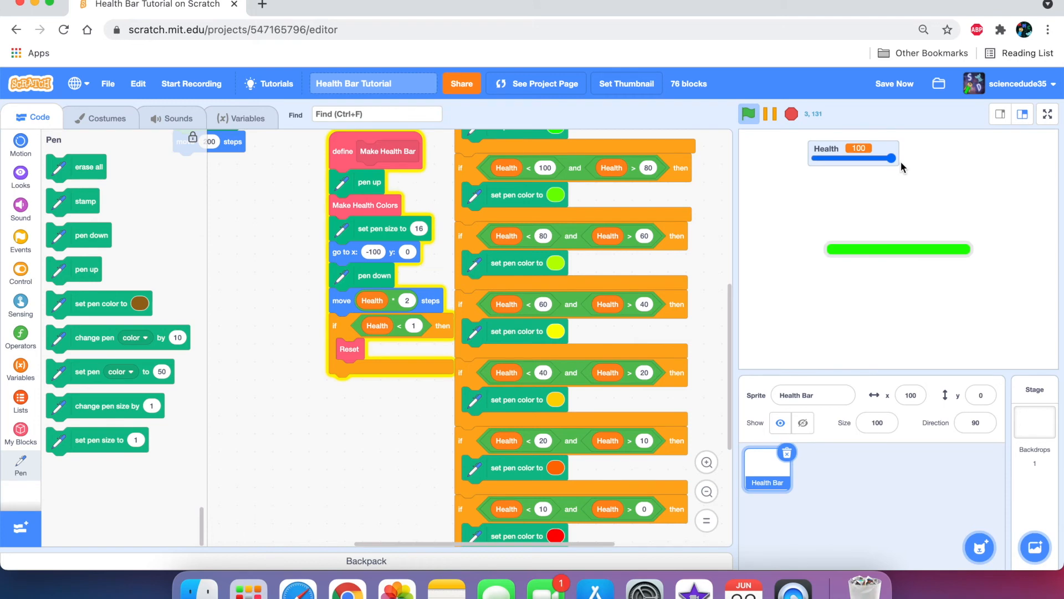
pyautogui.rightClick(333, 478)
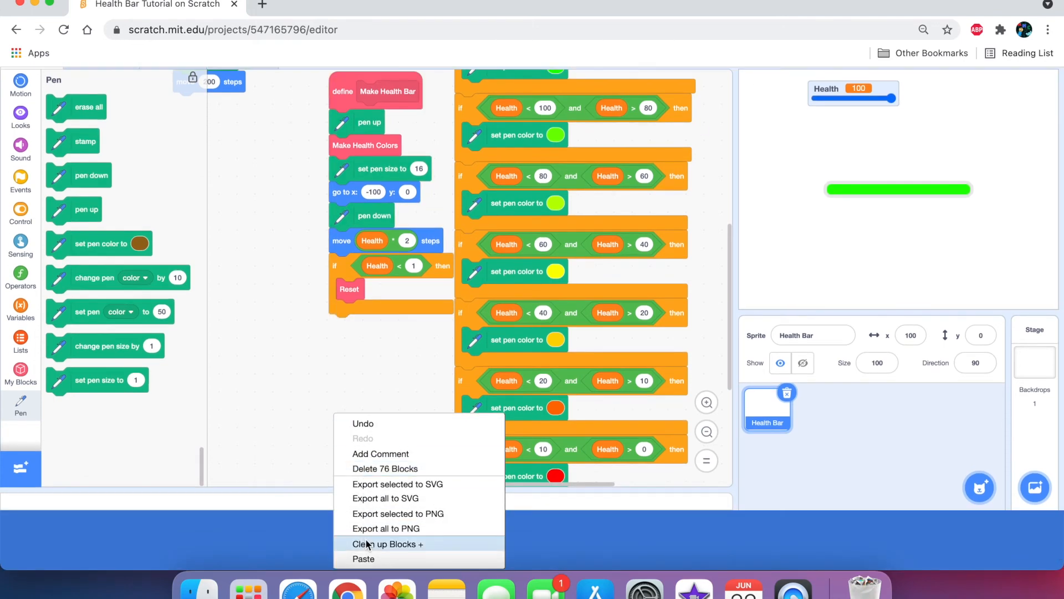
# Clean up the scripts and use a new healthBarYPos variable in both go to y slots.
pyautogui.click(387, 544)
pyautogui.write('healthBa')
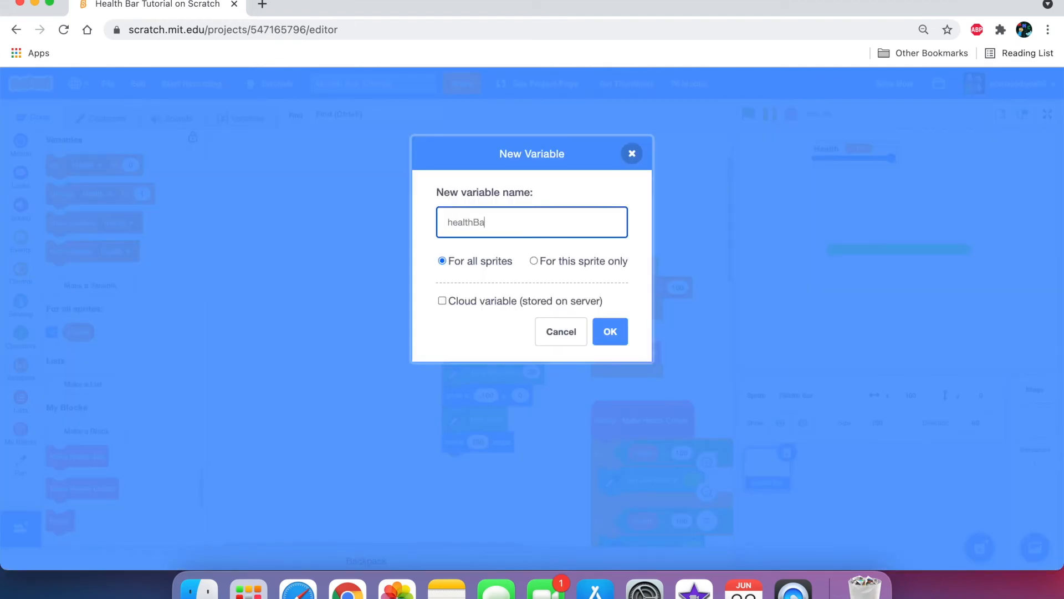
pyautogui.click(609, 332)
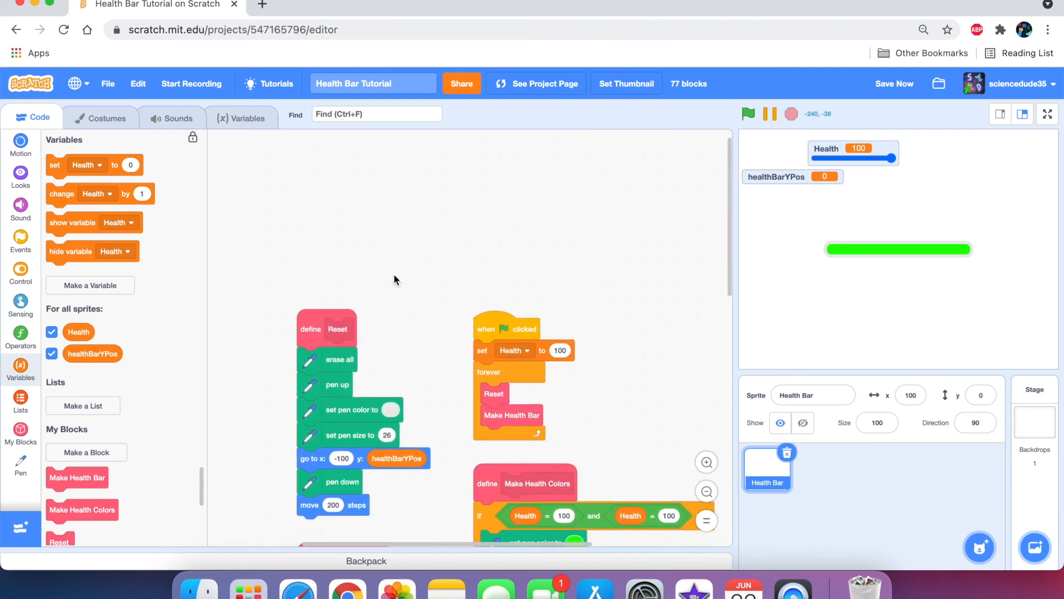
pyautogui.scroll(-3)
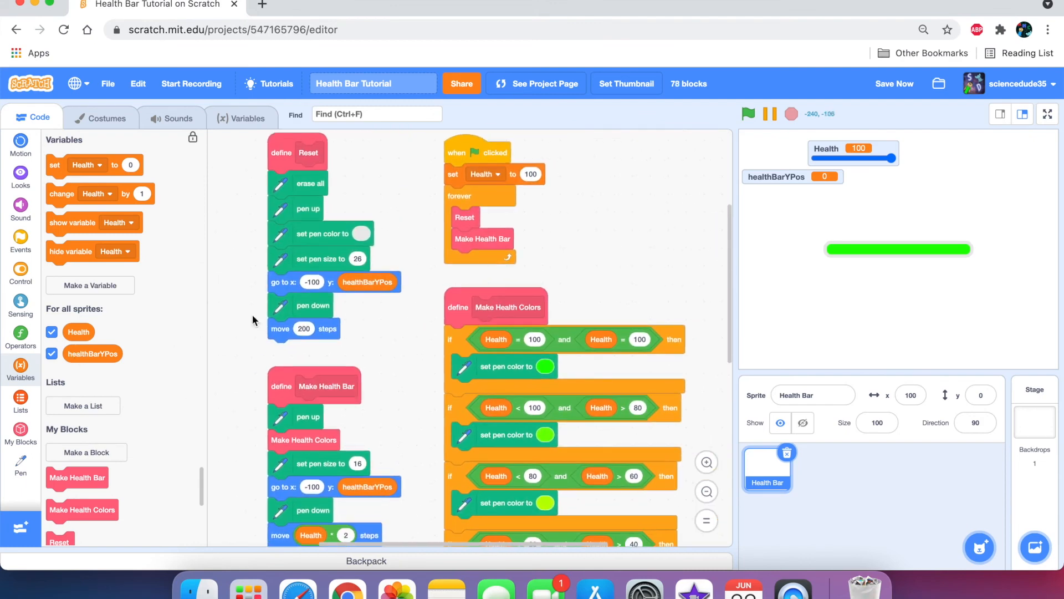
# Set healthBarYPos to 150 under the green flag, run it, and hide its readout.
pyautogui.click(485, 196)
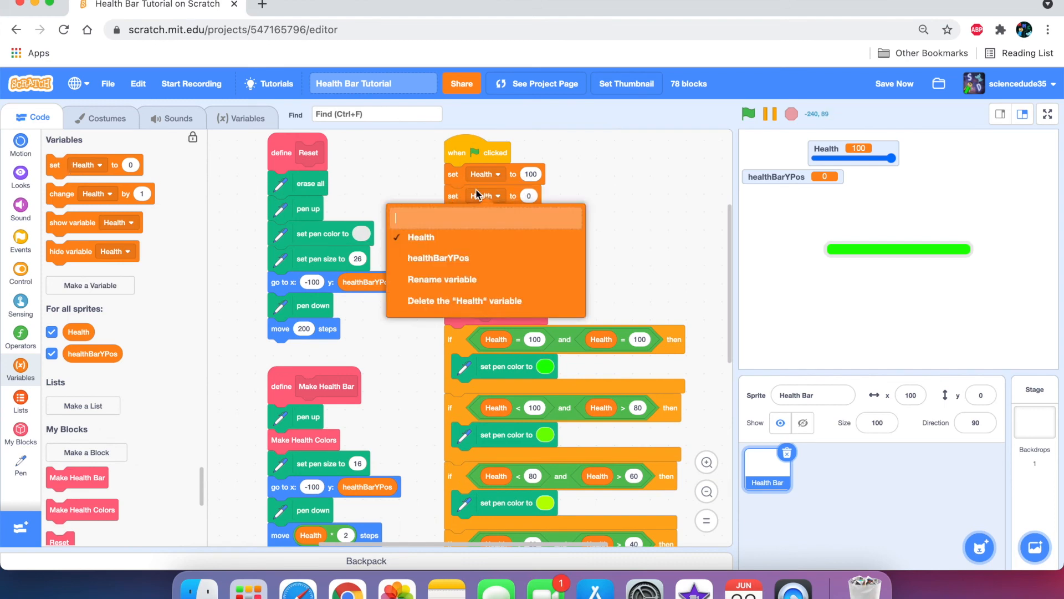
pyautogui.click(438, 257)
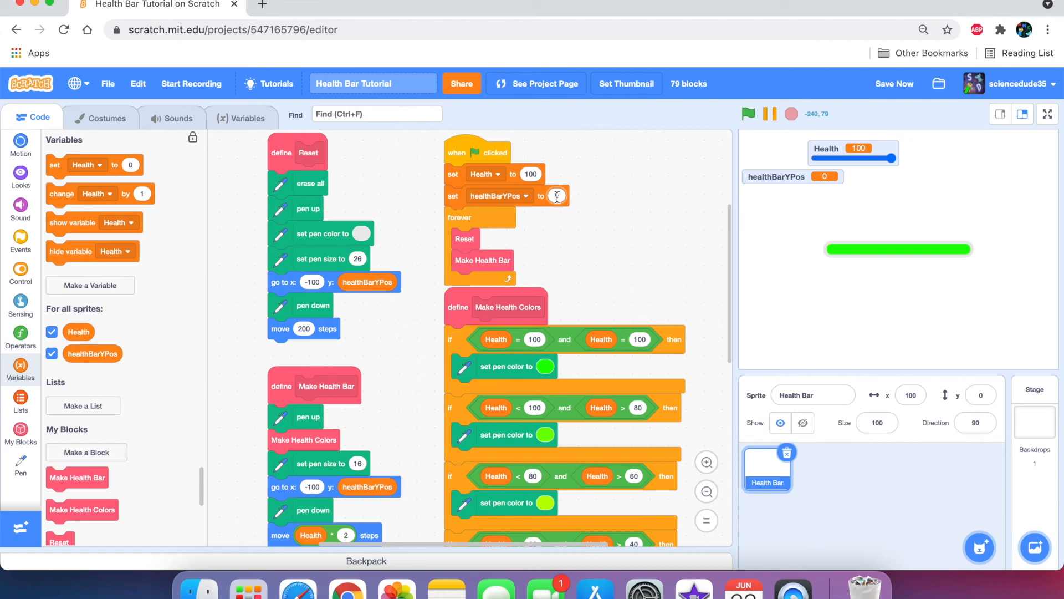
pyautogui.write('1')
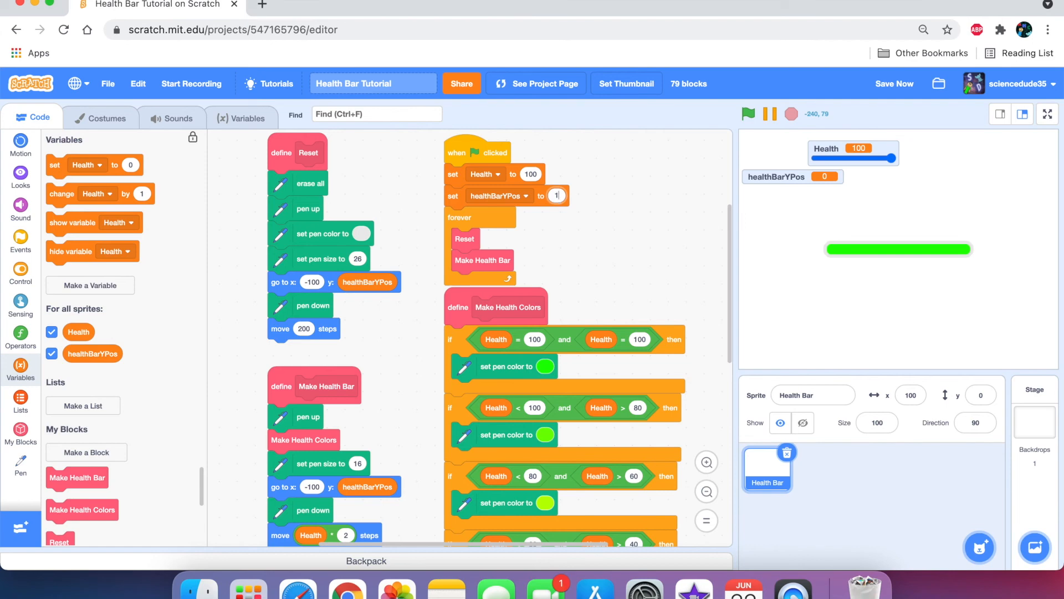
pyautogui.click(747, 114)
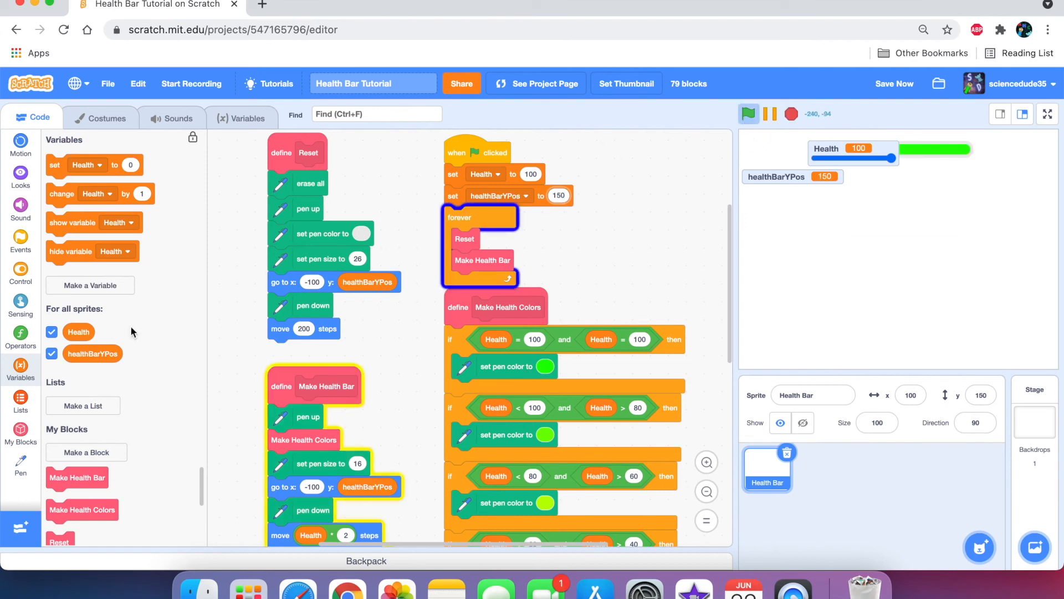
pyautogui.click(51, 353)
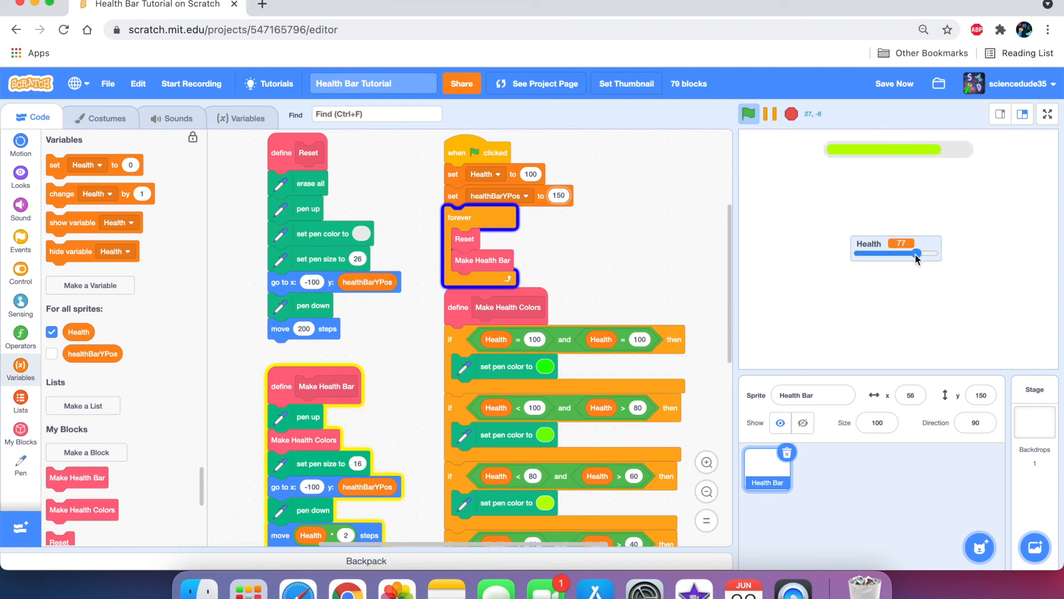
# Sweep Health between 10 and 100 full-screen, watching the bar shrink and turn orange.
pyautogui.moveTo(917, 255); pyautogui.dragTo(883, 257)
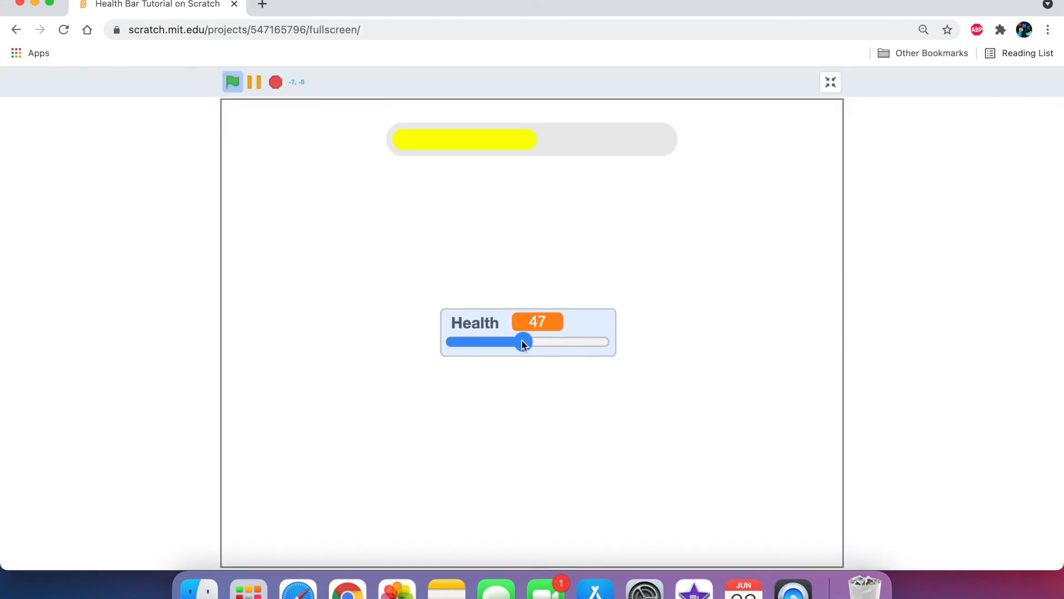
pyautogui.moveTo(523, 342); pyautogui.dragTo(499, 342)
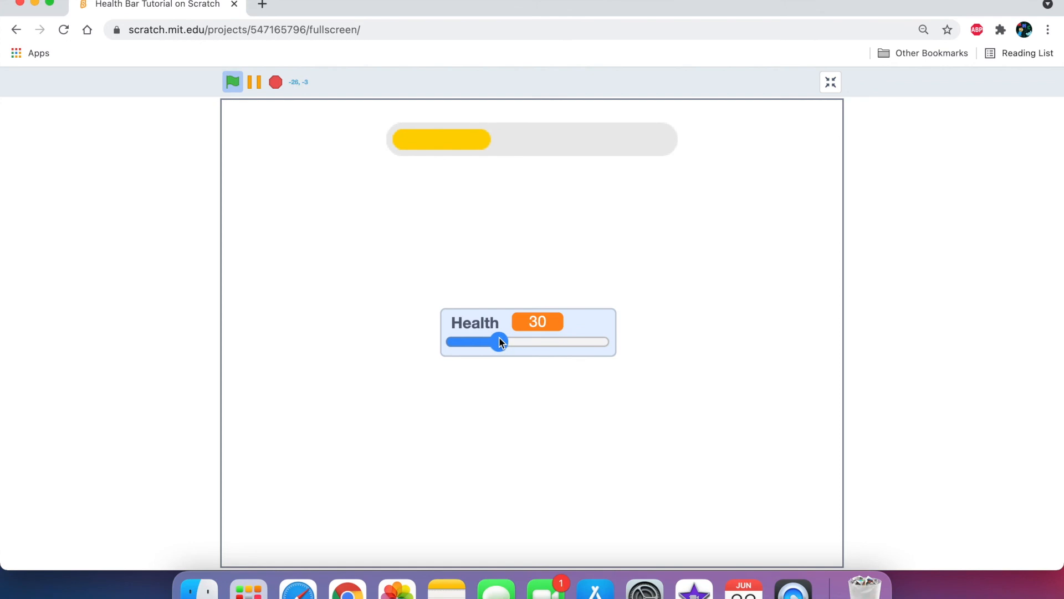
pyautogui.moveTo(499, 341); pyautogui.dragTo(558, 341)
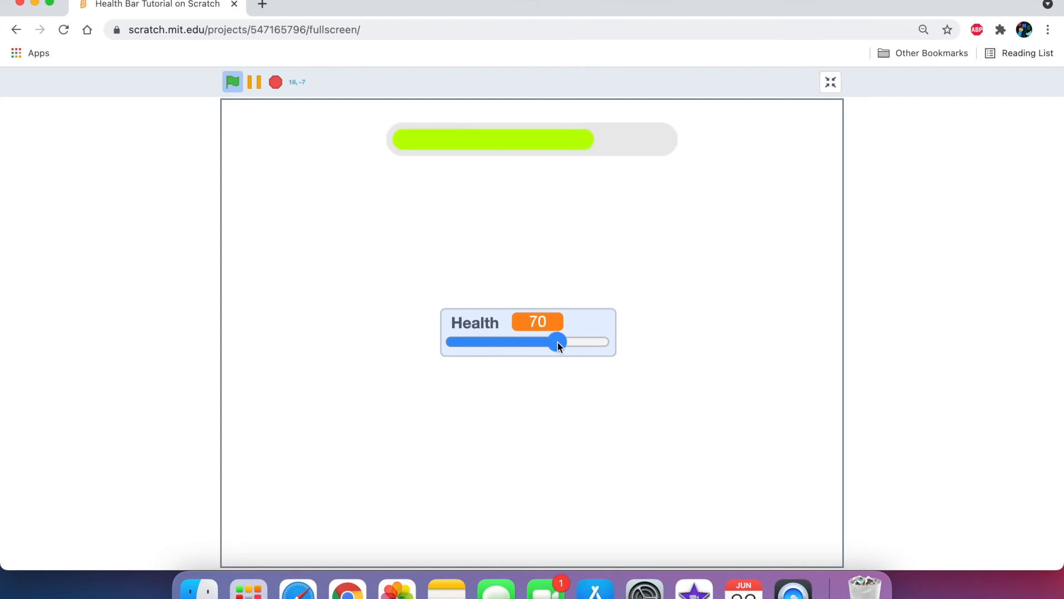
pyautogui.moveTo(556, 341); pyautogui.dragTo(567, 342)
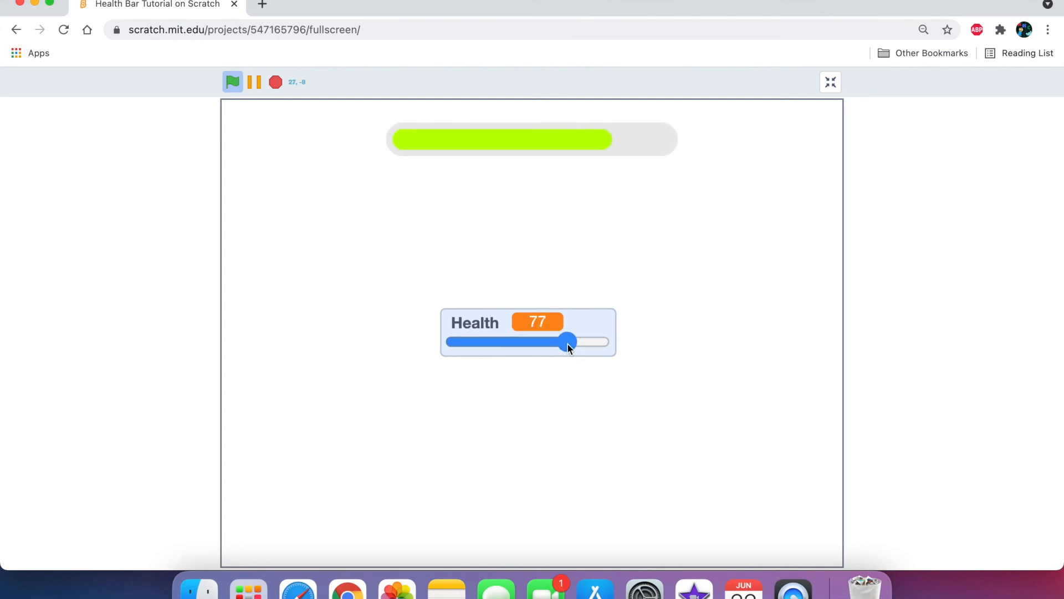
pyautogui.moveTo(568, 342); pyautogui.dragTo(600, 341)
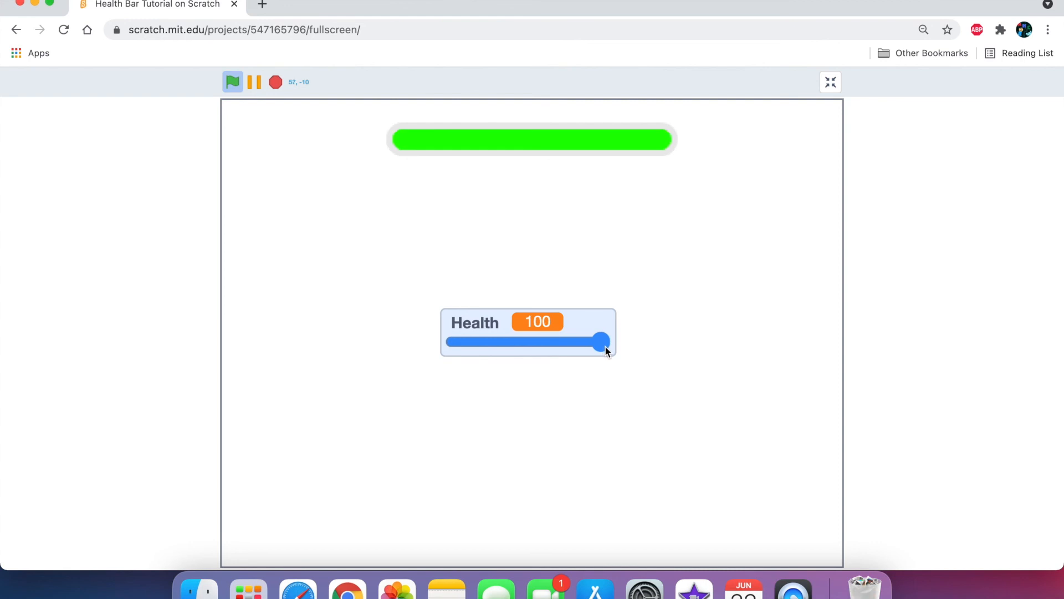
pyautogui.moveTo(601, 341); pyautogui.dragTo(567, 342)
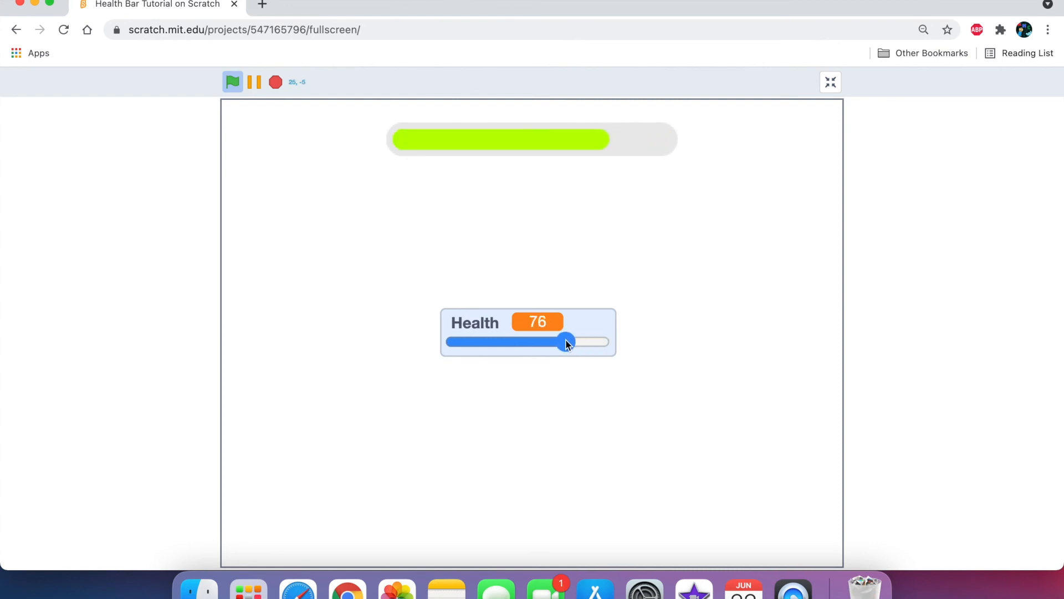
pyautogui.moveTo(566, 341); pyautogui.dragTo(511, 342)
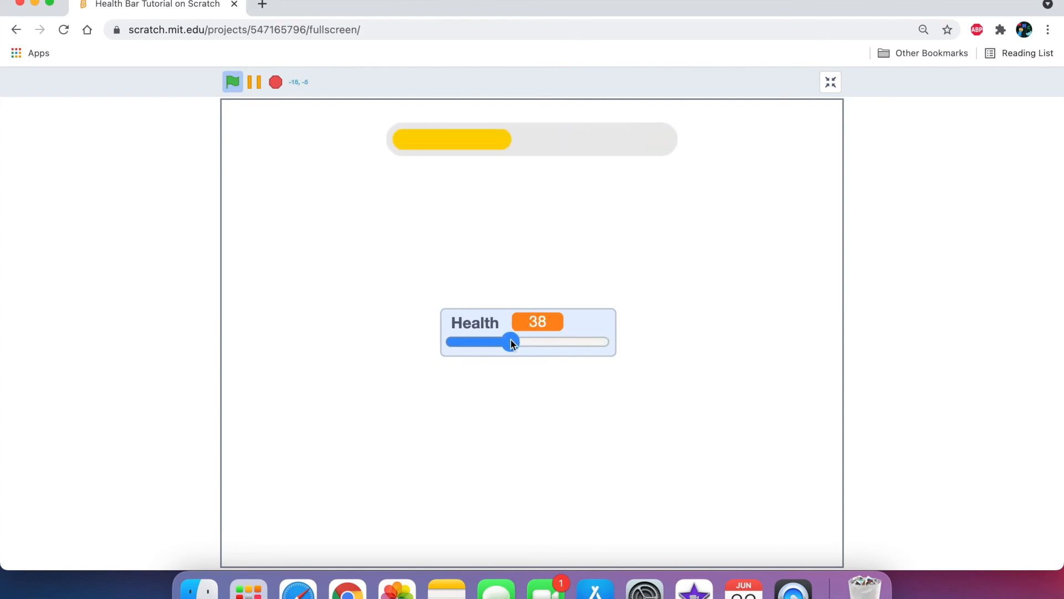
pyautogui.moveTo(511, 342); pyautogui.dragTo(471, 342)
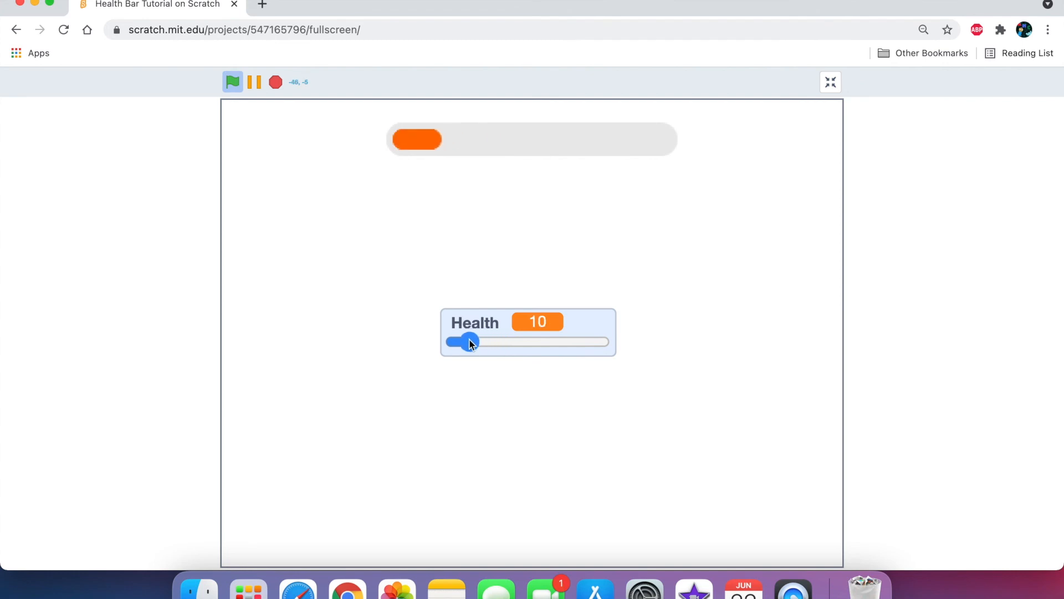
pyautogui.moveTo(468, 341); pyautogui.dragTo(562, 342)
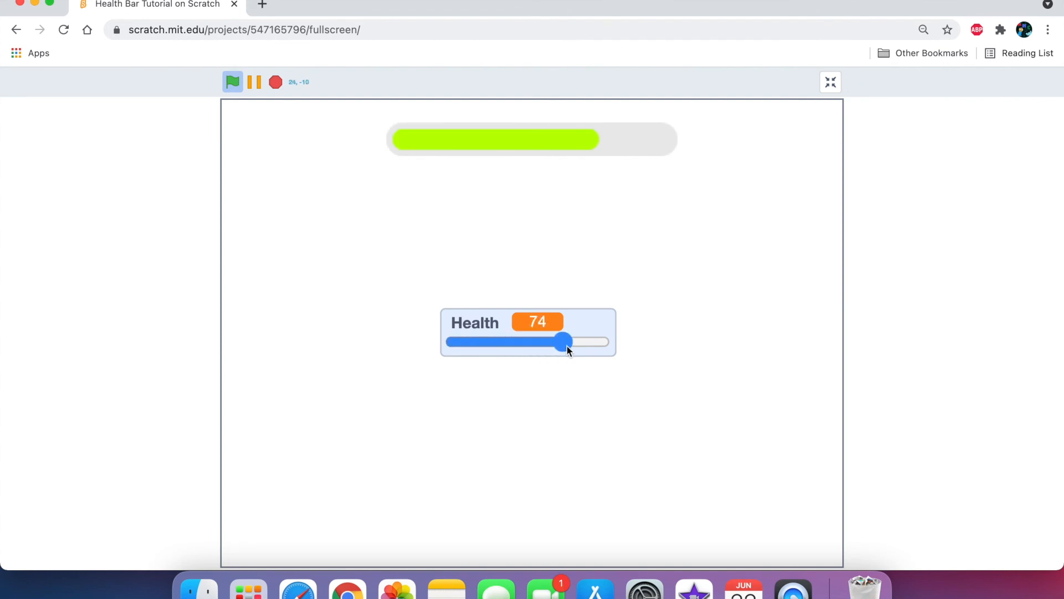
pyautogui.moveTo(560, 341); pyautogui.dragTo(605, 342)
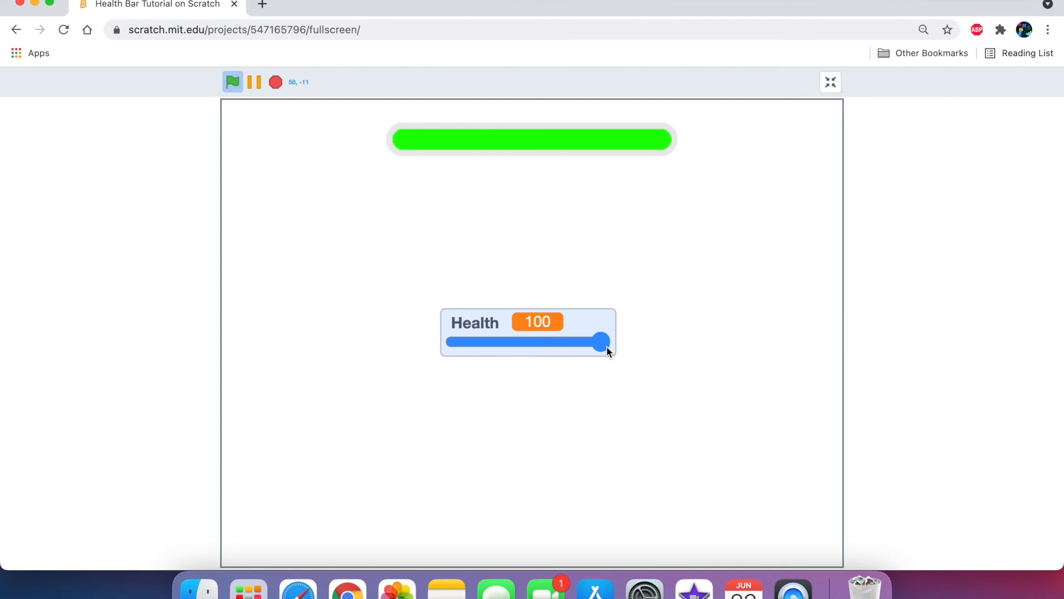